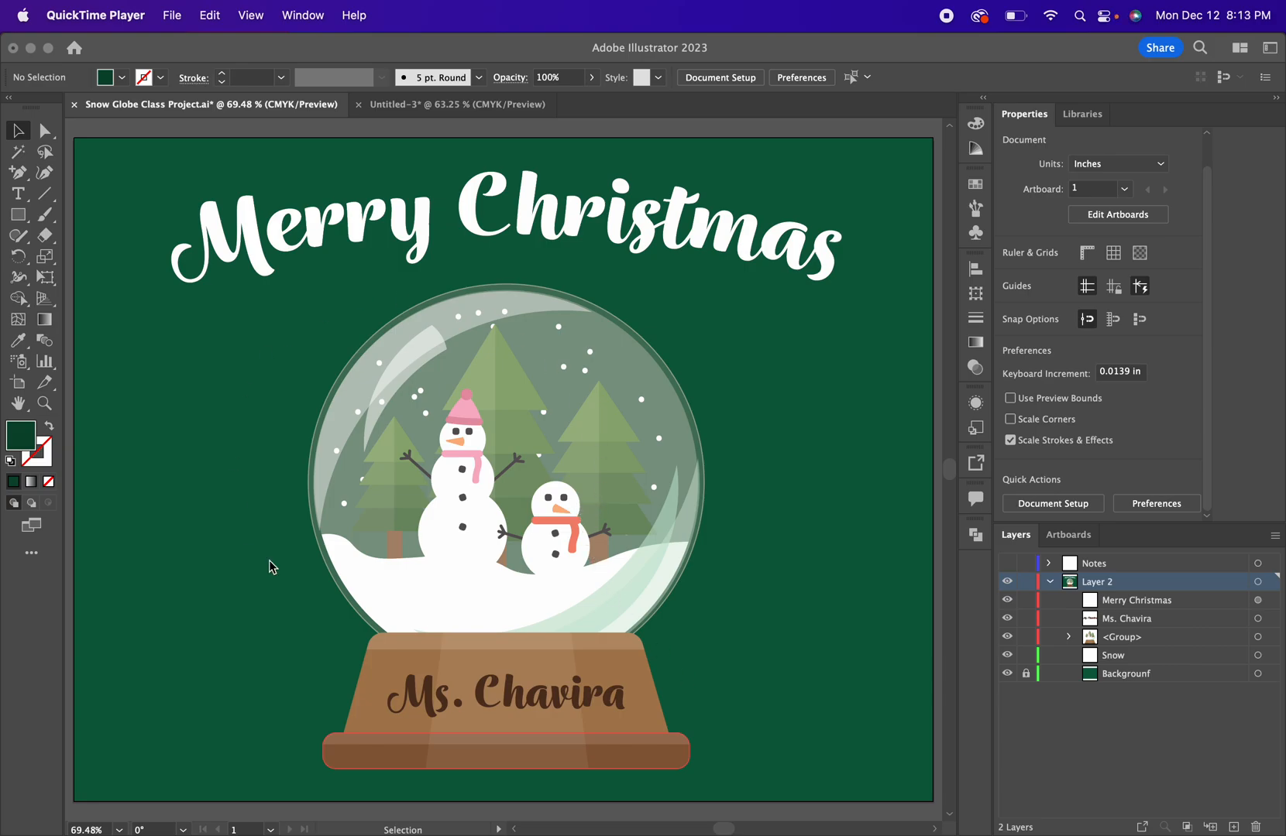
mouse_move(450, 168)
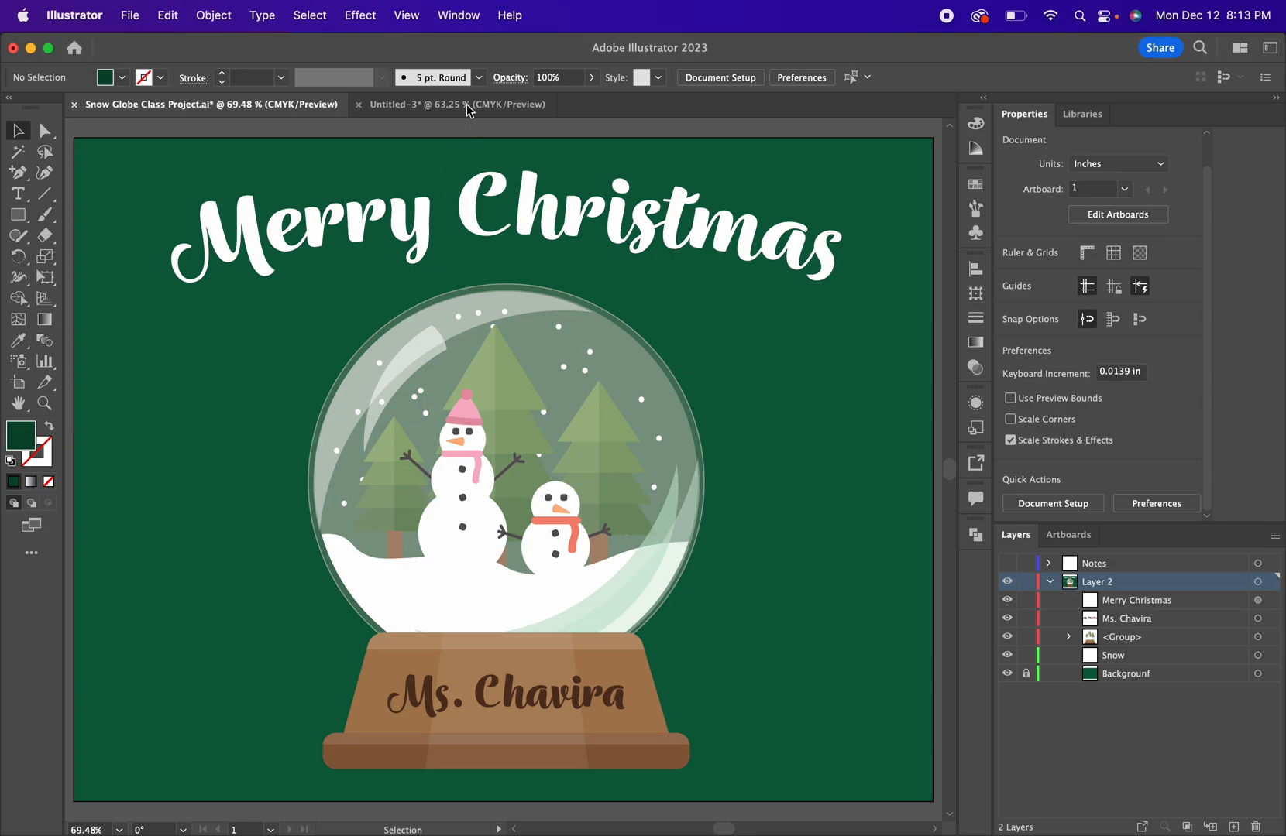
Start a new document from the File menu, then cancel without creating it.
left_click(130, 14)
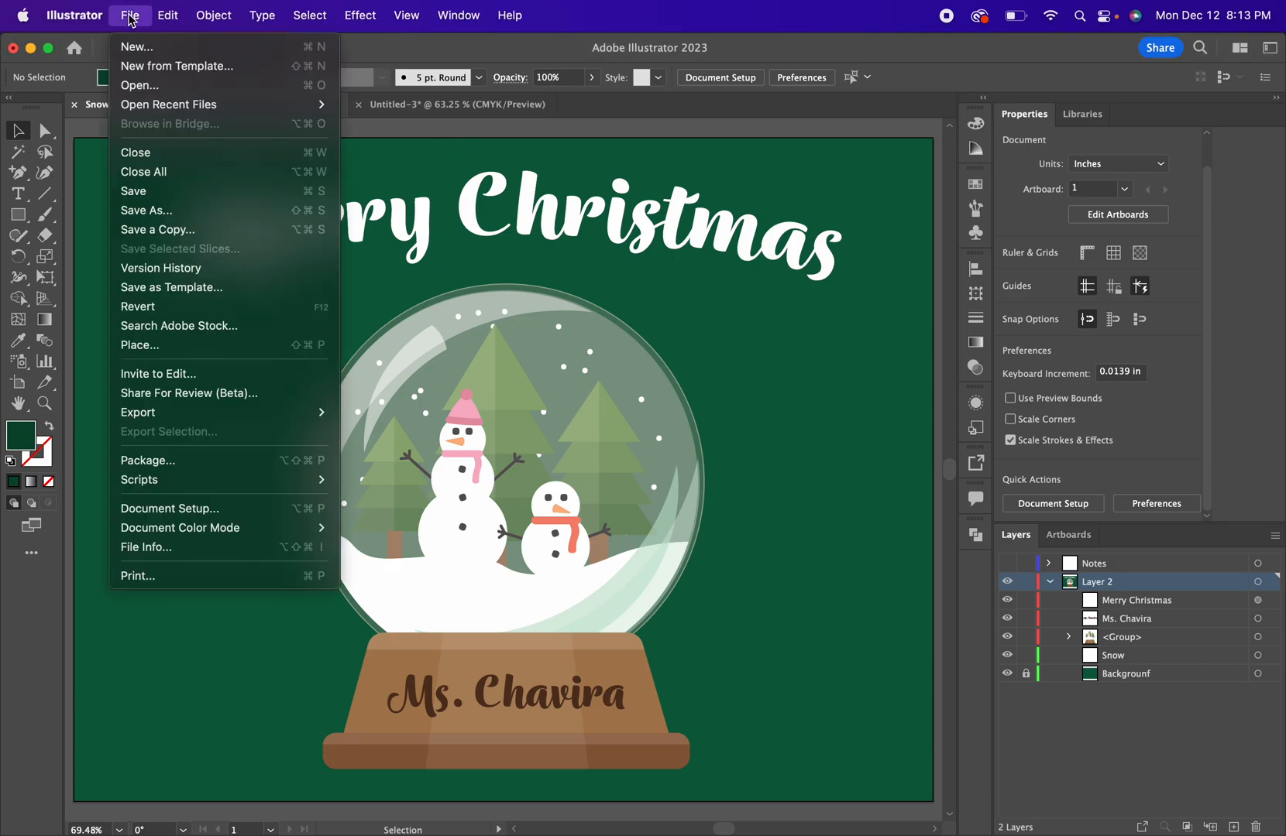
left_click(137, 47)
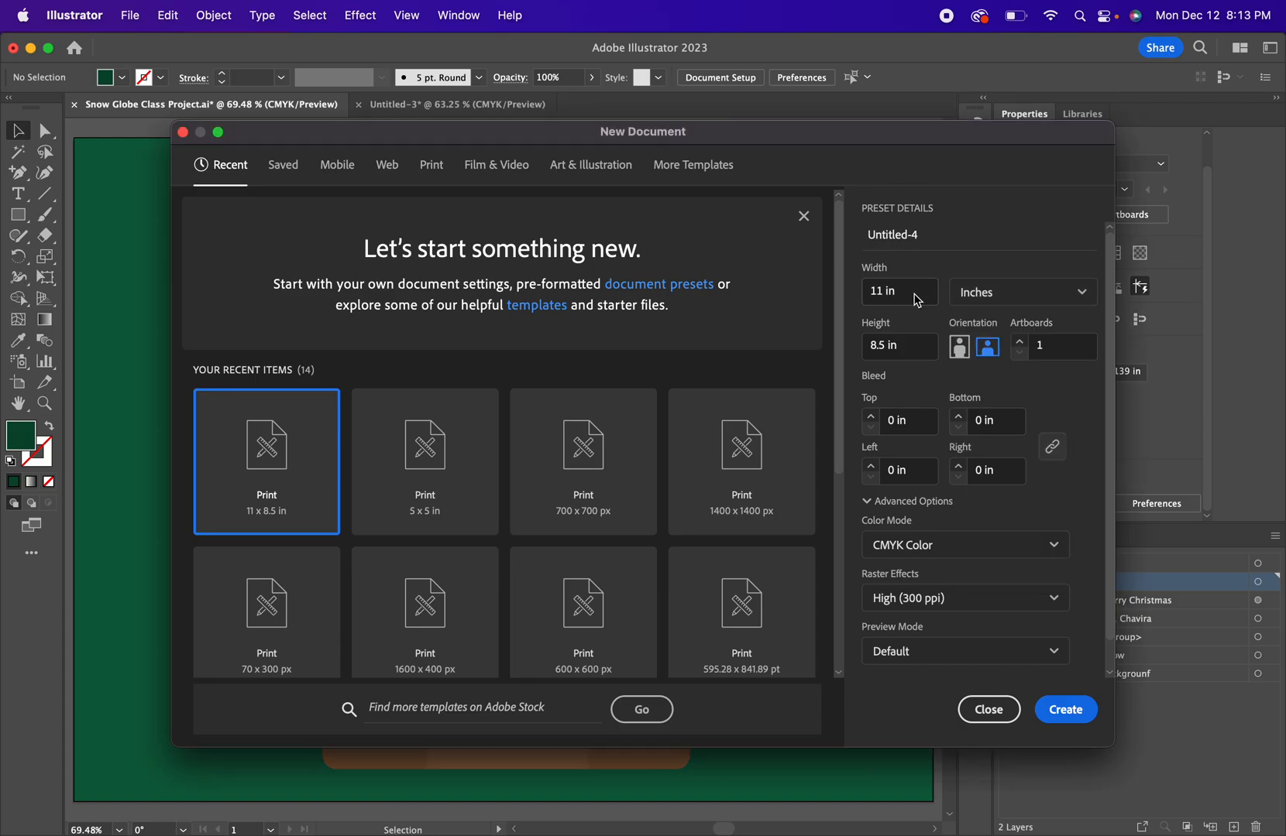
left_click(882, 292)
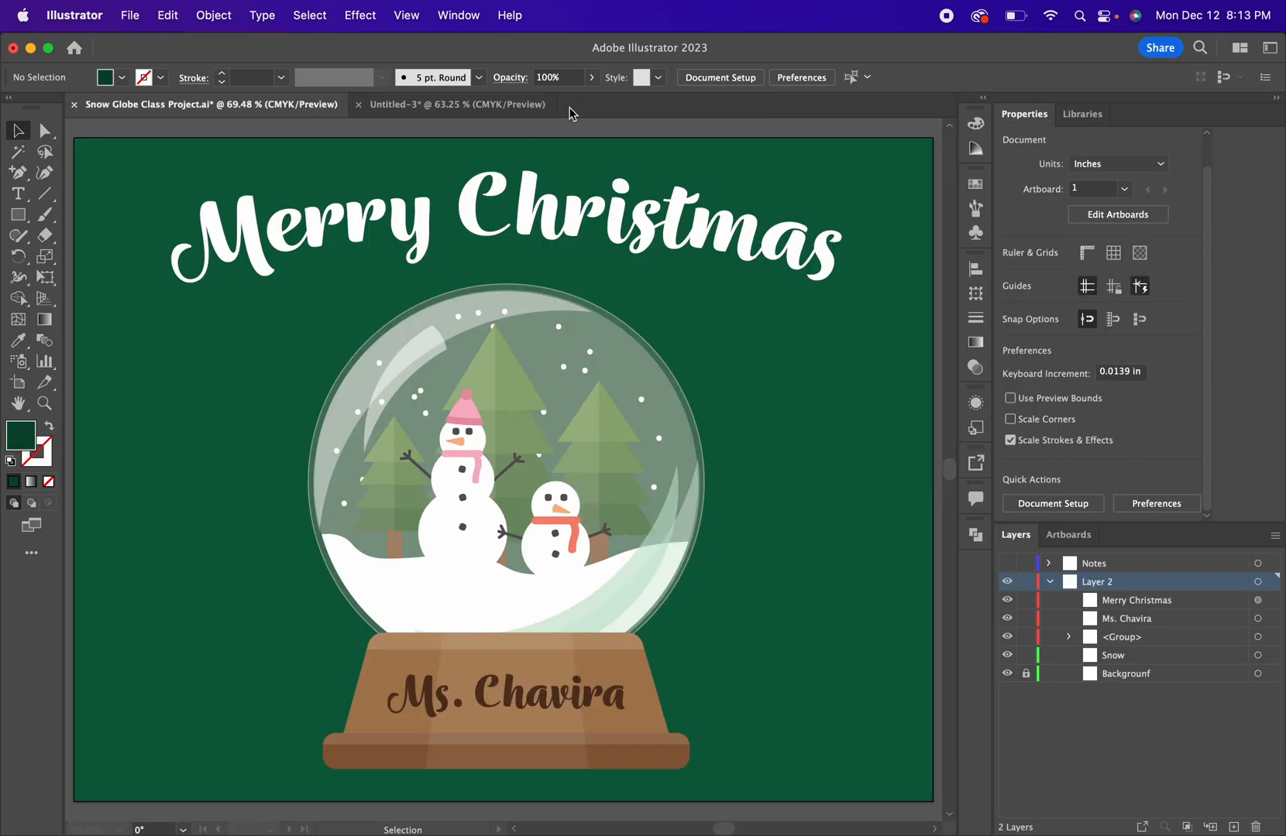
Save the blank Untitled-3 document to the Desktop as Snow Globe.ai.
left_click(455, 105)
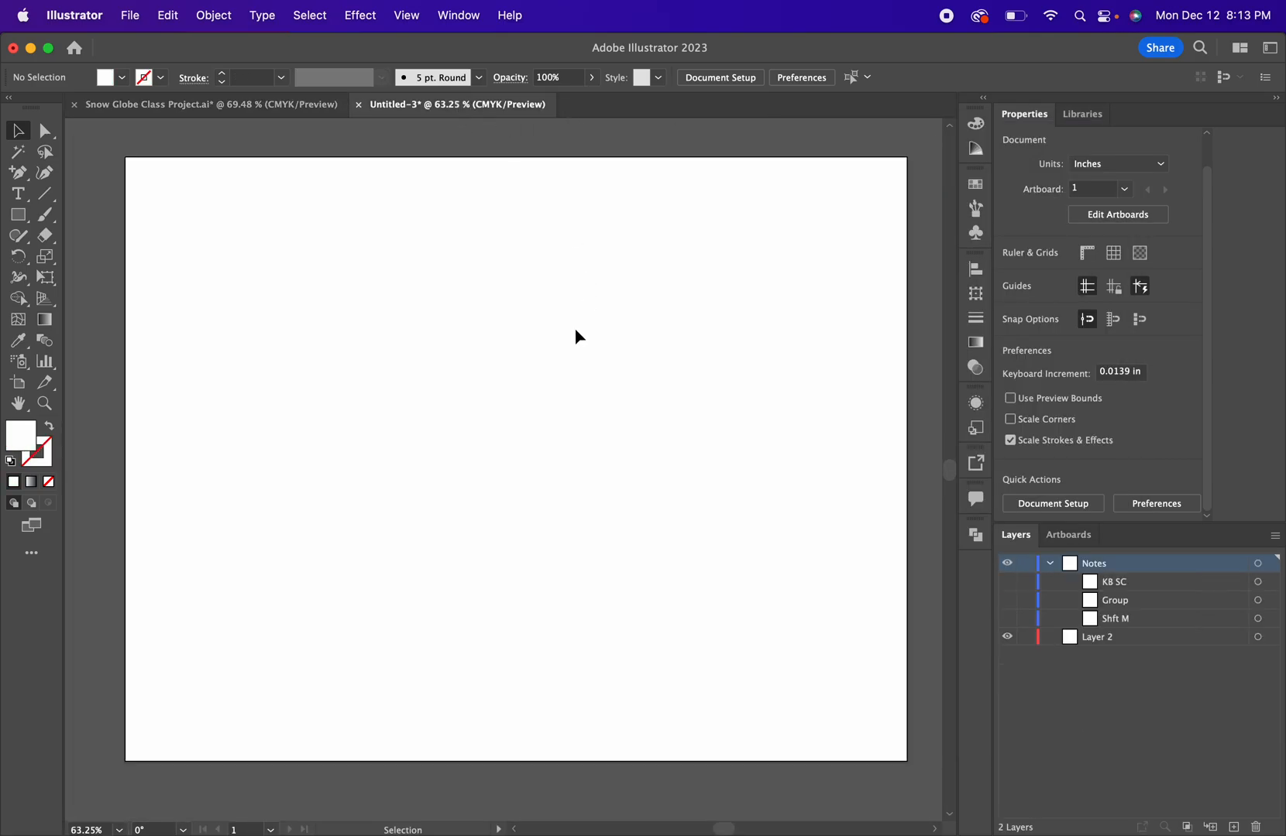
left_click(128, 14)
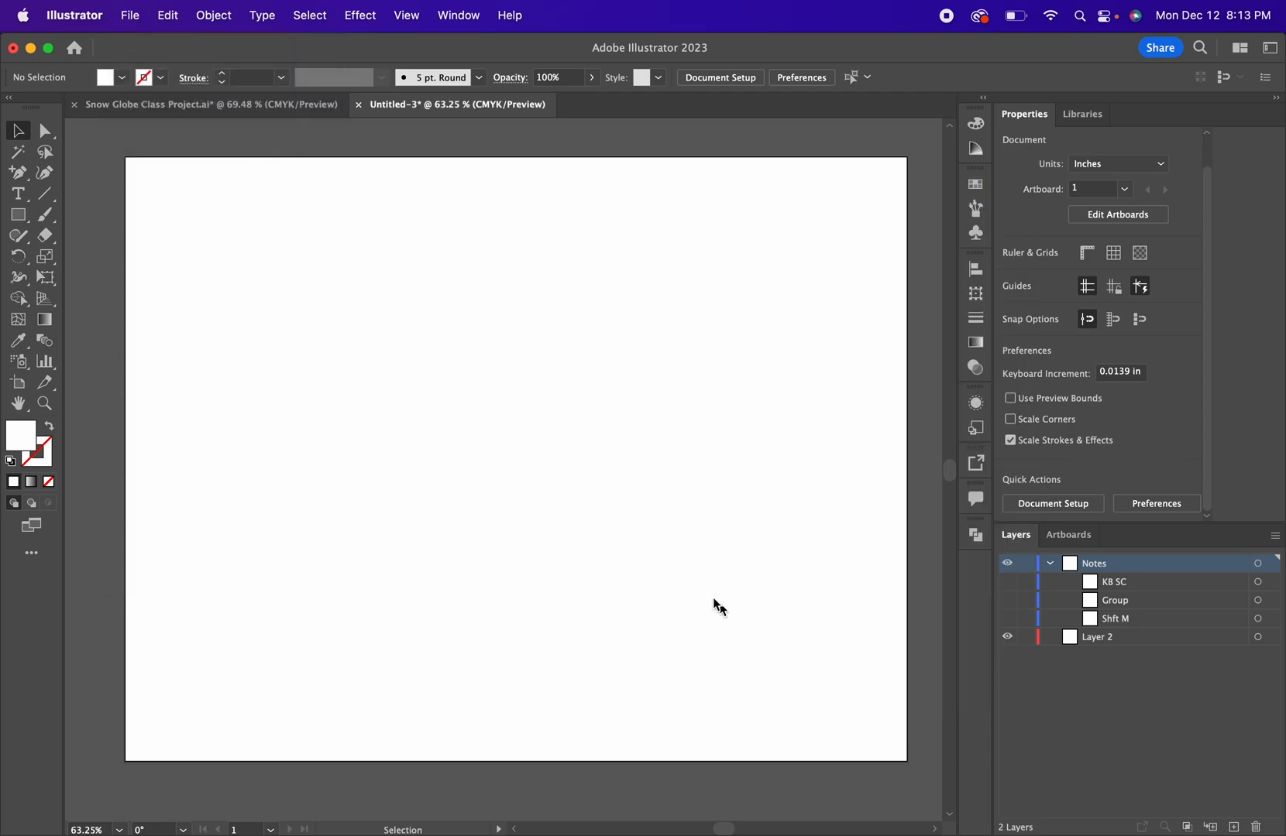
key("cmd+s")
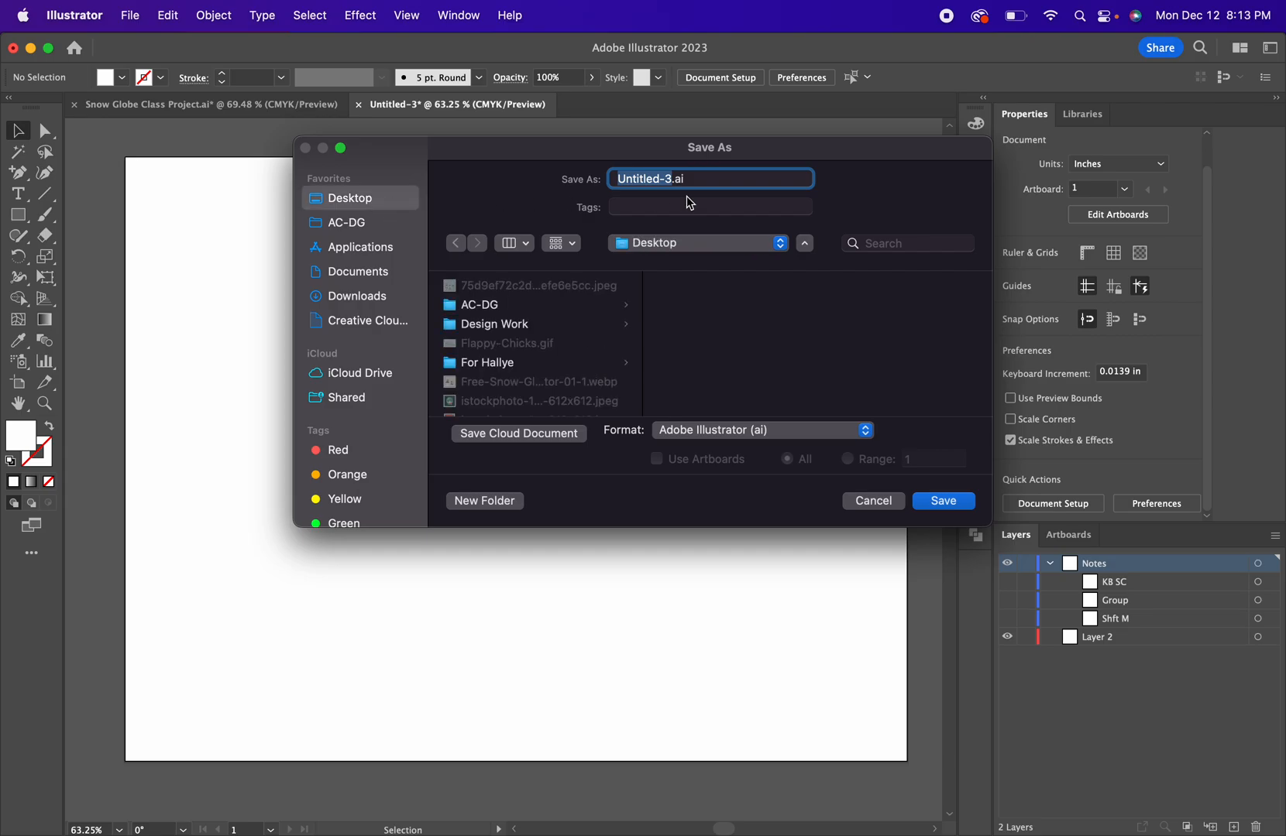
mouse_move(681, 192)
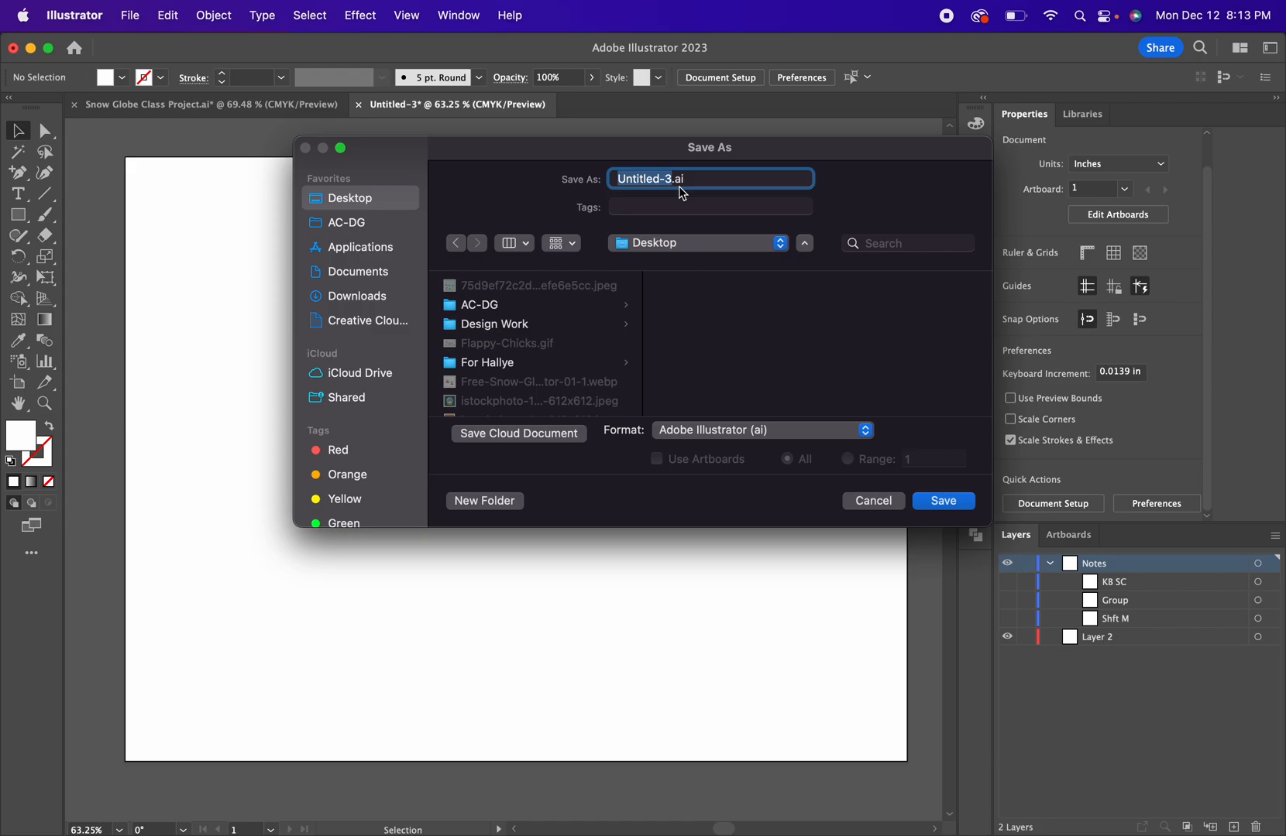
mouse_move(950, 351)
type("Snow Globe")
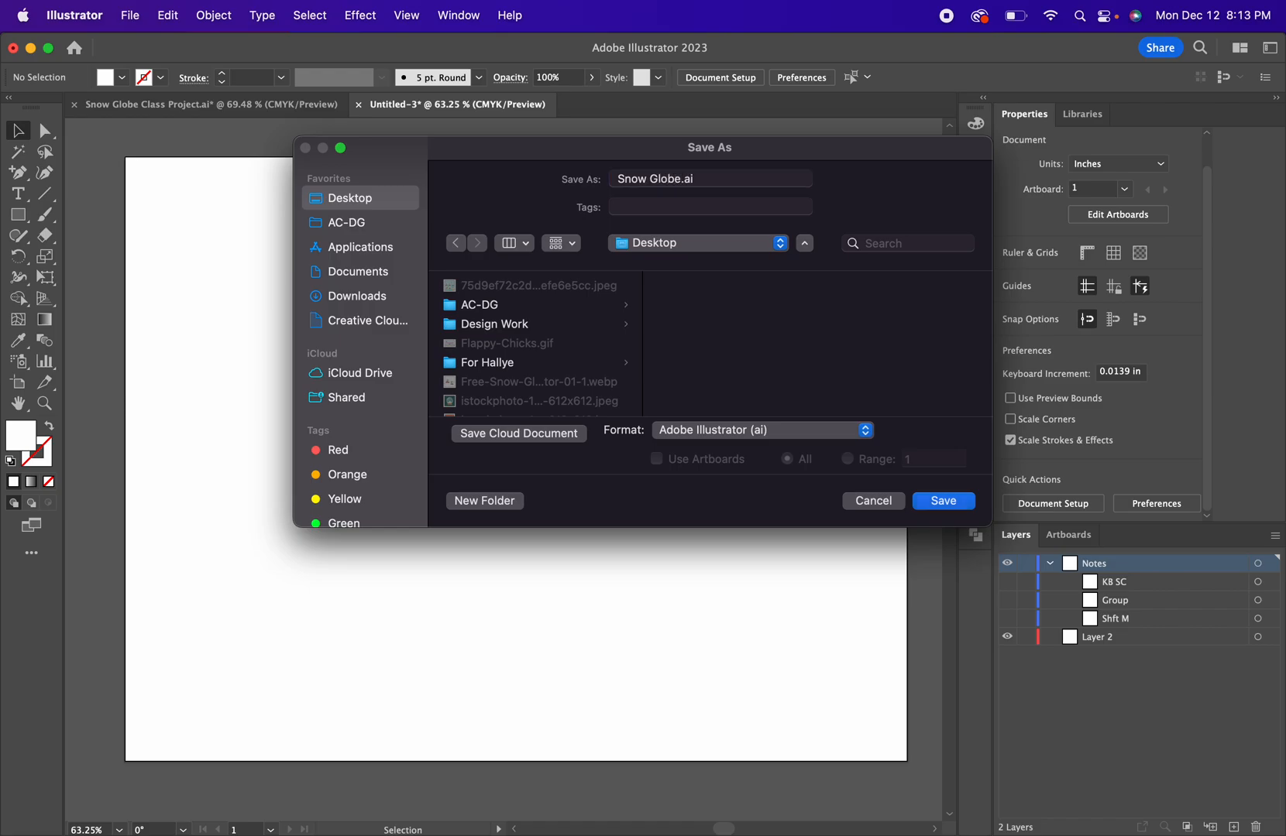
left_click(942, 500)
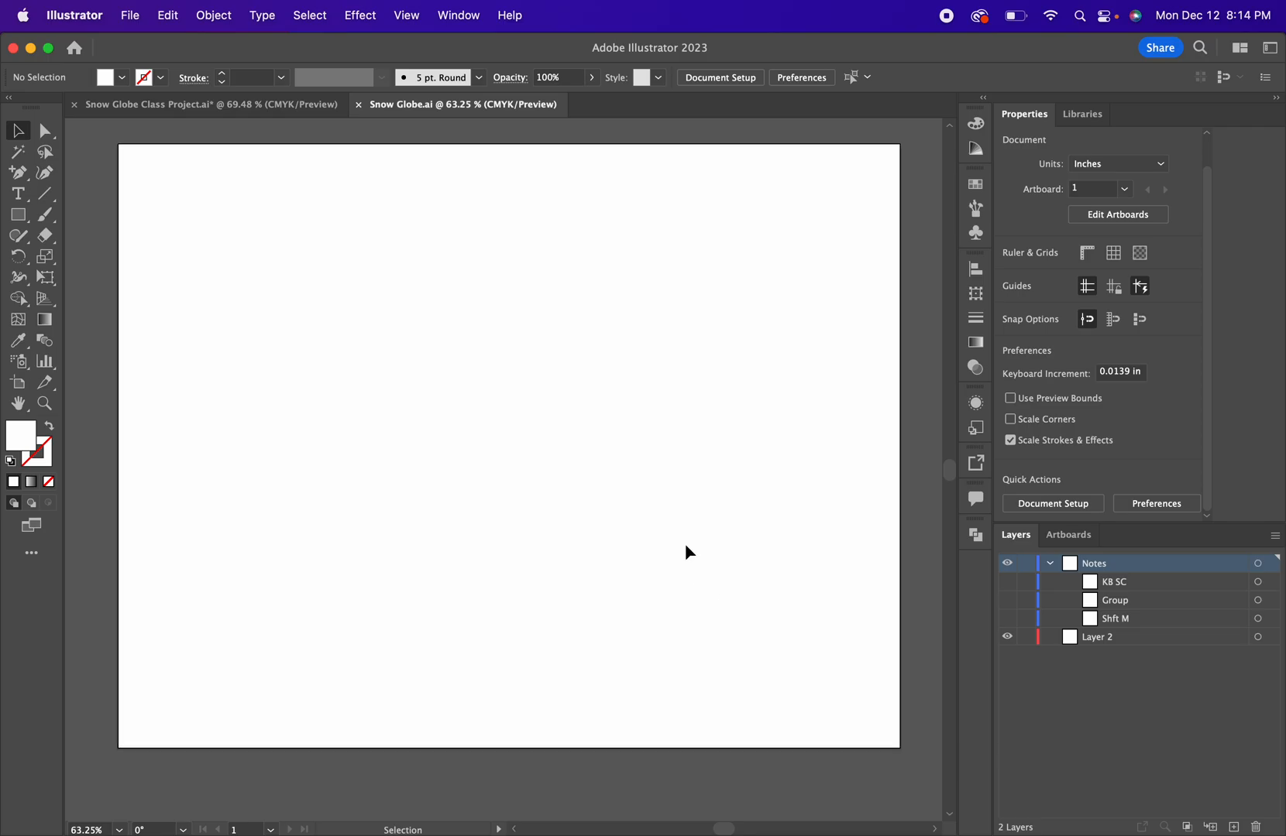
mouse_move(863, 592)
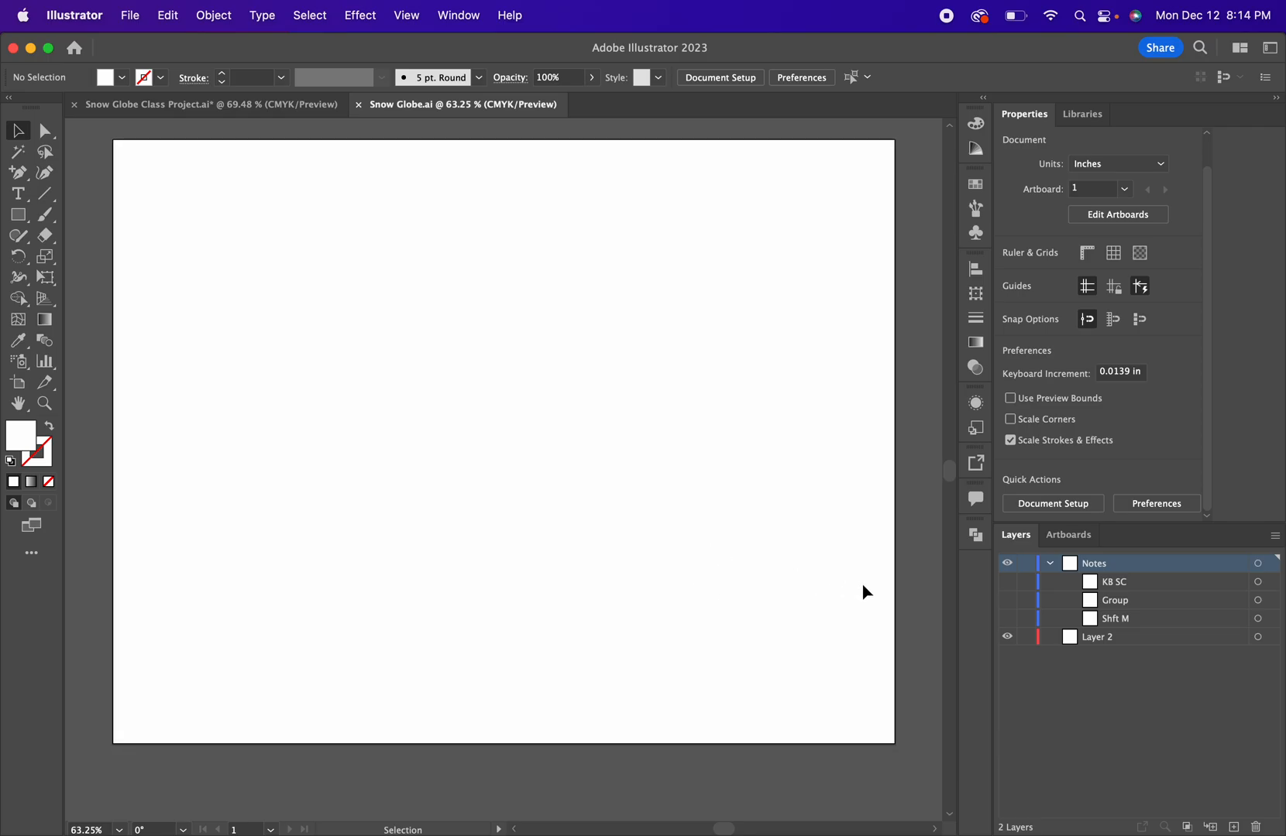
On Layer 2, draw an 11 by 8.5 inch artboard-covering rectangle filled #023A22.
left_click(1098, 636)
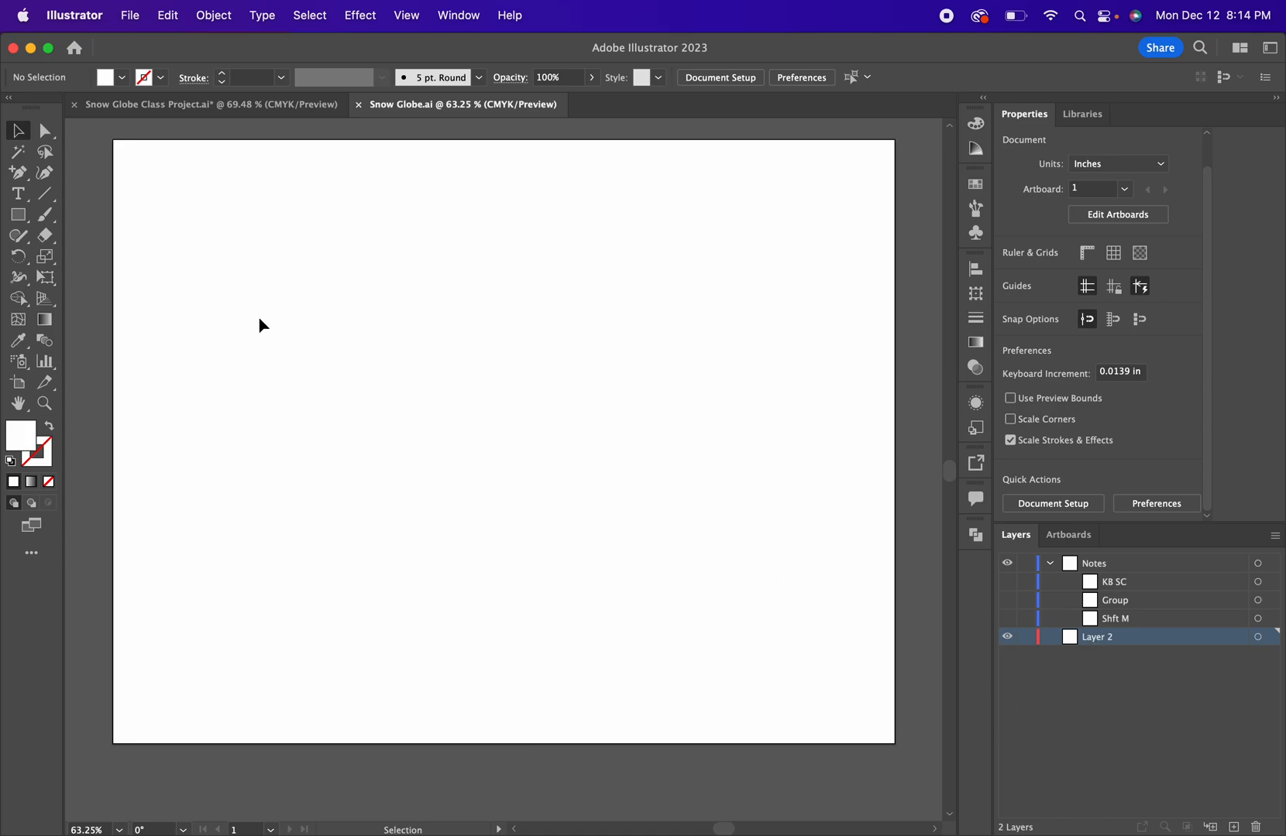
mouse_move(89, 242)
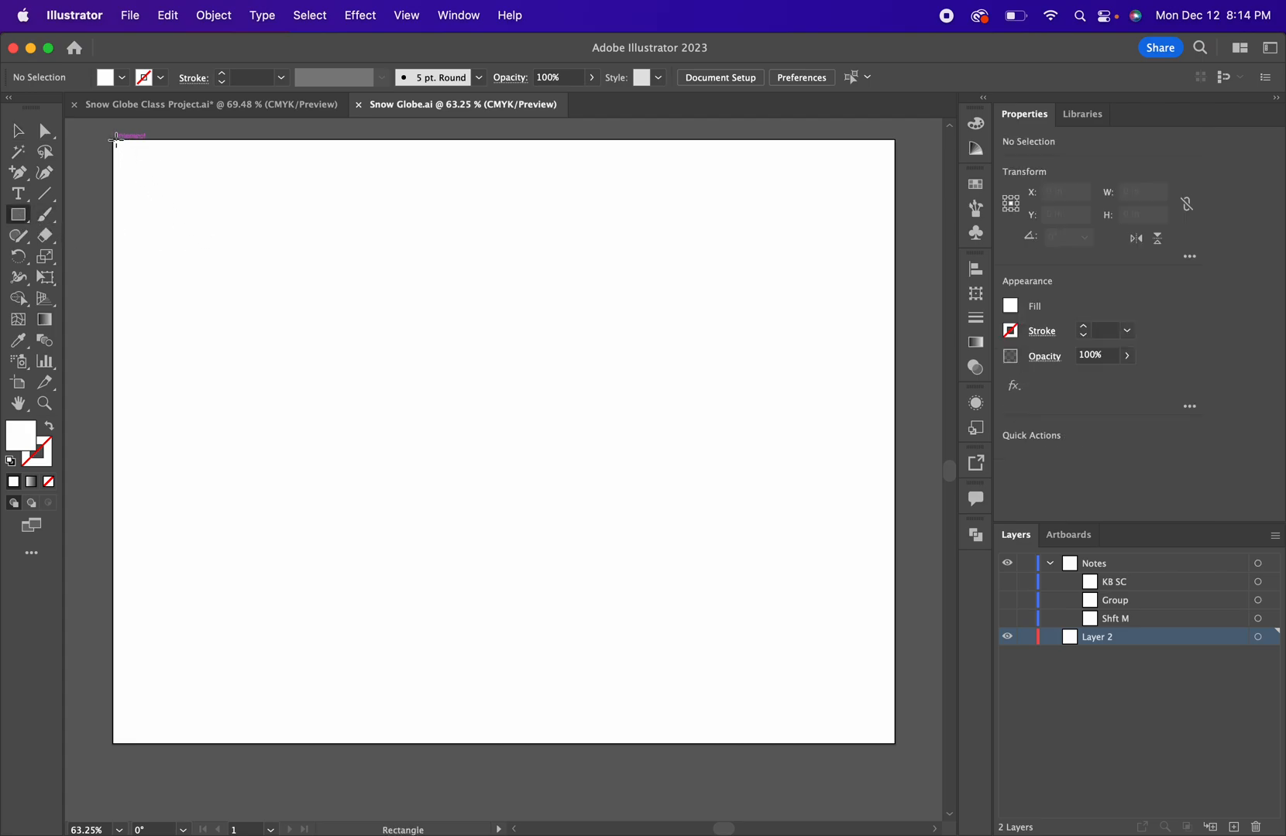
left_click_drag(115, 141, 844, 626)
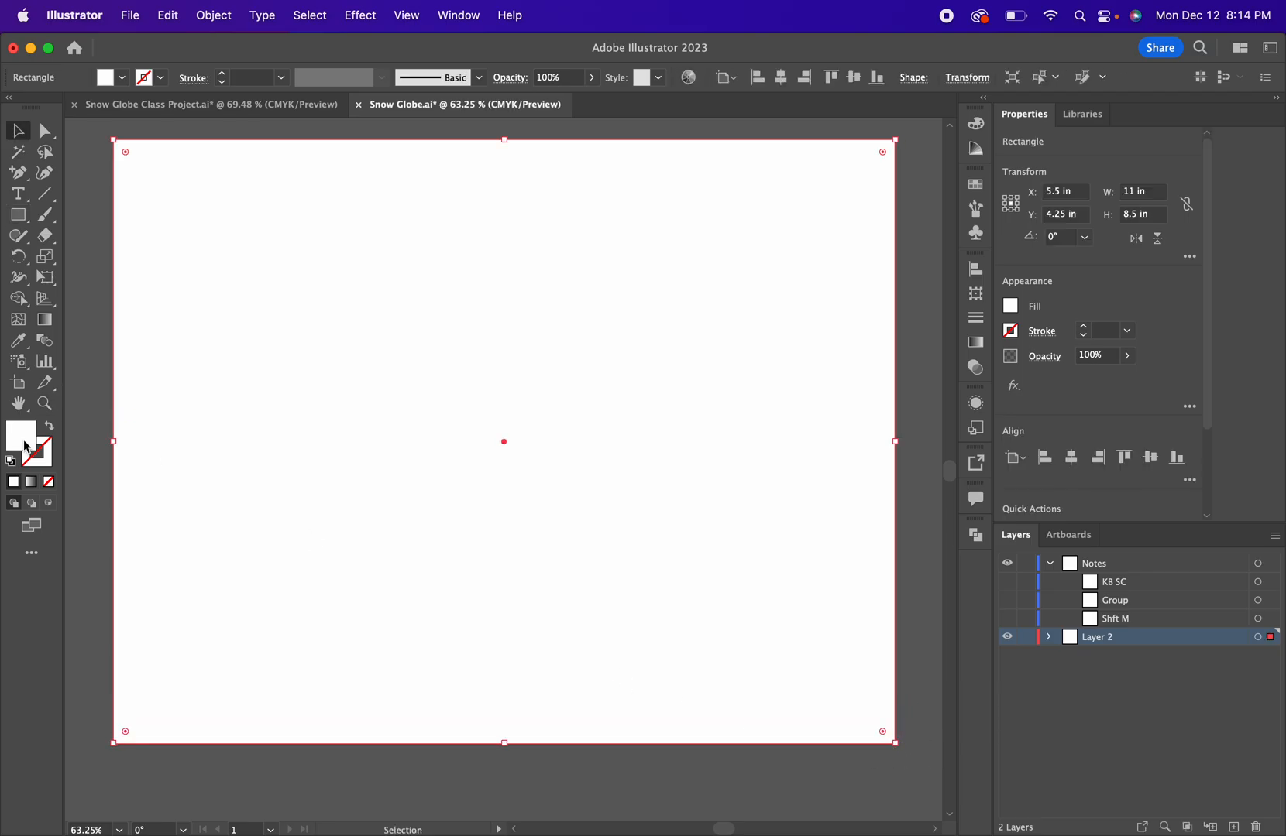
double_click(19, 436)
type("023A22")
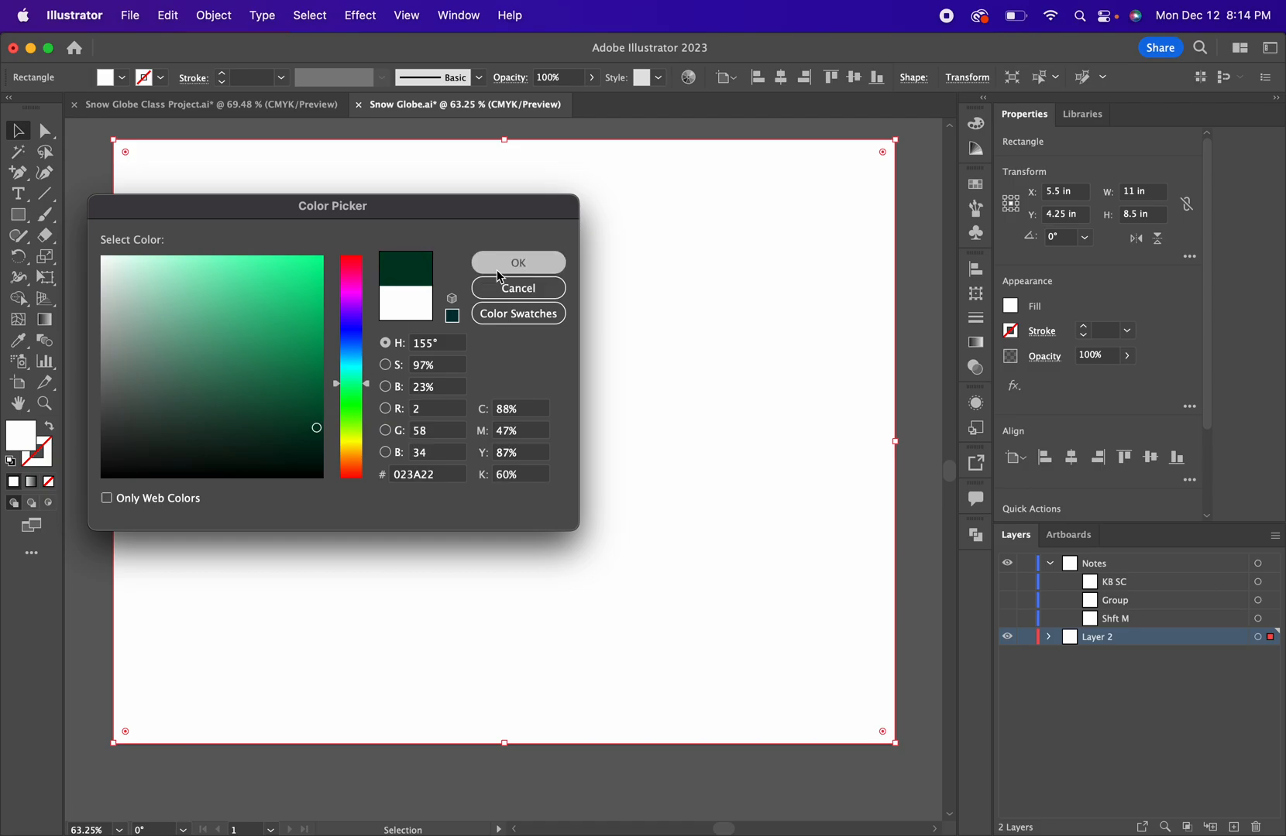
left_click(186, 104)
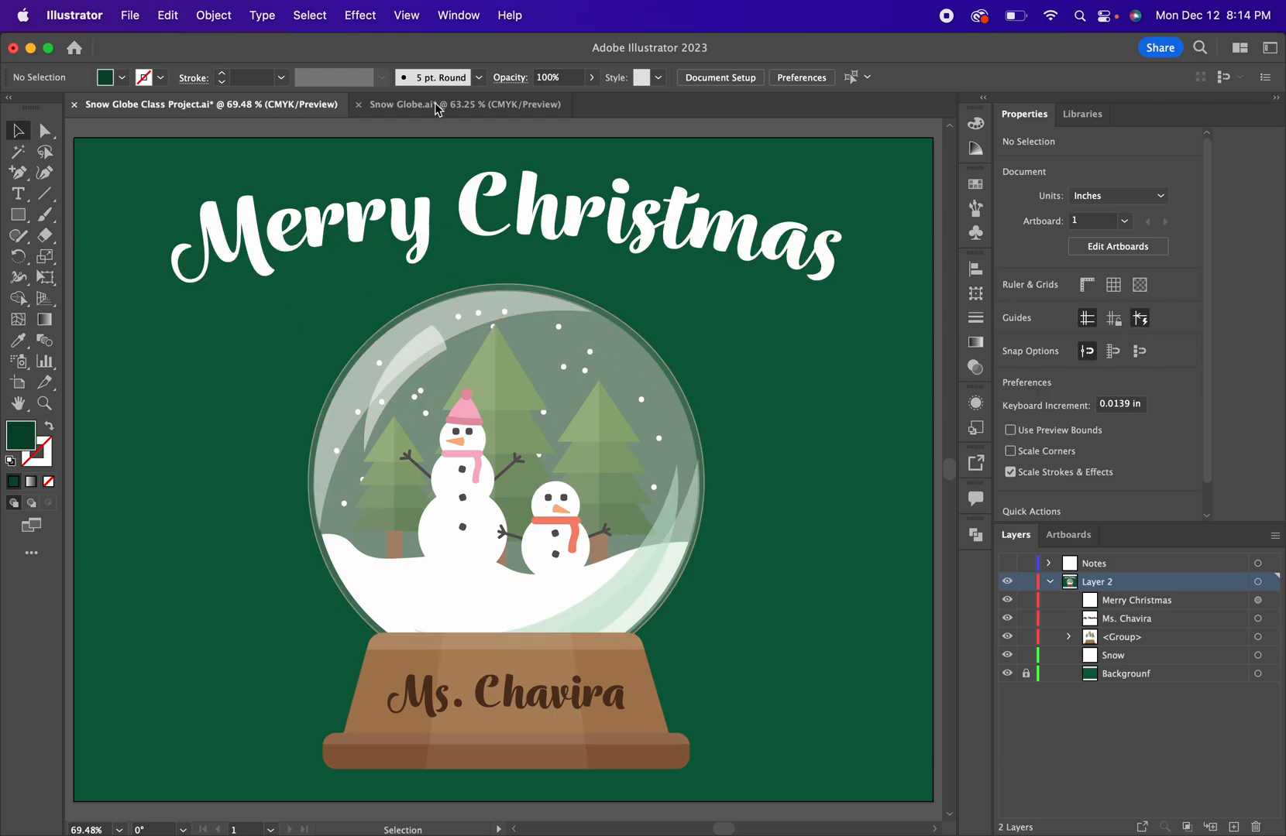
In Snow Globe.ai, rename Layer 2's rectangle object to 'Background'.
left_click(463, 105)
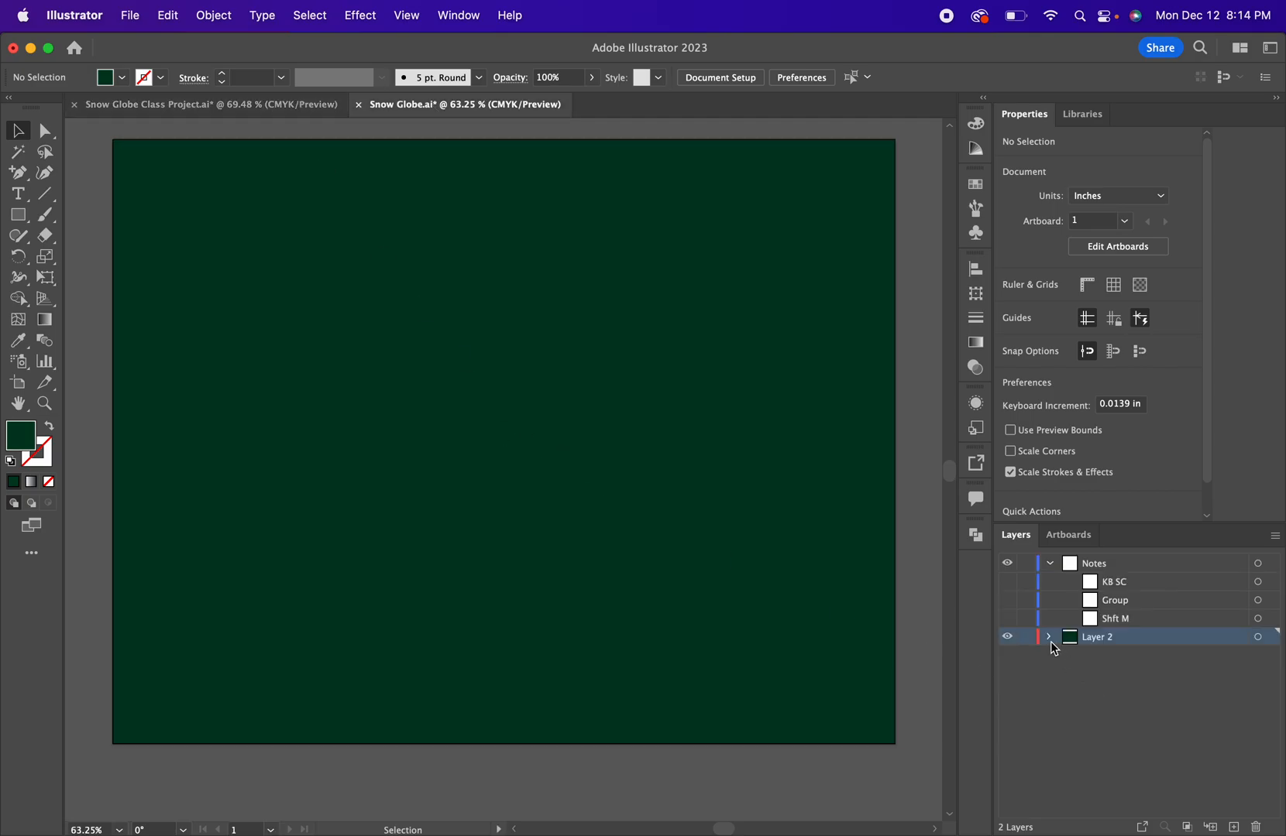
left_click(1050, 637)
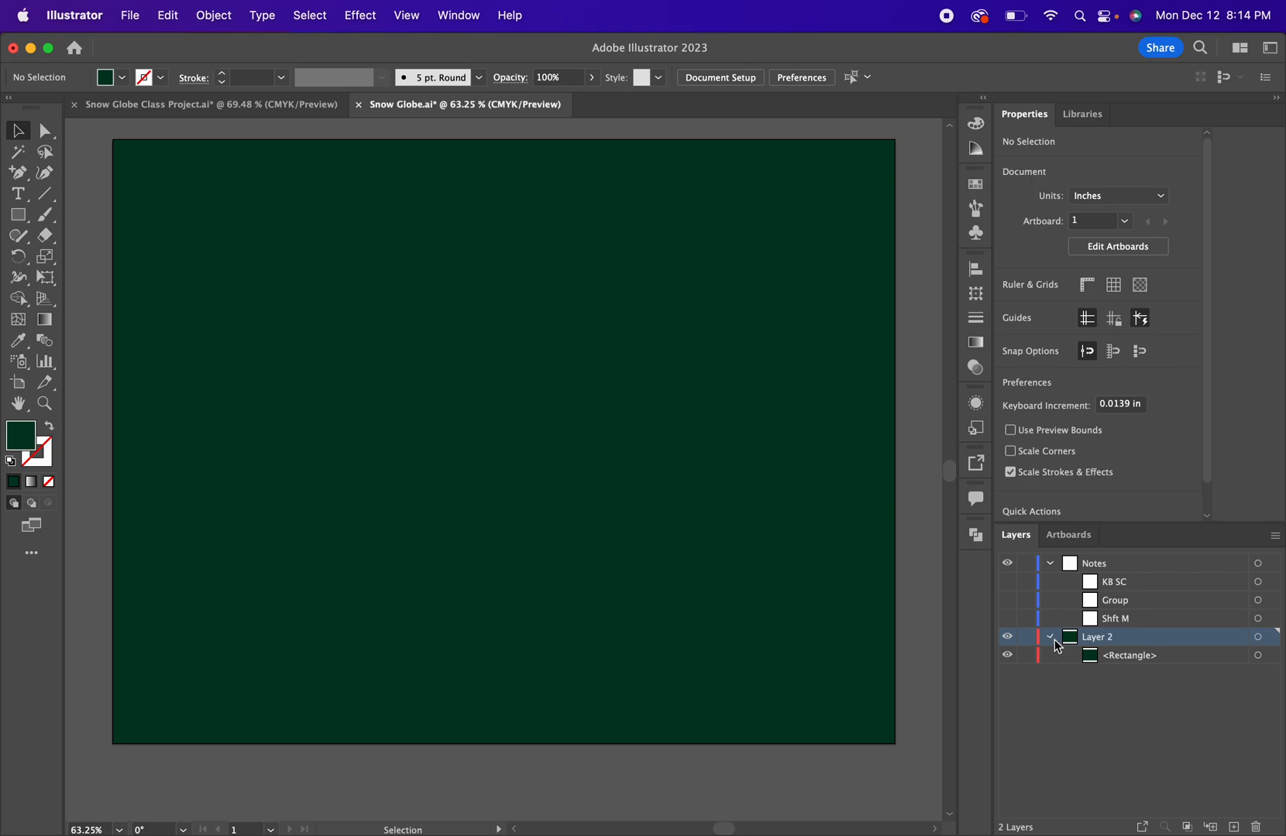
left_click(1050, 636)
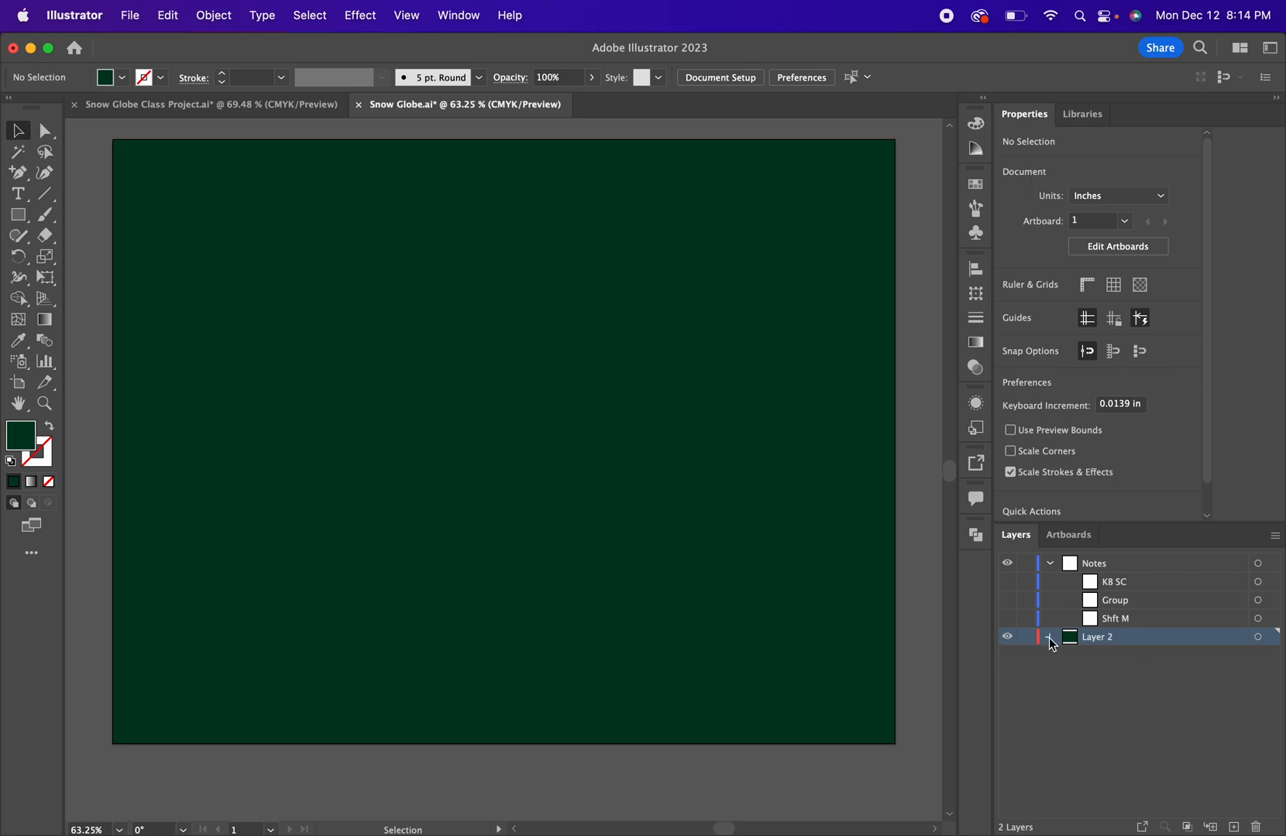
left_click(1049, 636)
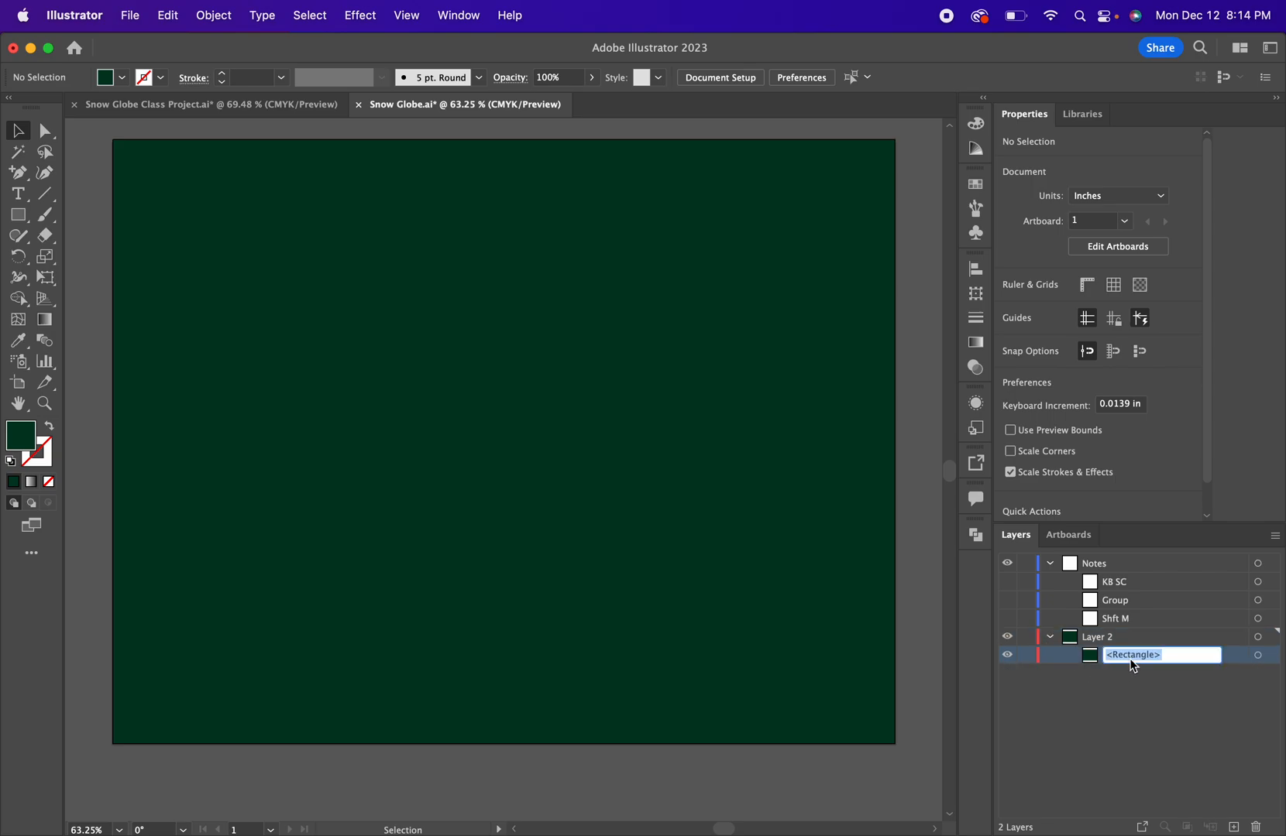
type("Background")
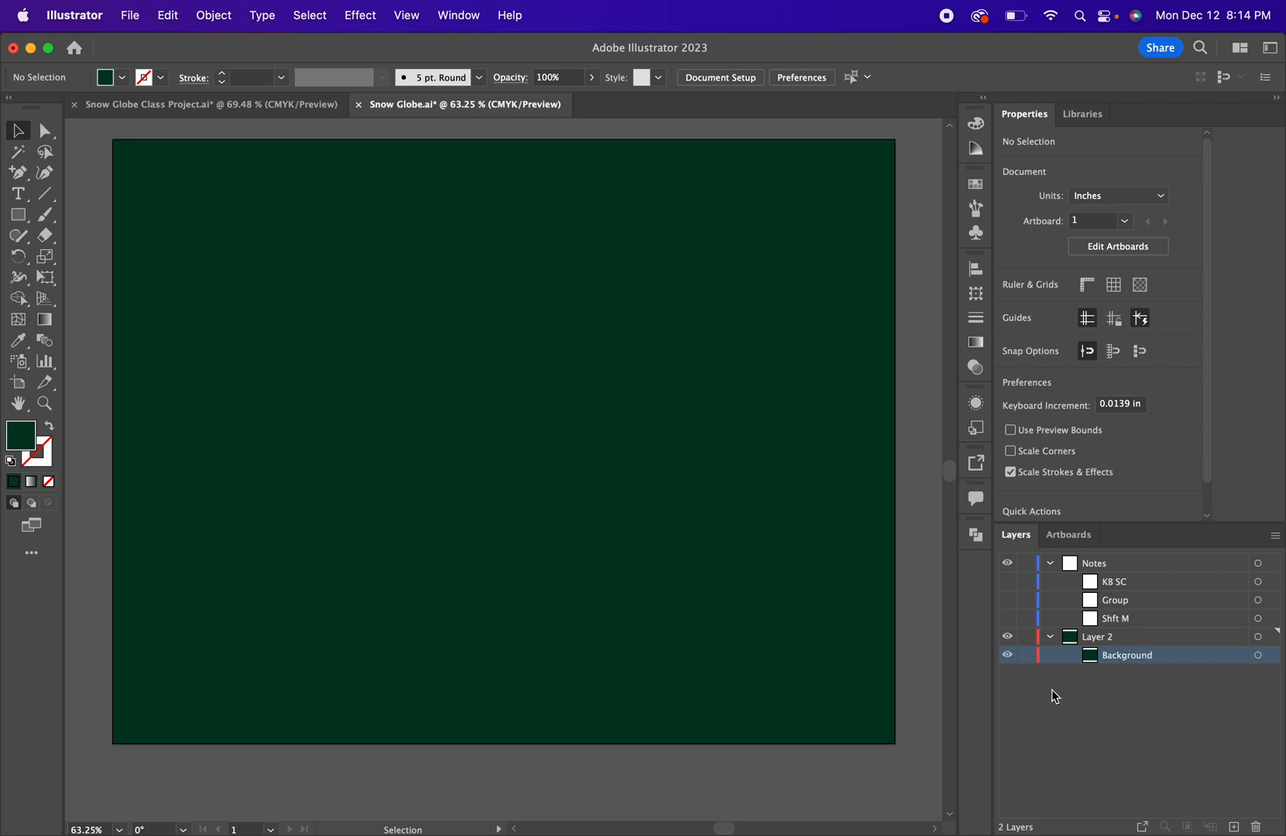
mouse_move(1027, 655)
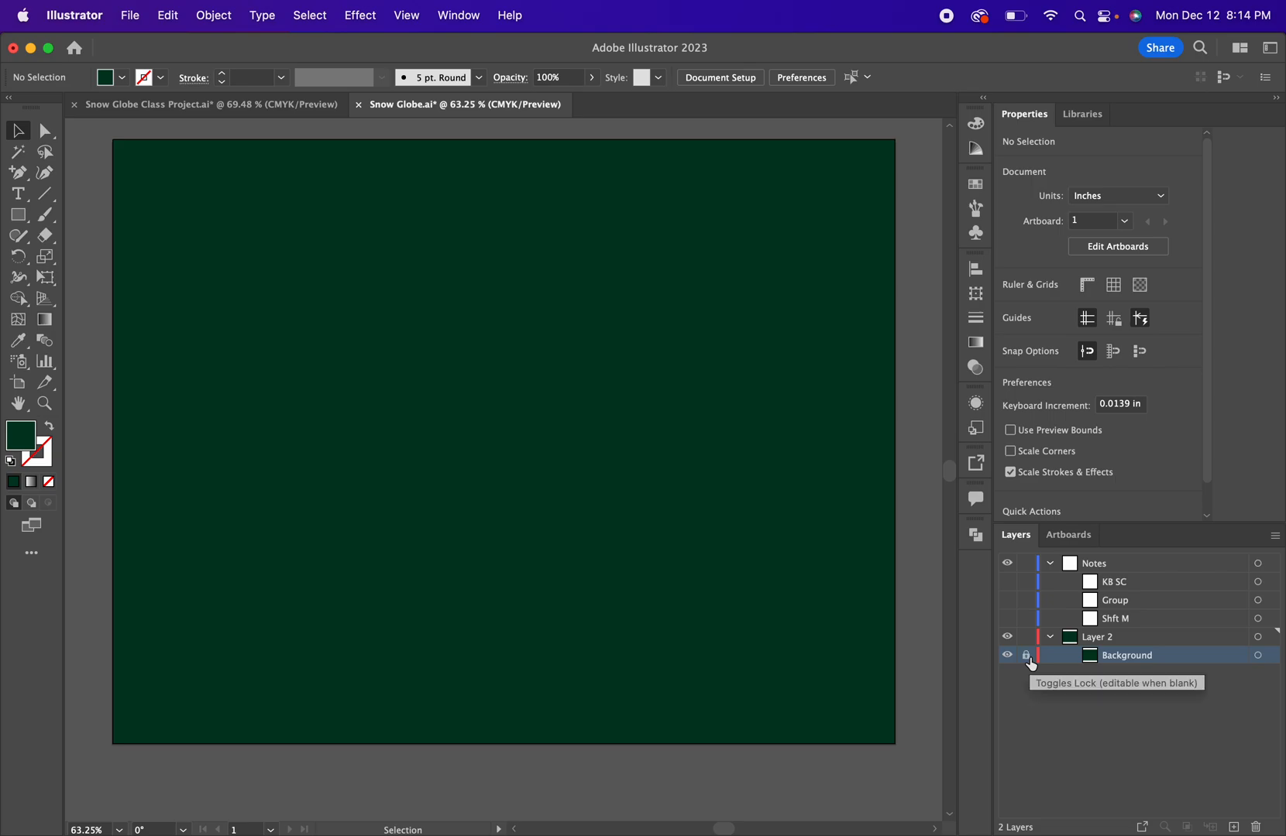
mouse_move(1140, 677)
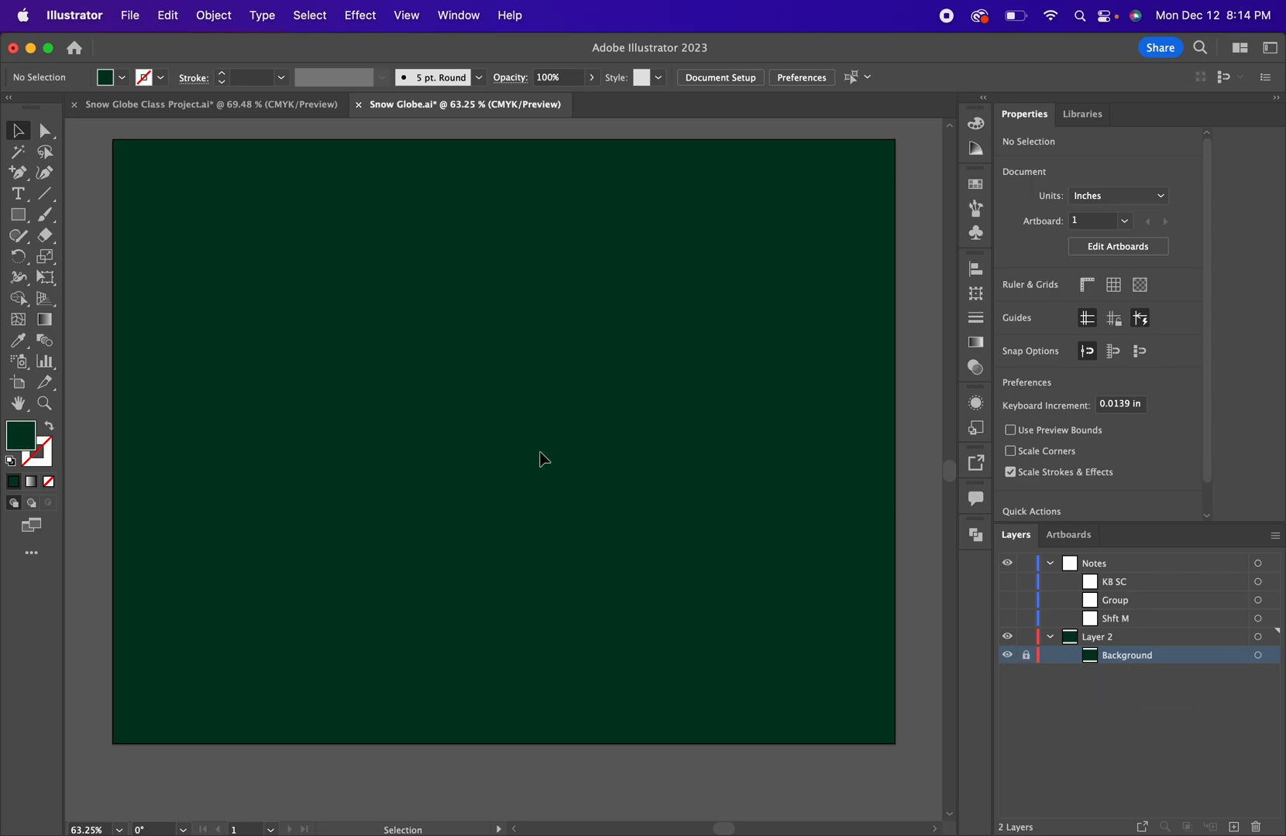
mouse_move(702, 453)
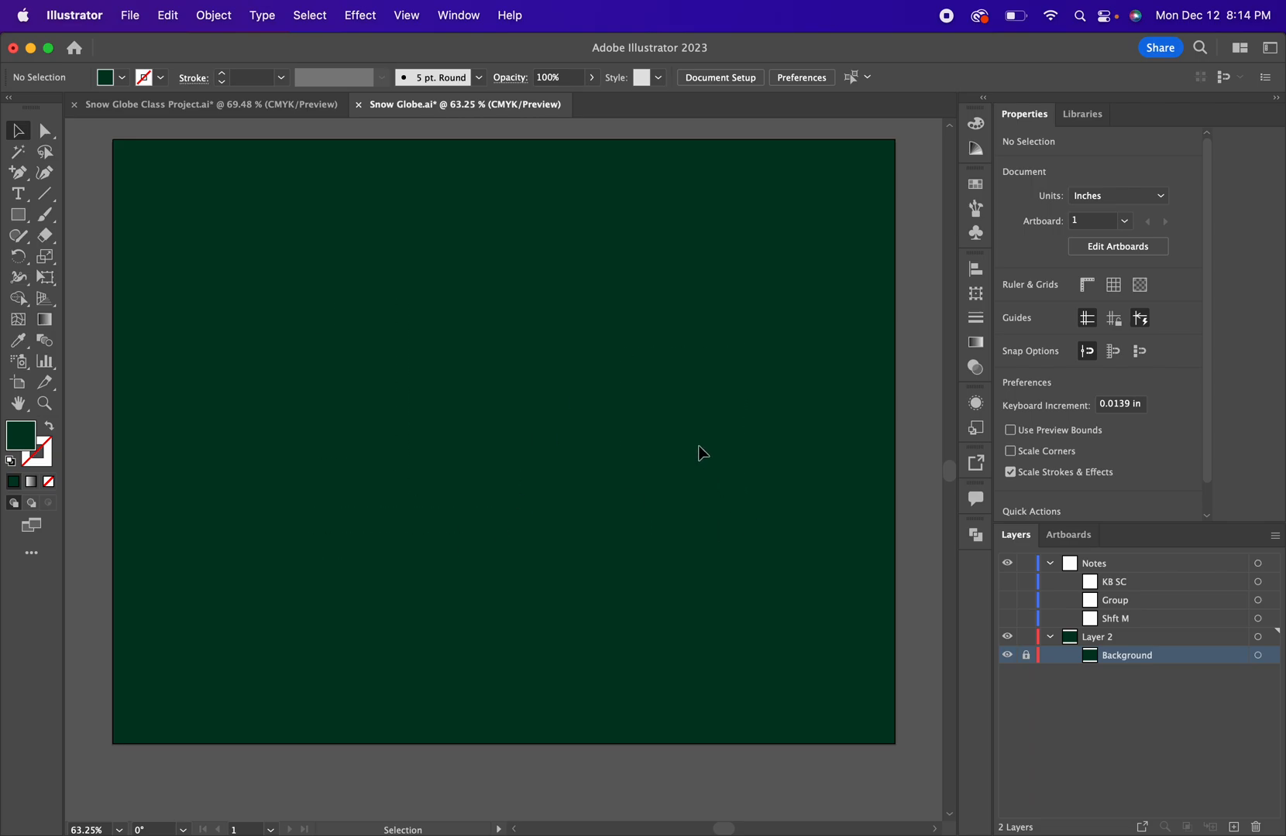
mouse_move(710, 522)
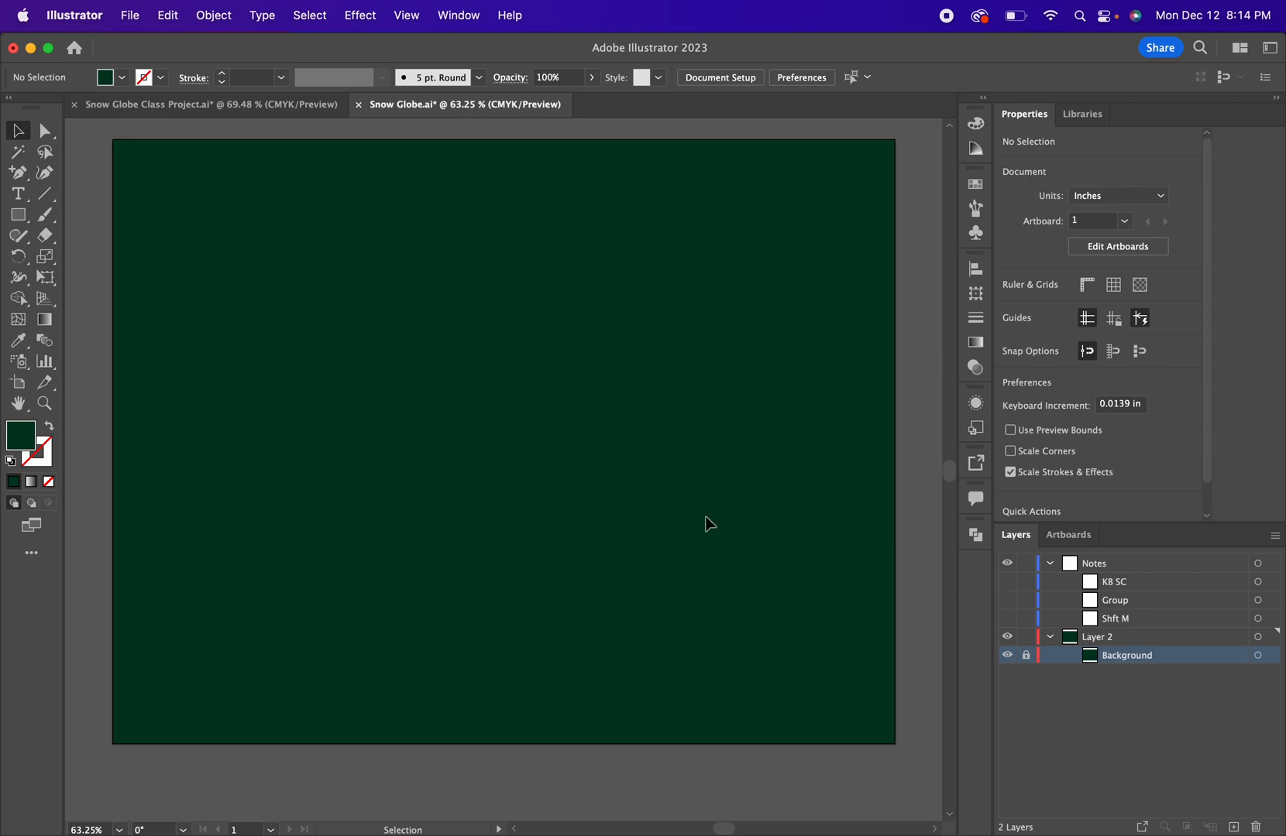
Draw a white-outlined, unfilled circle and enlarge it to about 5.5 inches.
left_click(15, 215)
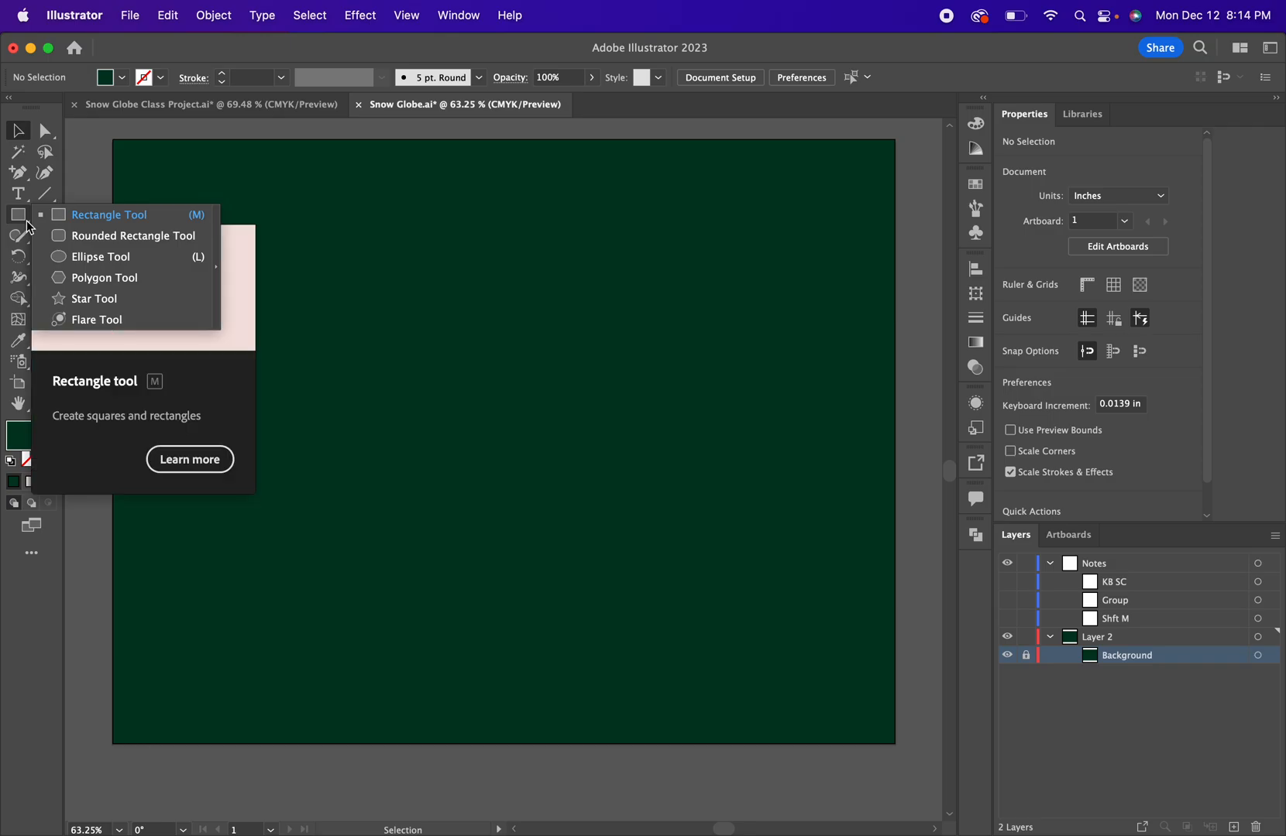
left_click(102, 256)
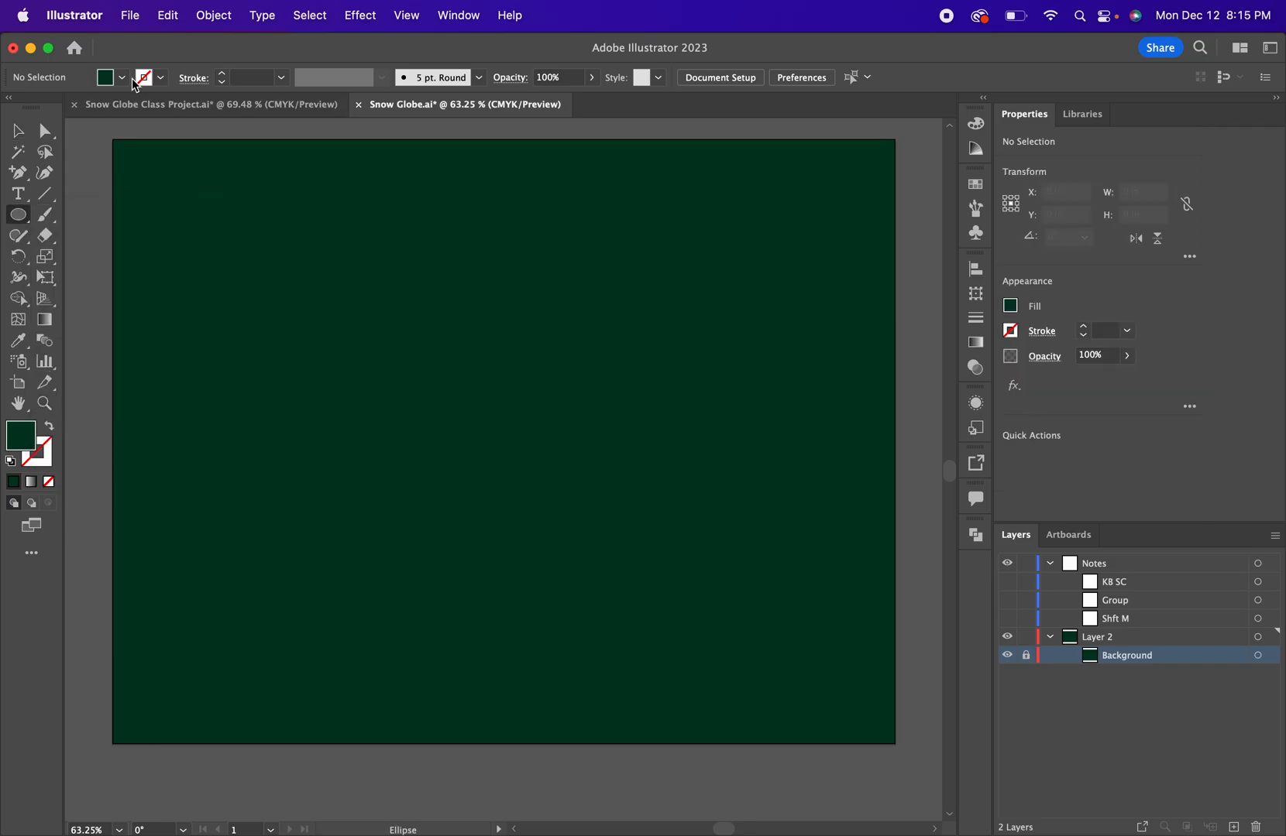
left_click(120, 77)
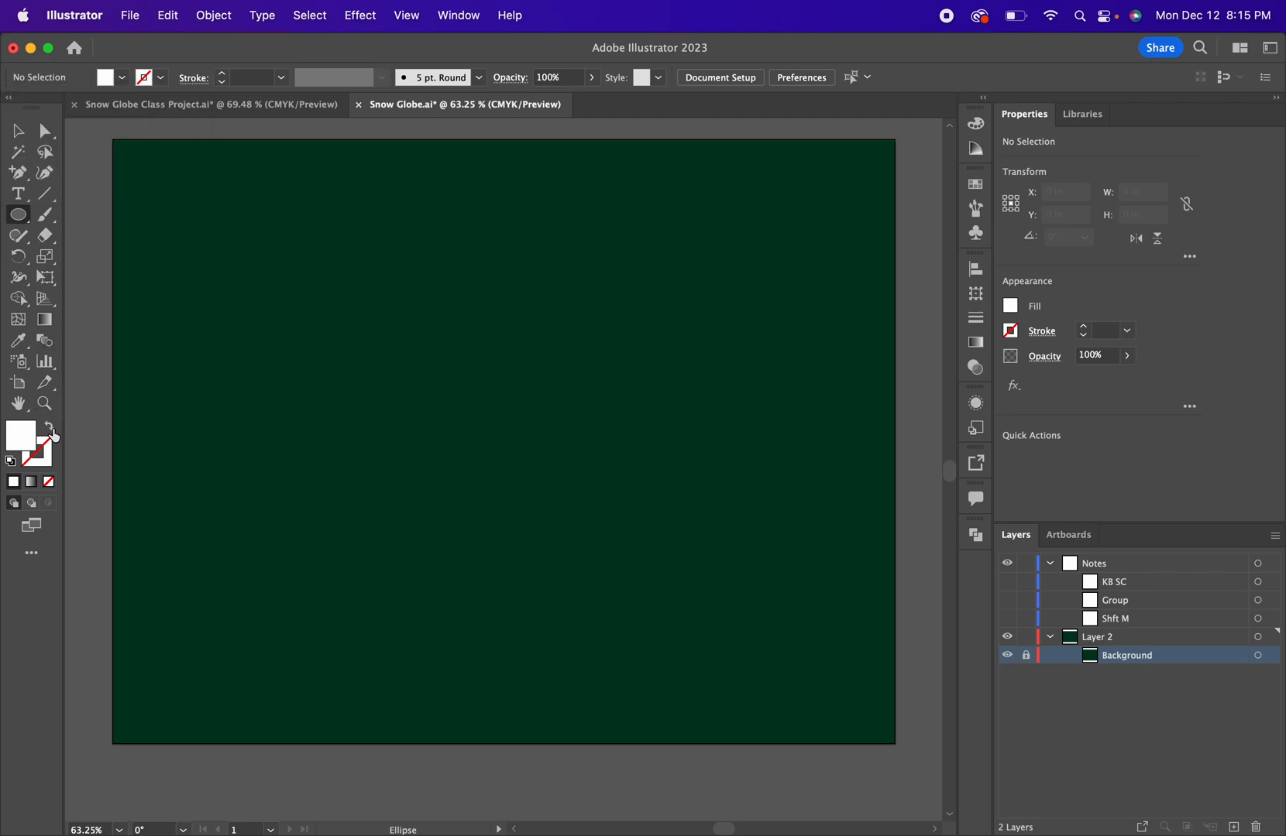
mouse_move(48, 430)
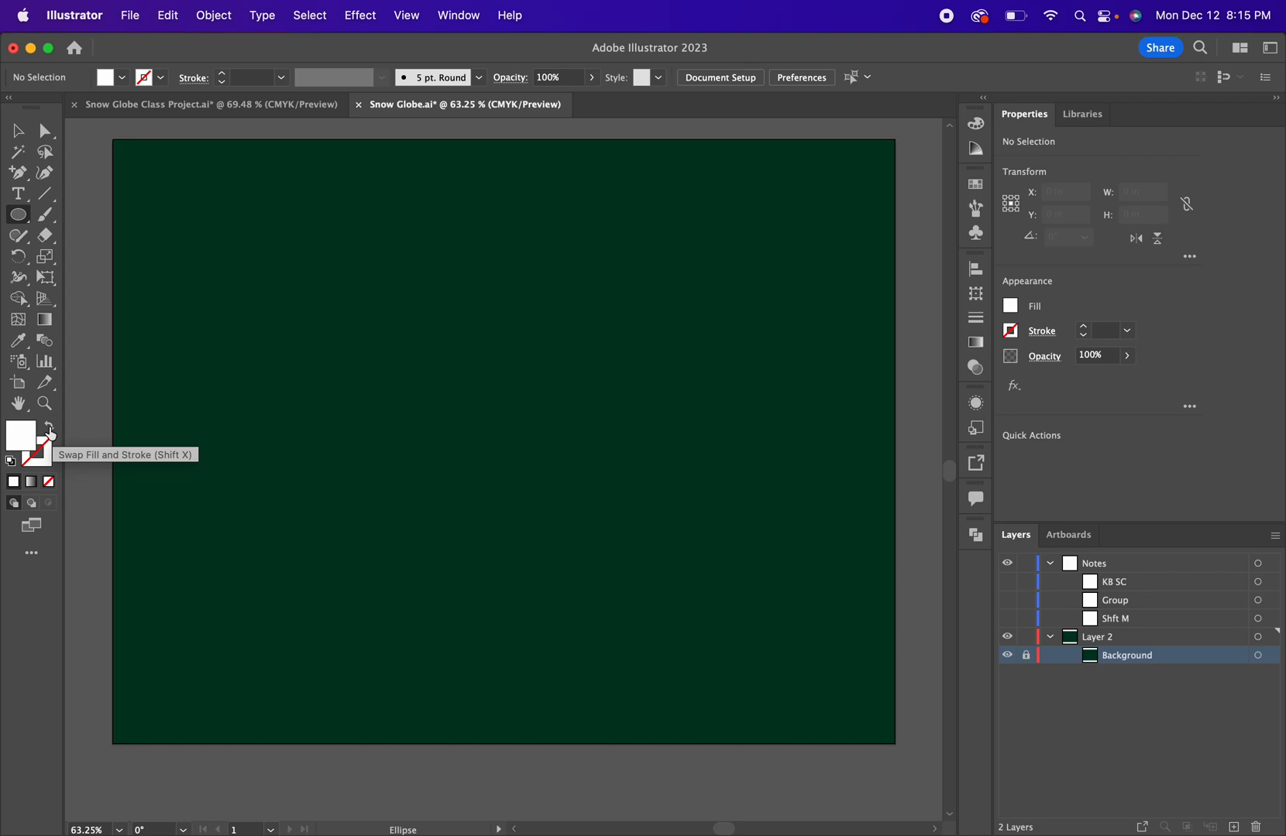
left_click(47, 432)
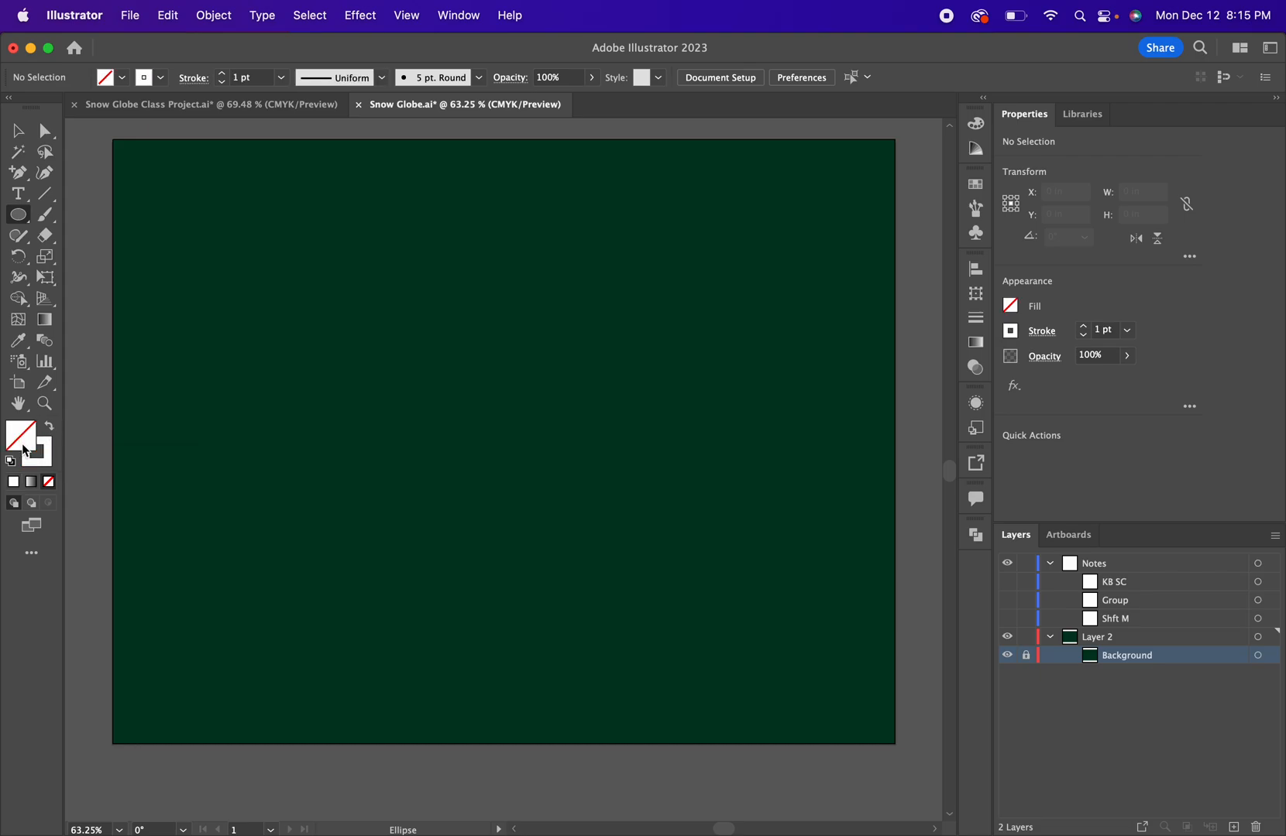
mouse_move(43, 454)
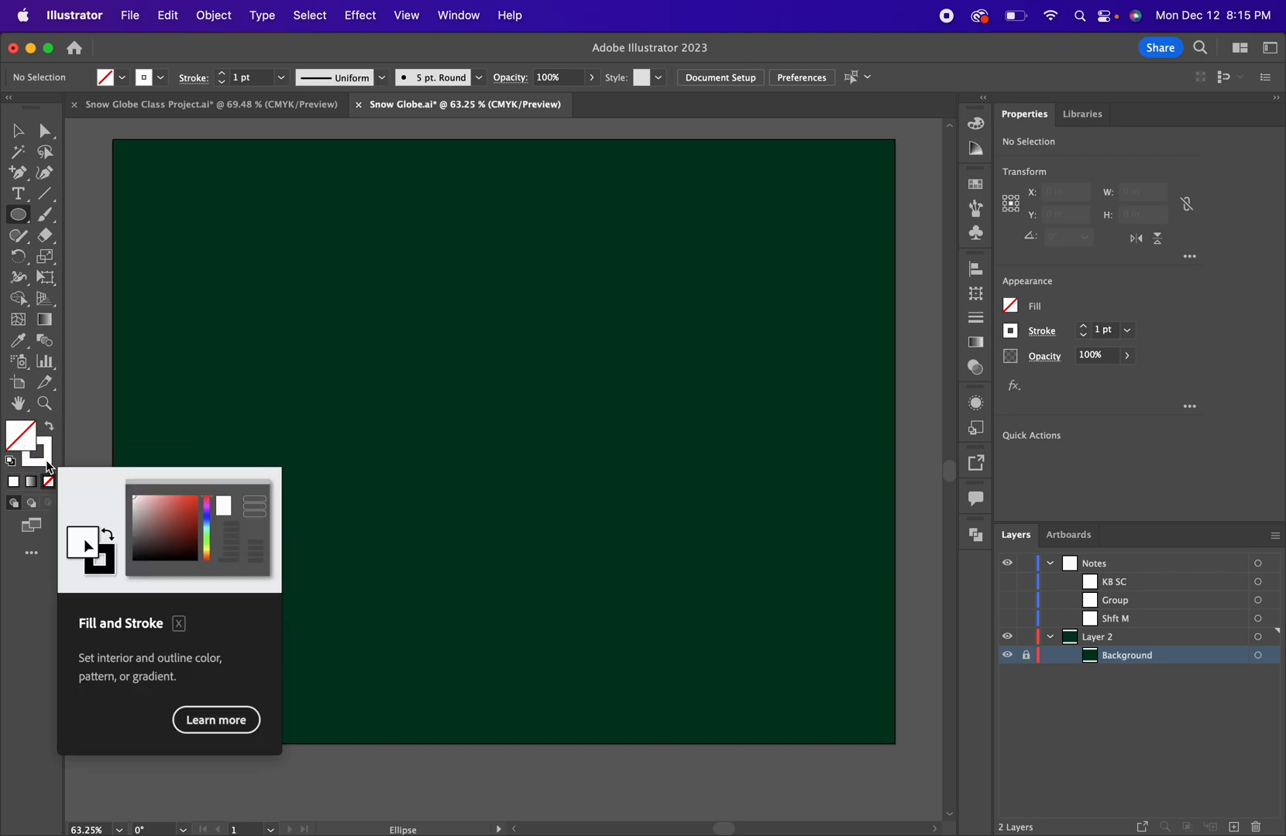
mouse_move(34, 454)
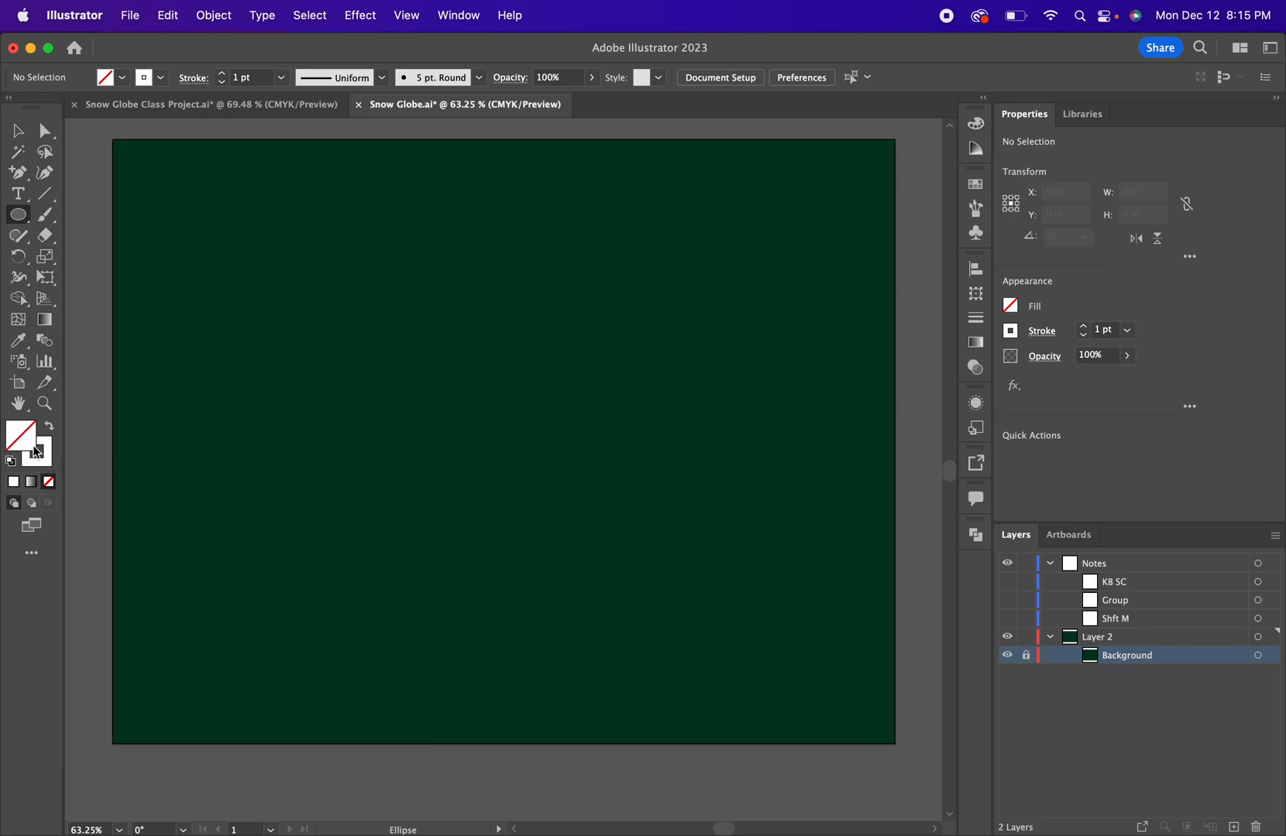
left_click_drag(270, 248, 579, 558)
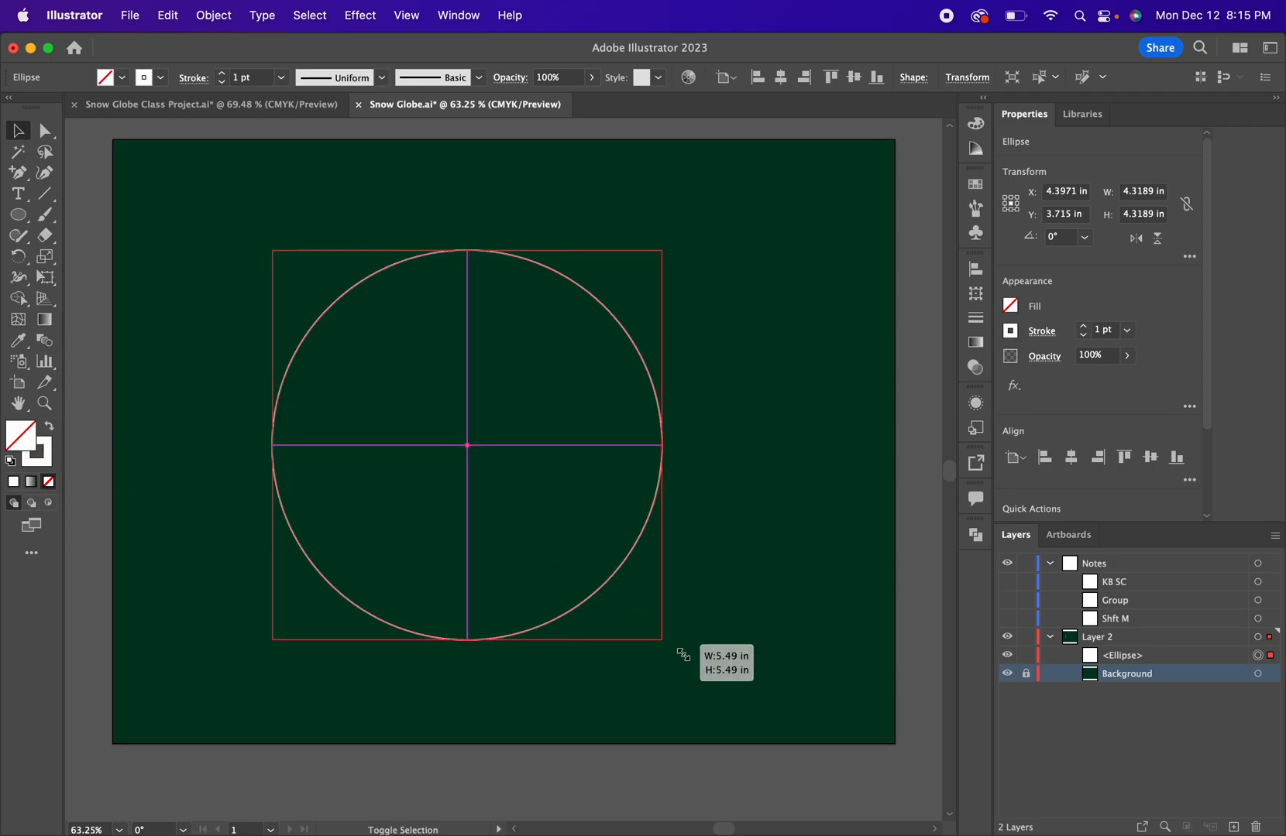
left_click_drag(660, 639, 750, 683)
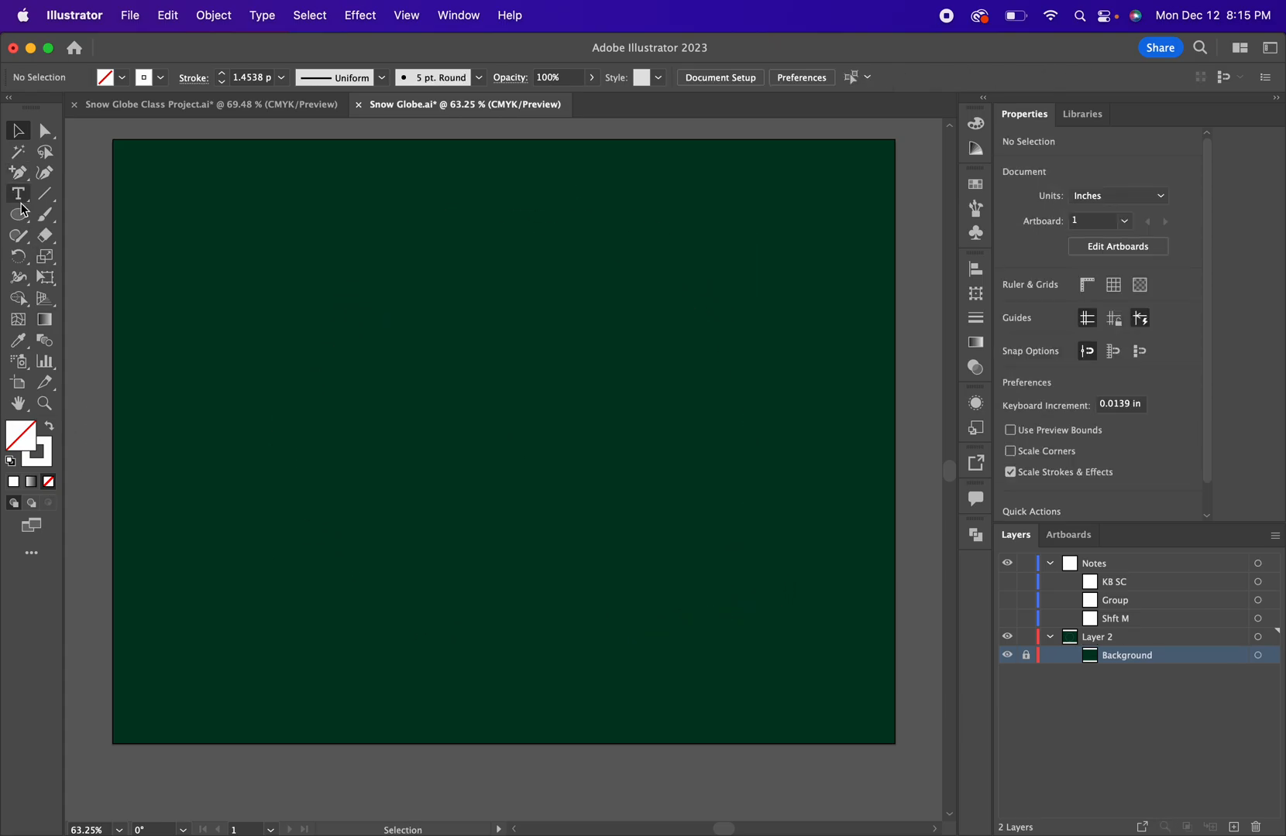
left_click(15, 214)
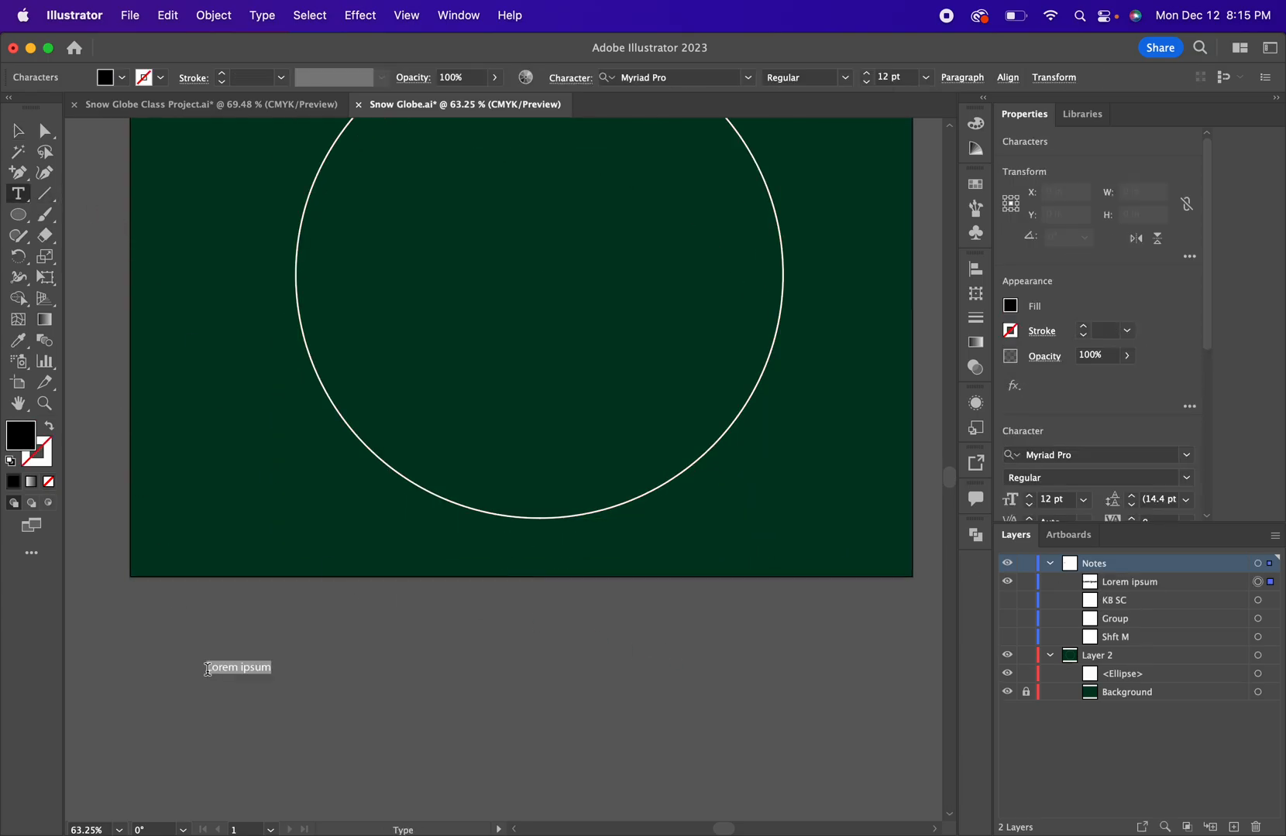
Type the white note 'Shift + click & drag = perfect shape' below the artboard.
type("Shift")
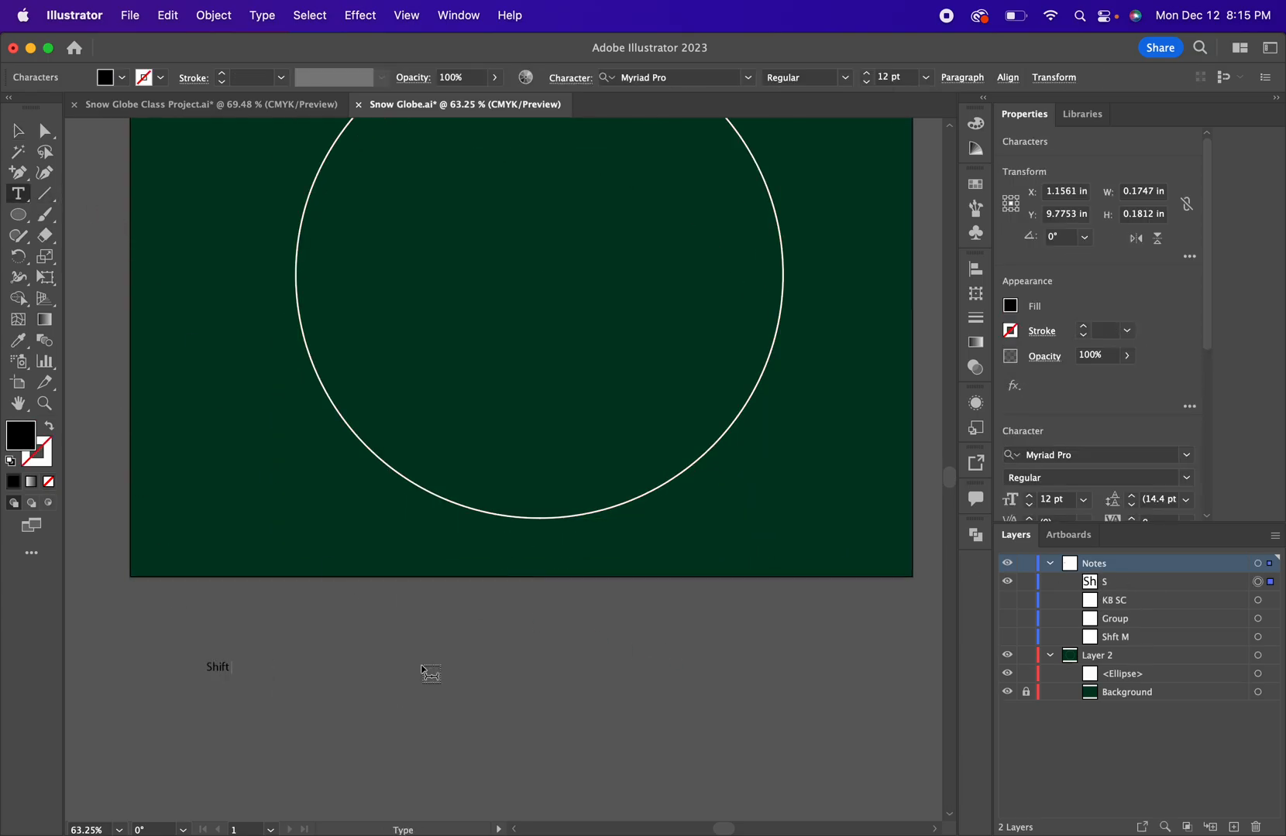
type("+ click & drag")
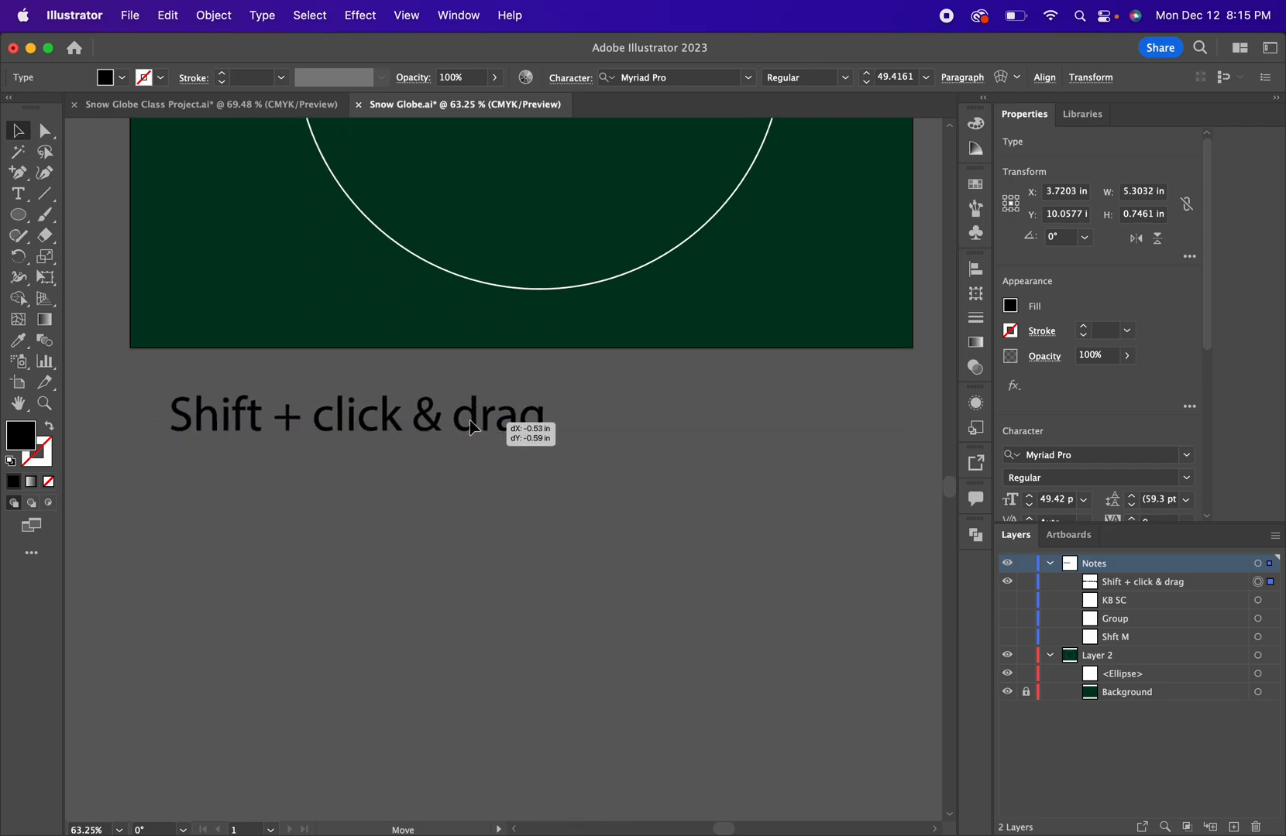
left_click(122, 77)
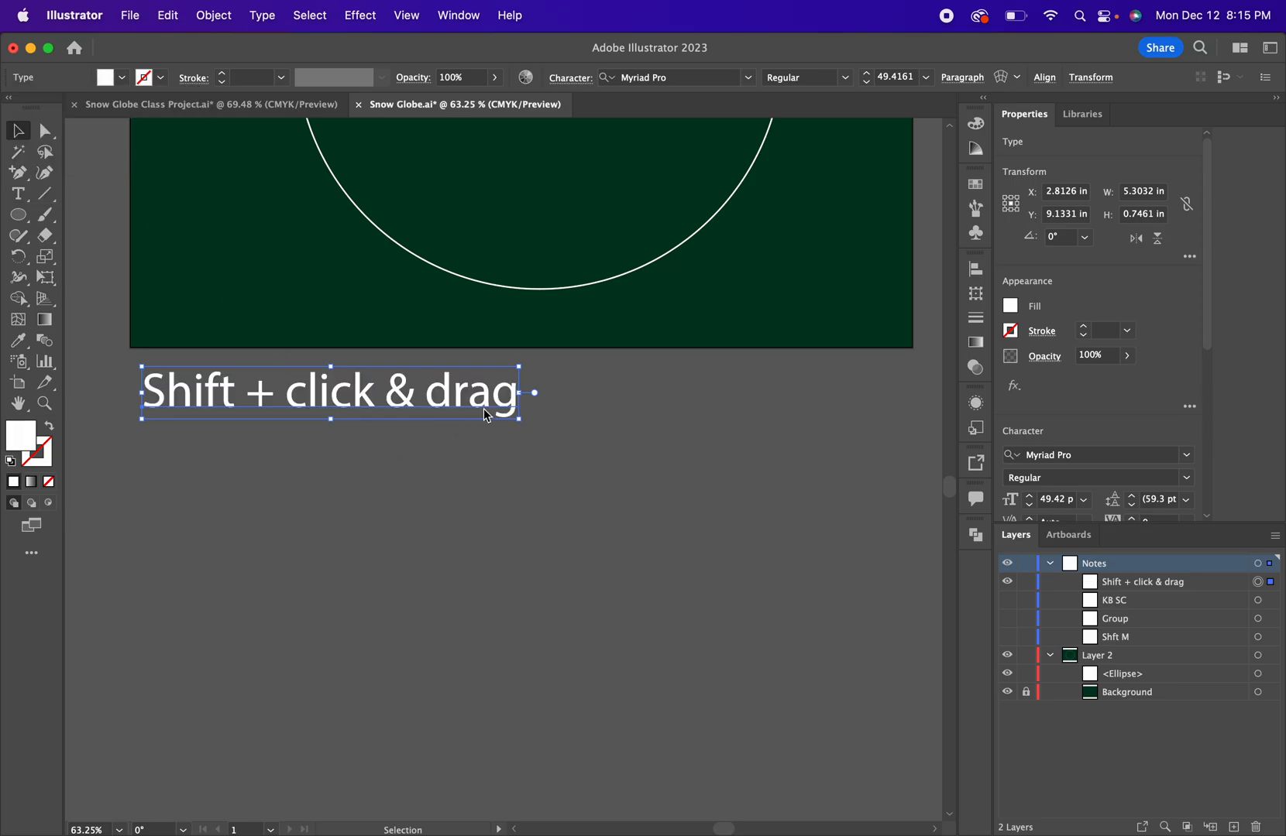
left_click(15, 195)
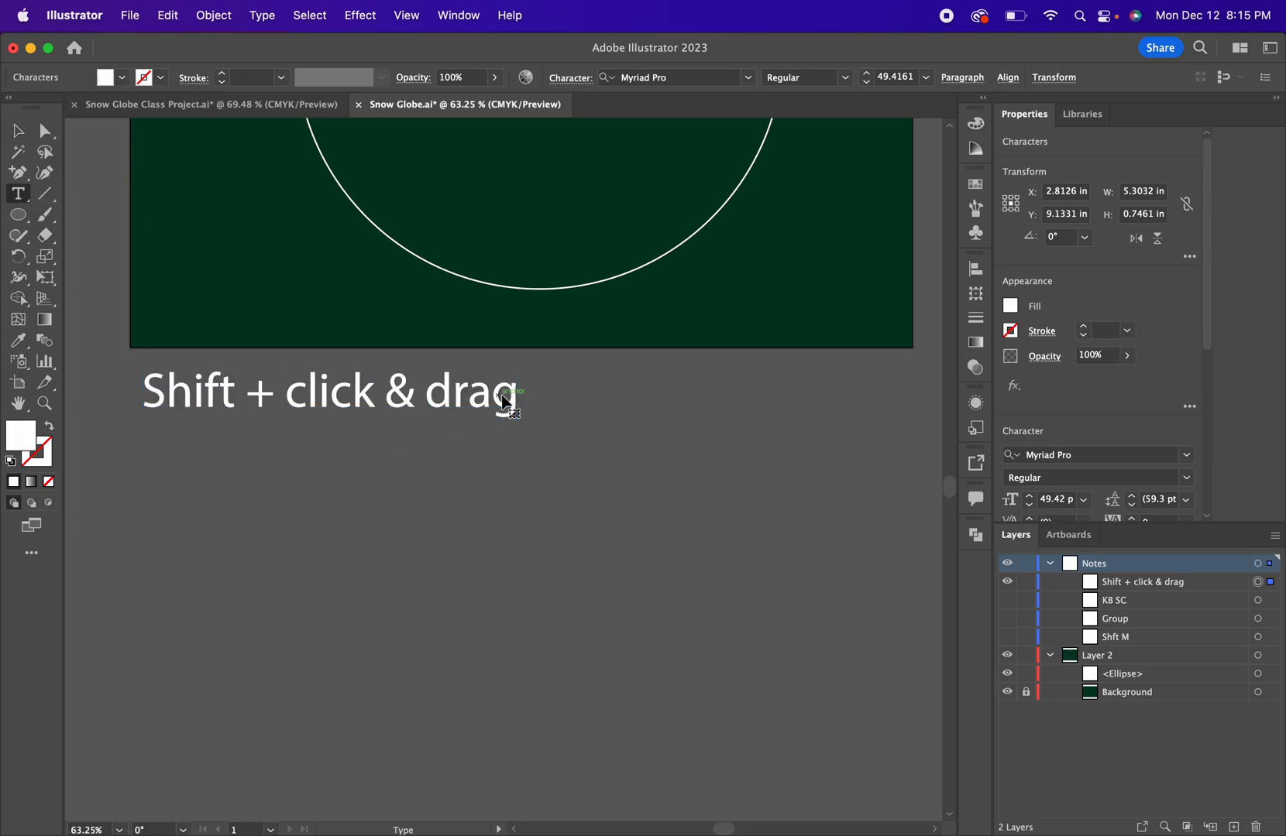
type("= pe")
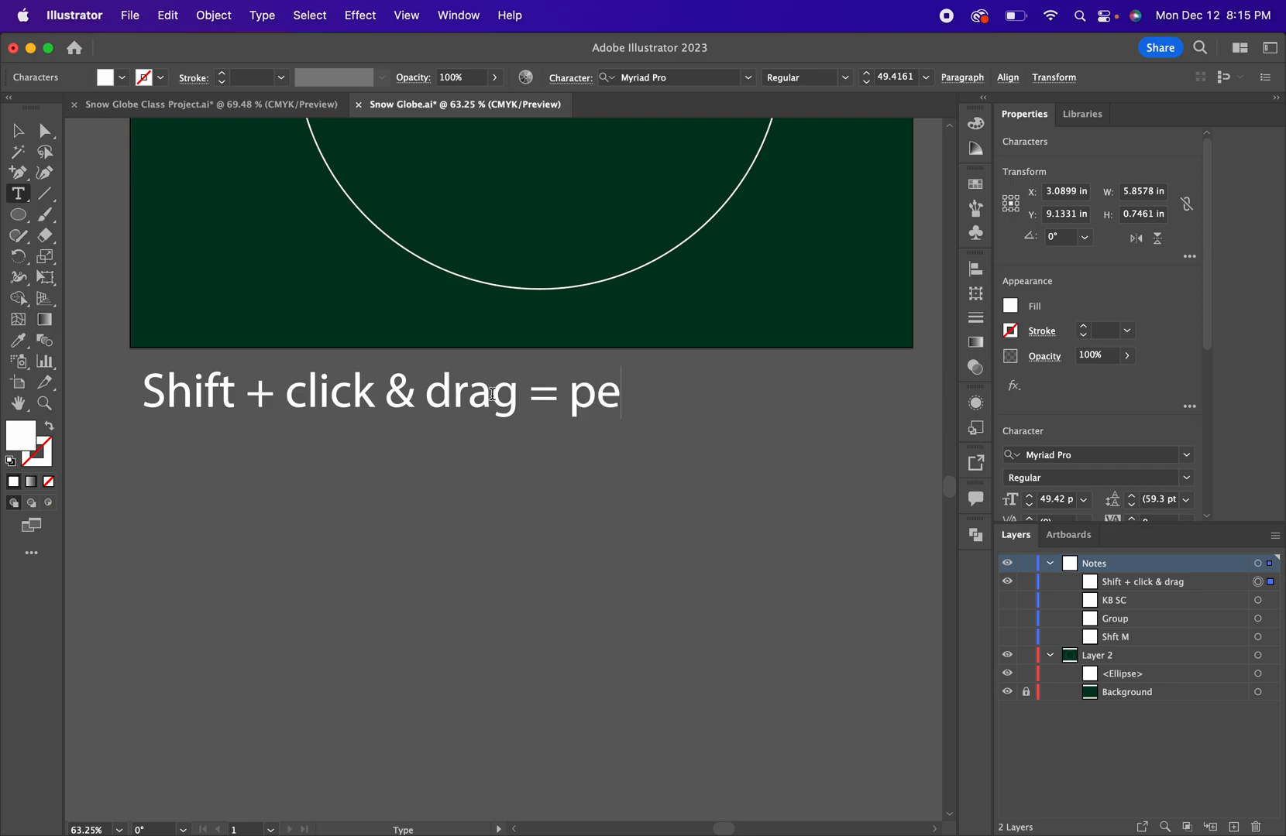
type("rfect shape")
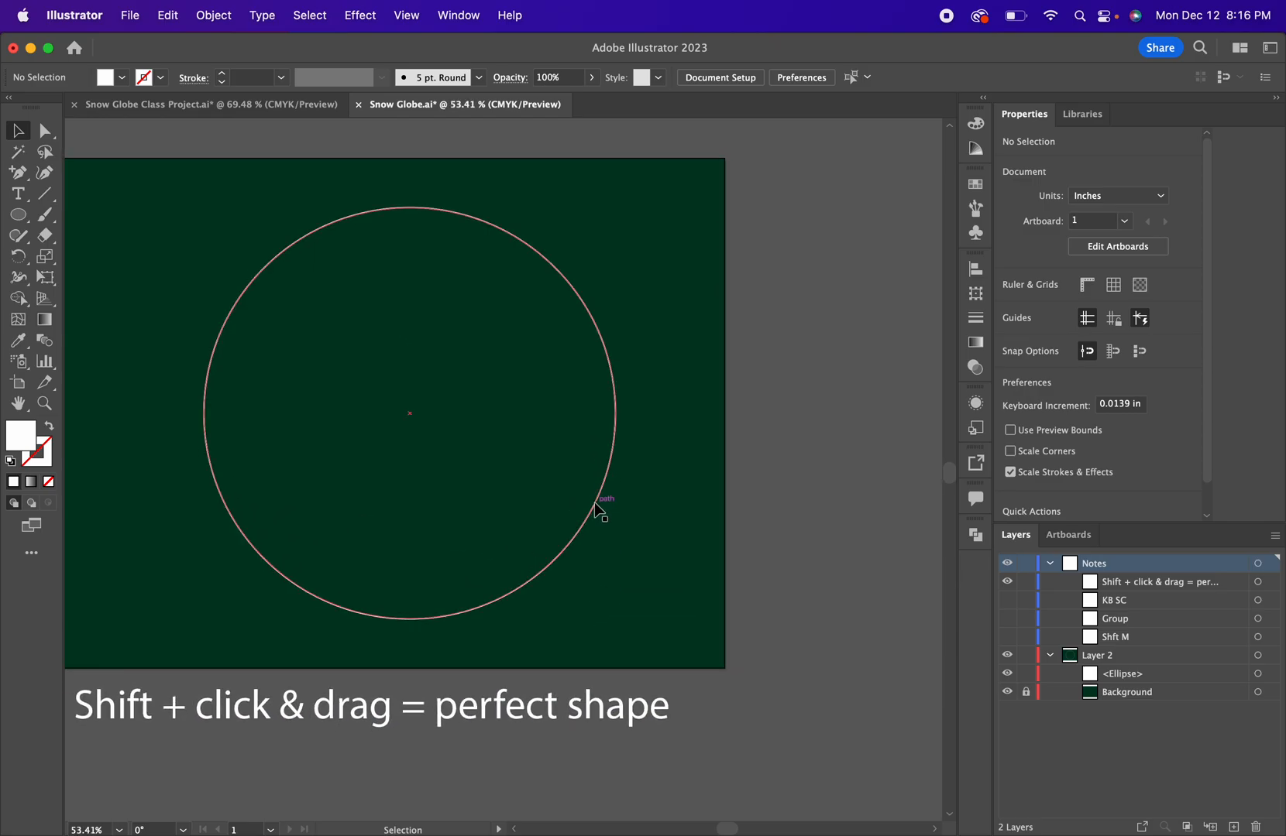
Deselect and lock the <Ellipse> globe circle in the Layers panel.
left_click(598, 510)
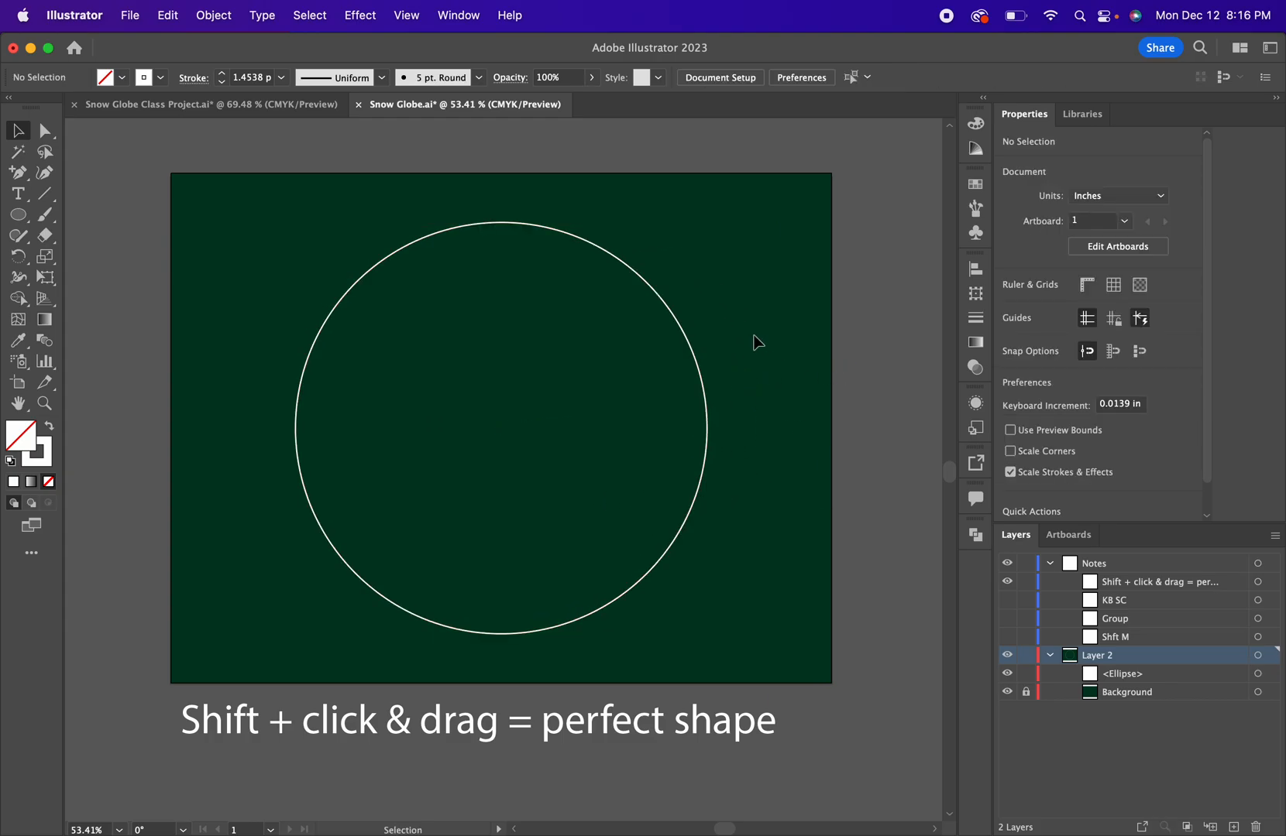
mouse_move(1141, 682)
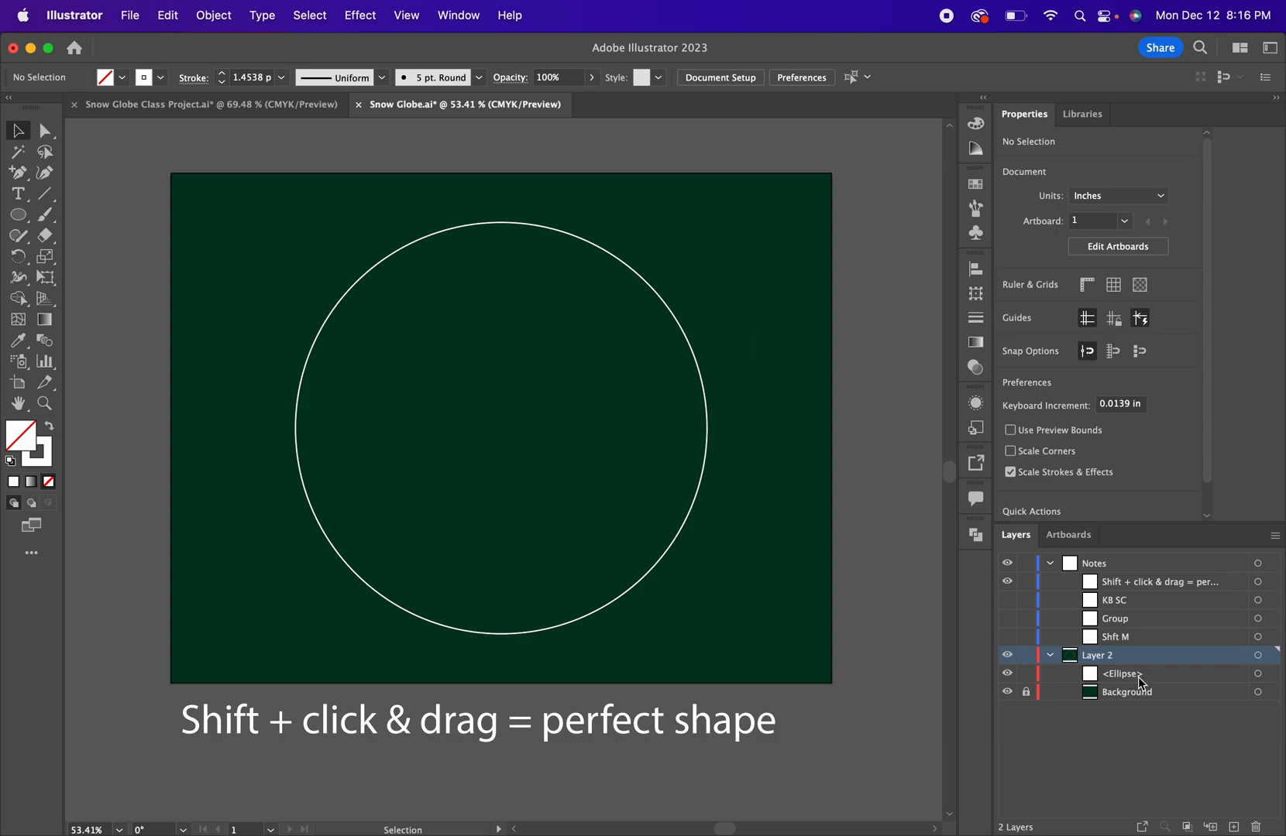
left_click(1123, 674)
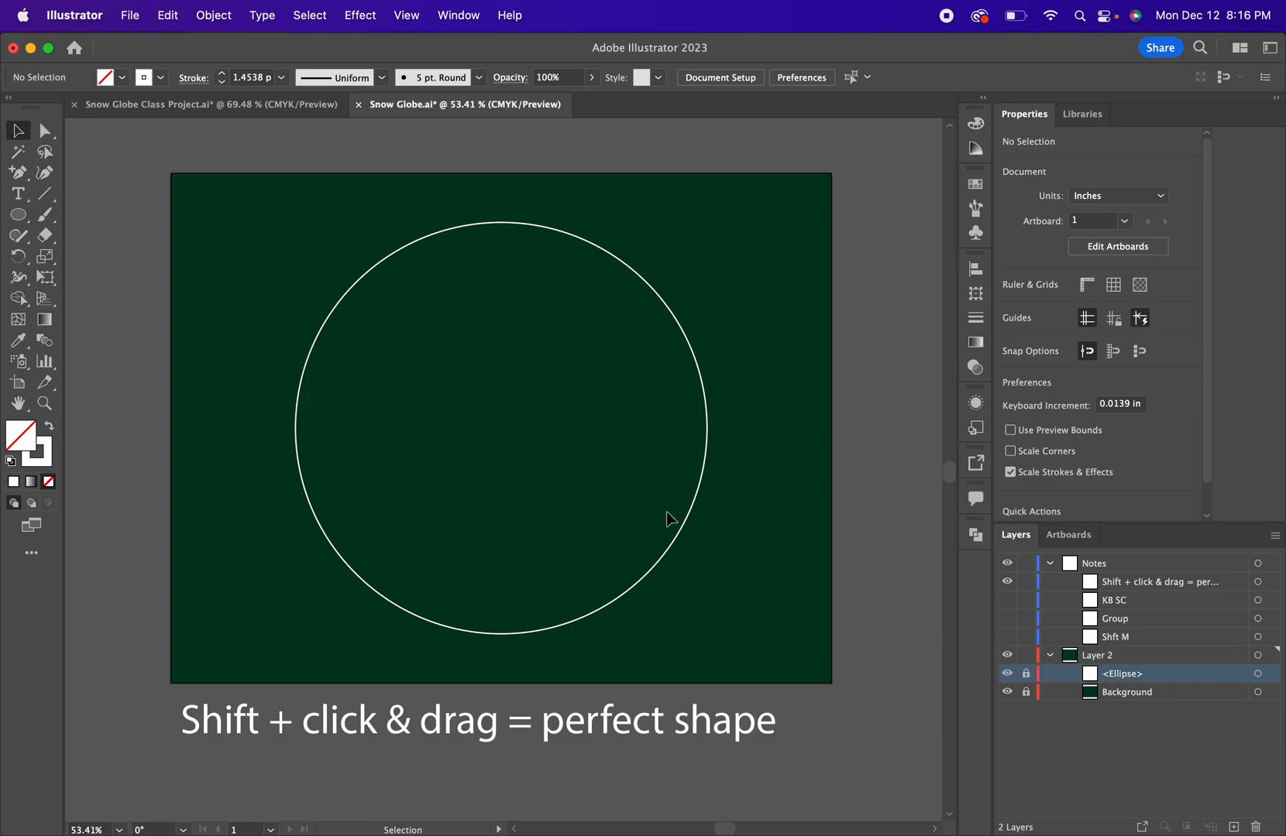
mouse_move(402, 278)
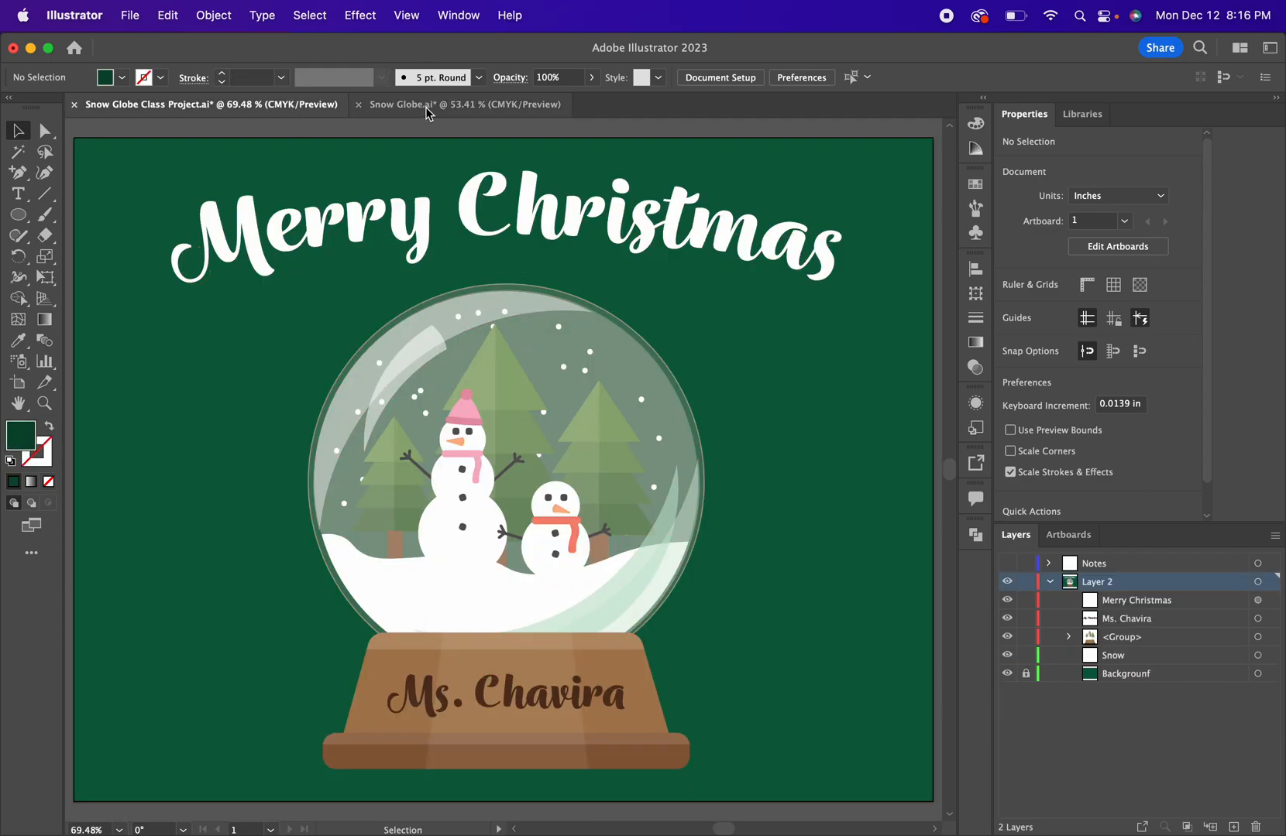
Draw a white-filled, no-outline rectangle over the globe's lower part in Snow Globe.ai.
left_click(432, 104)
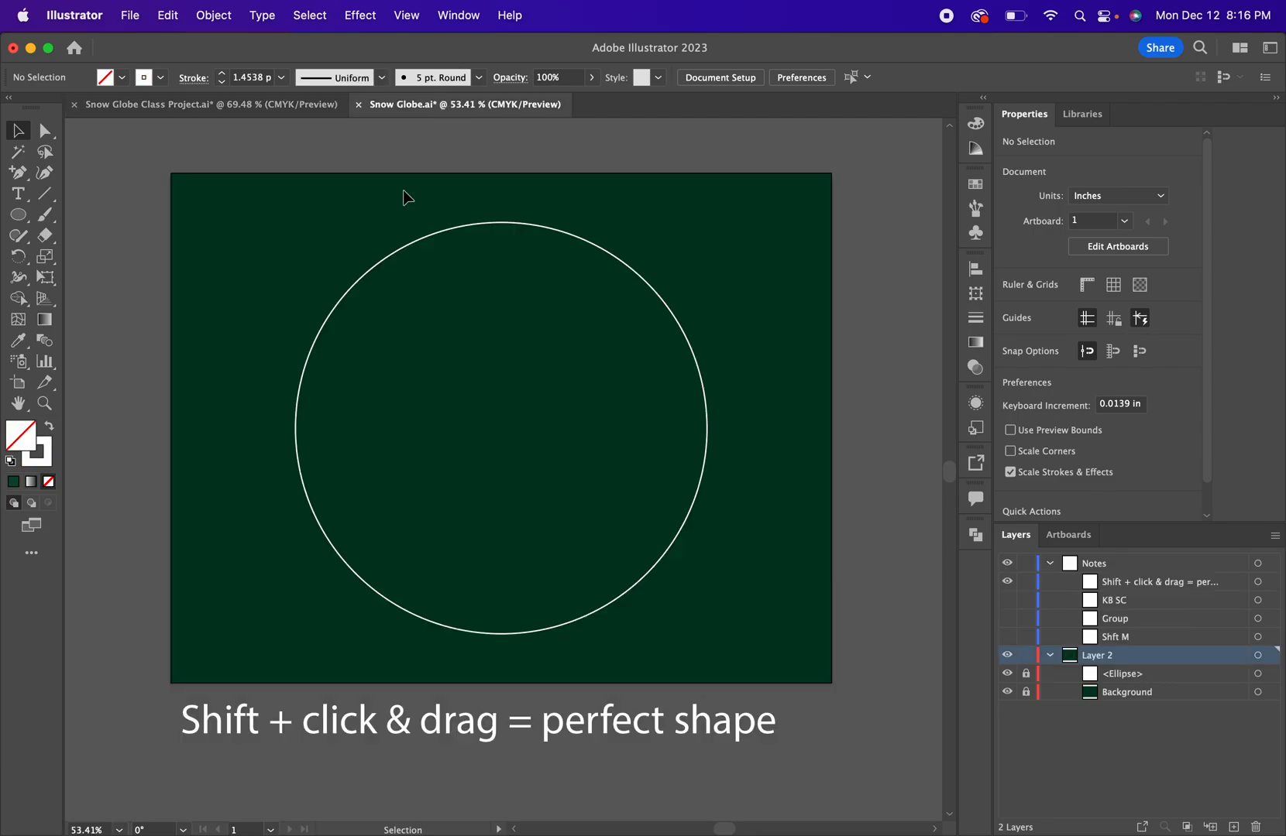
left_click(15, 234)
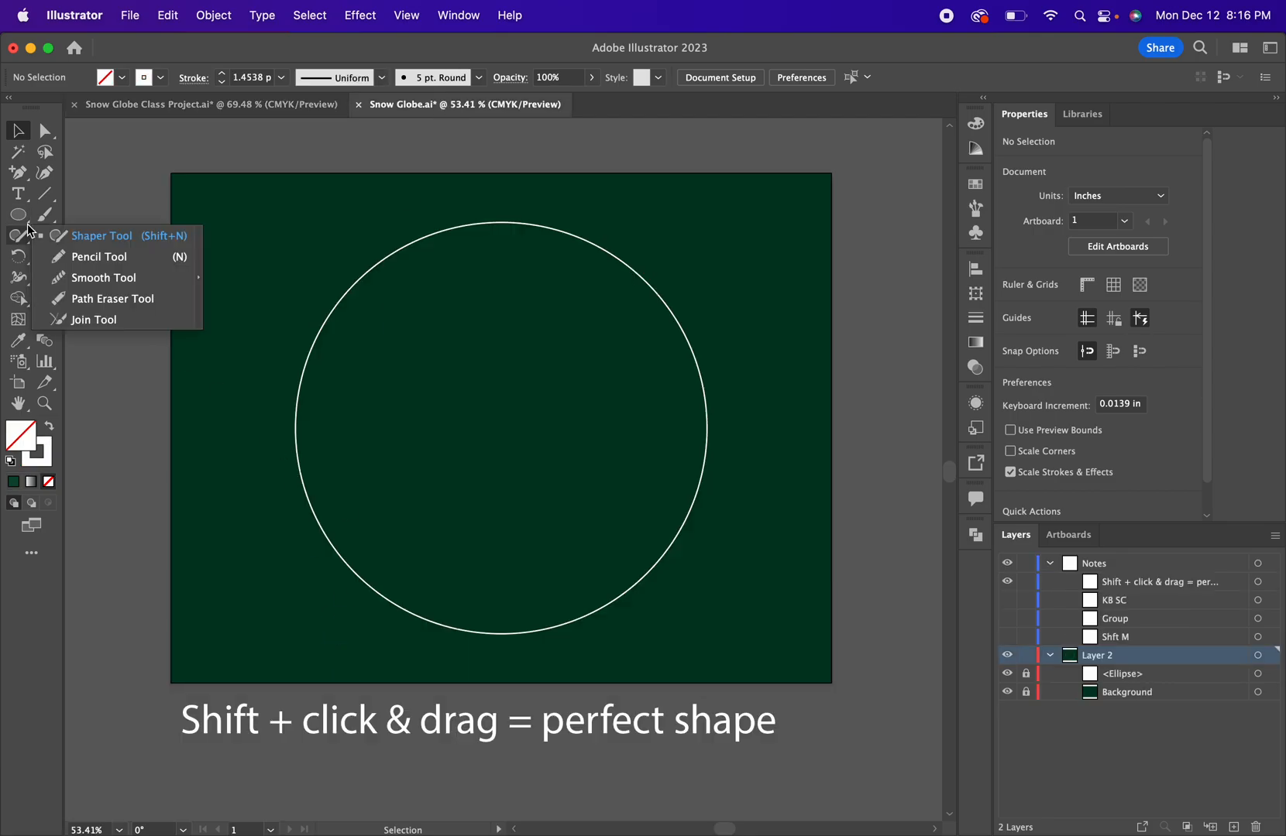
left_click(17, 214)
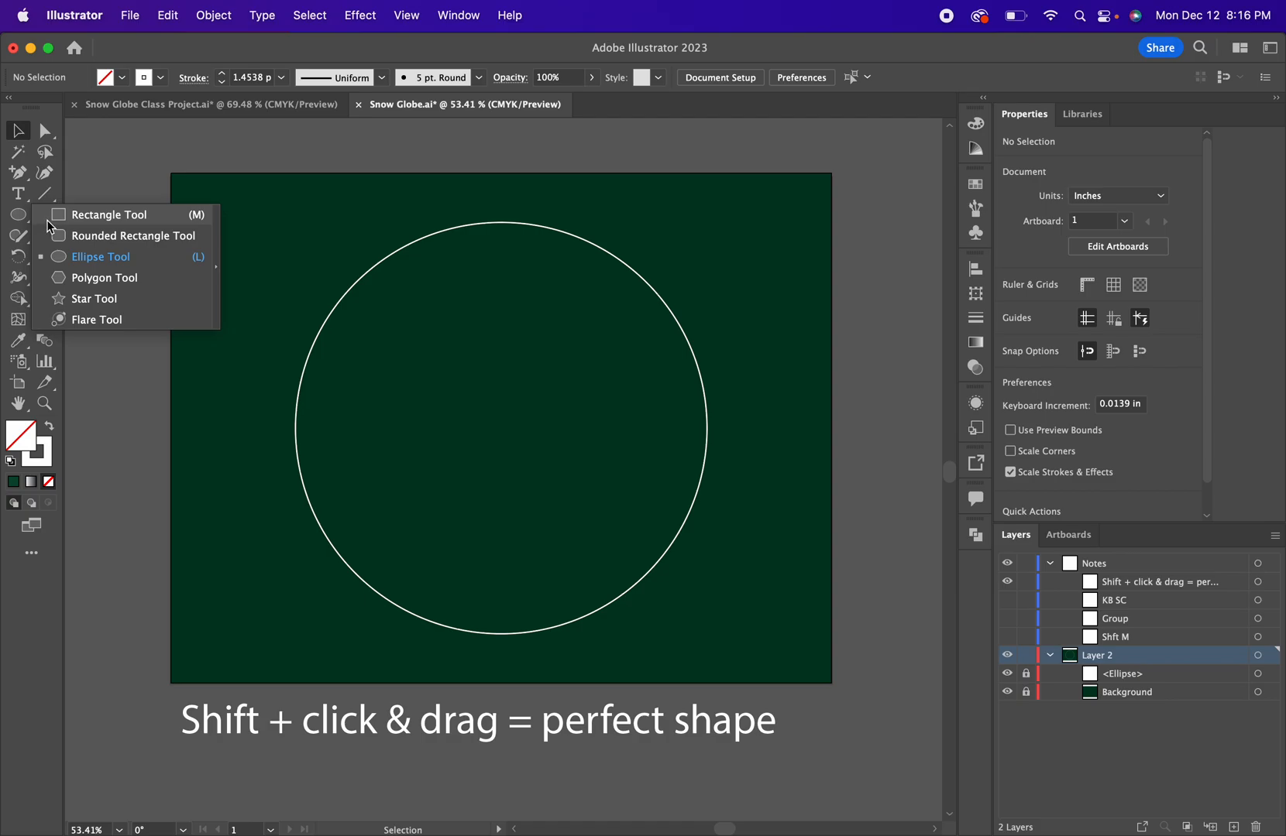
left_click(107, 215)
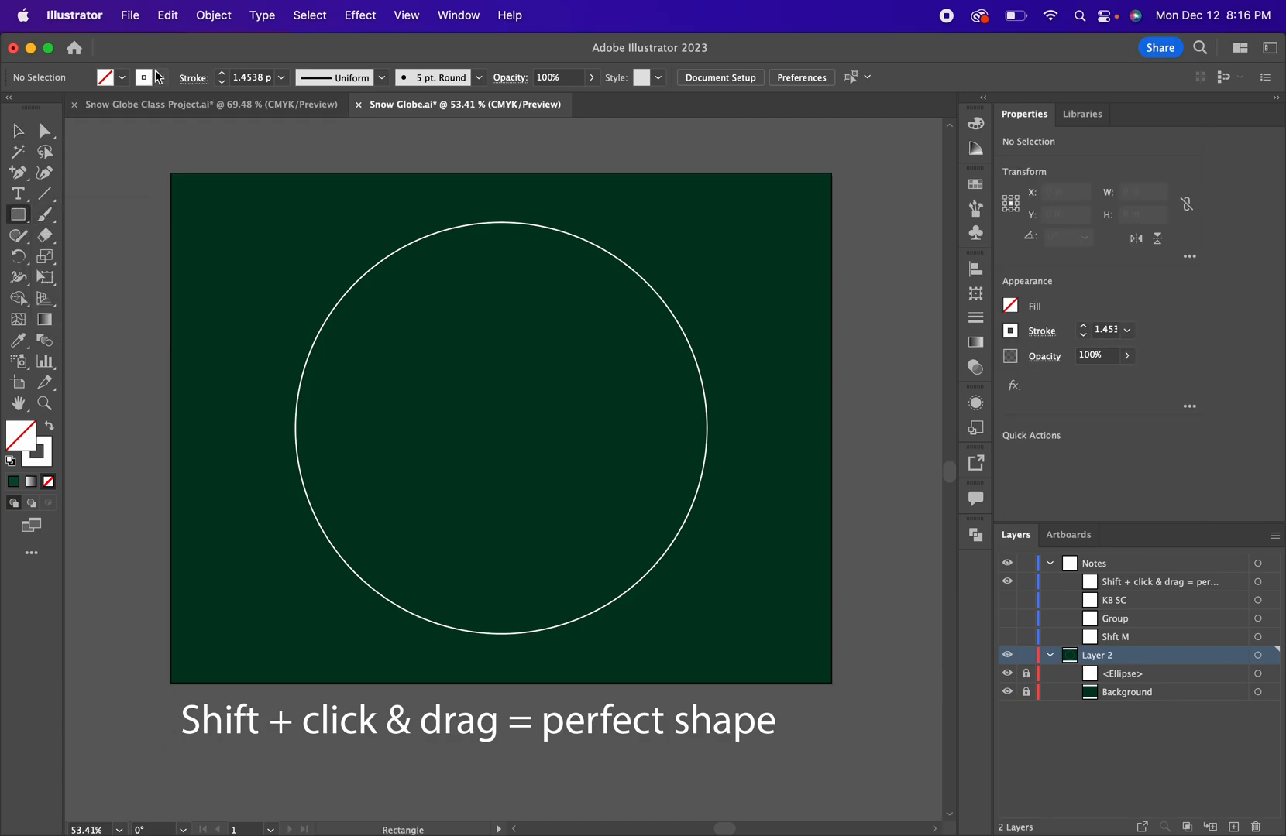
left_click(48, 426)
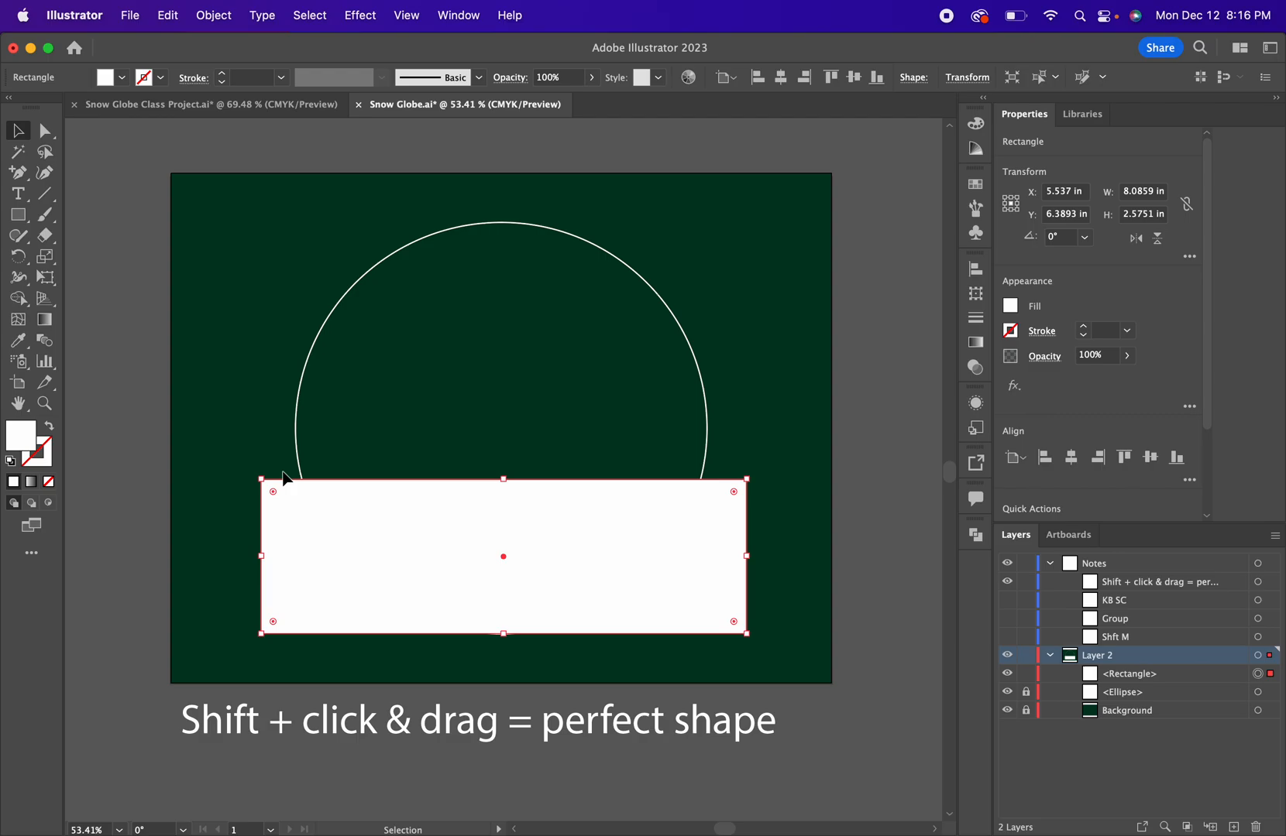
mouse_move(738, 454)
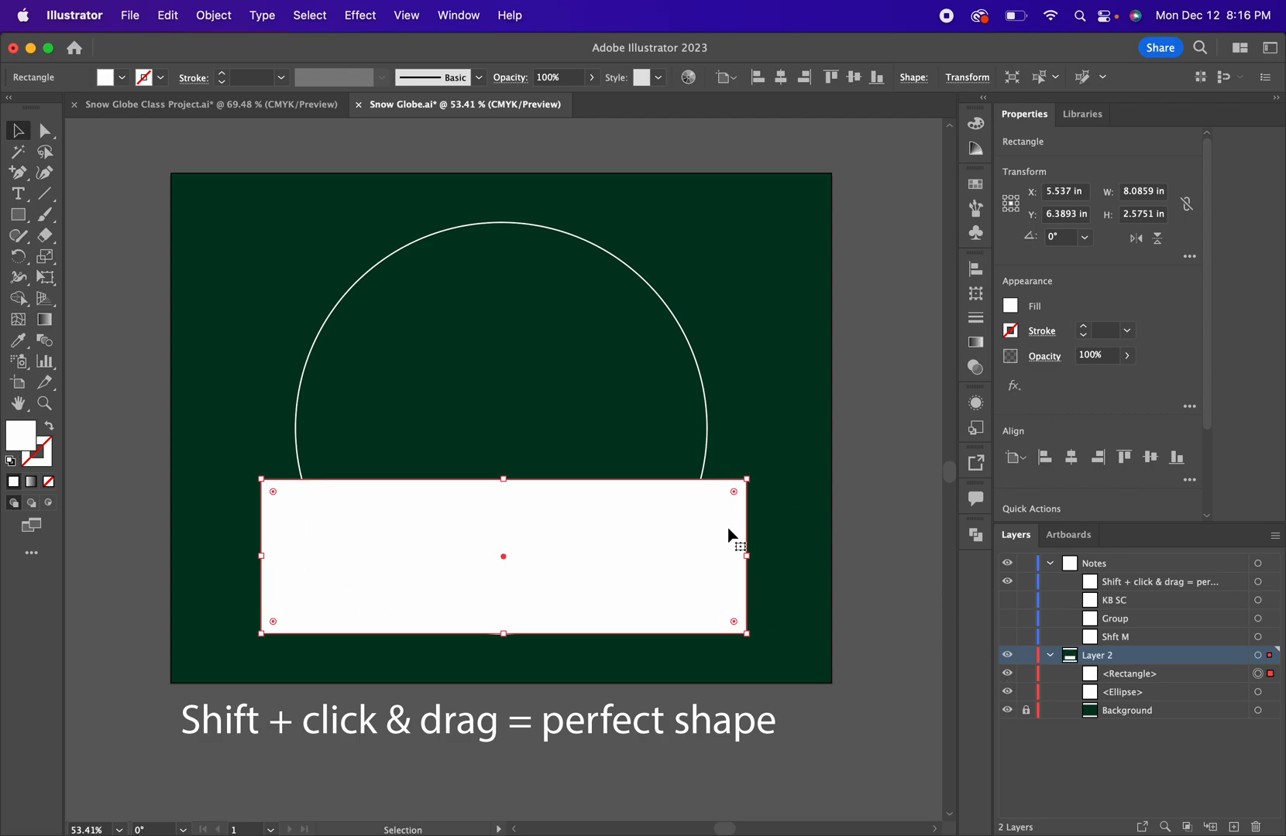
mouse_move(280, 505)
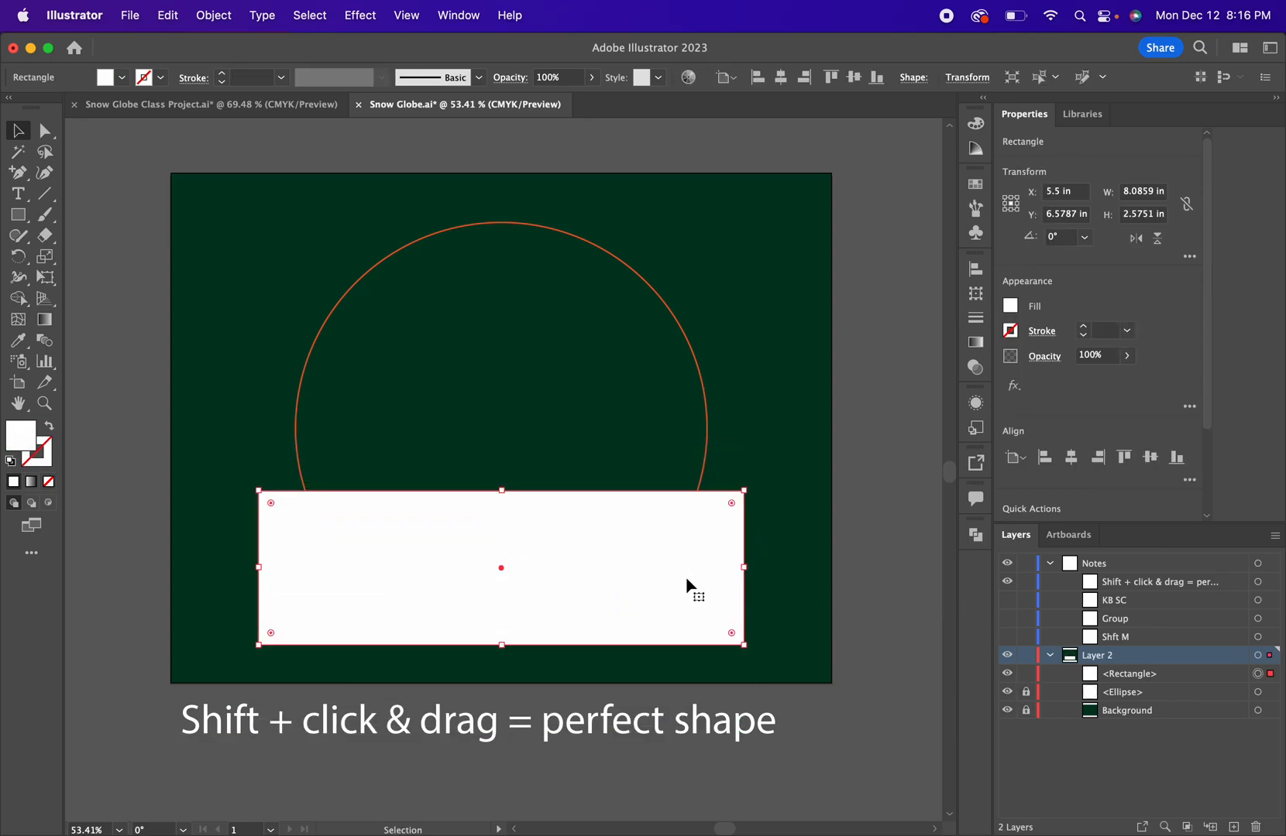
mouse_move(308, 431)
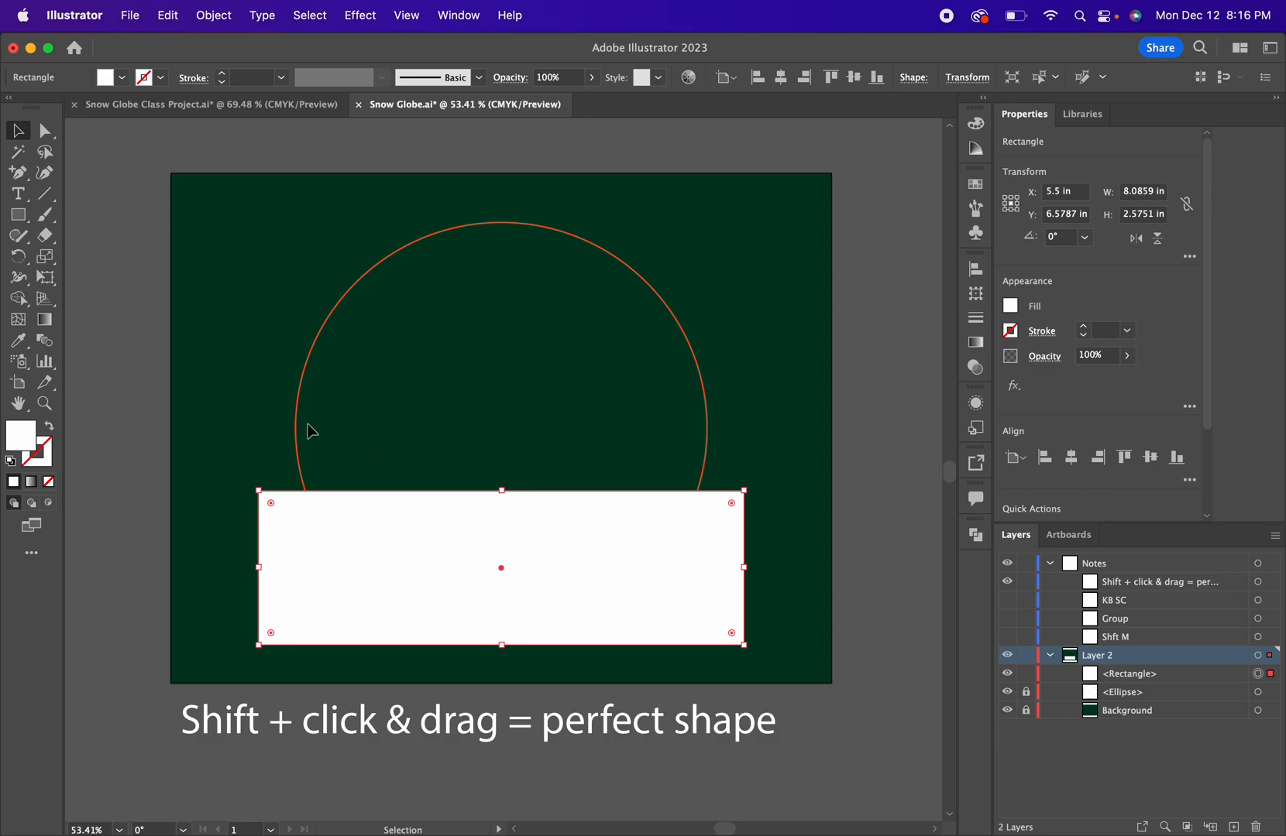
left_click(209, 402)
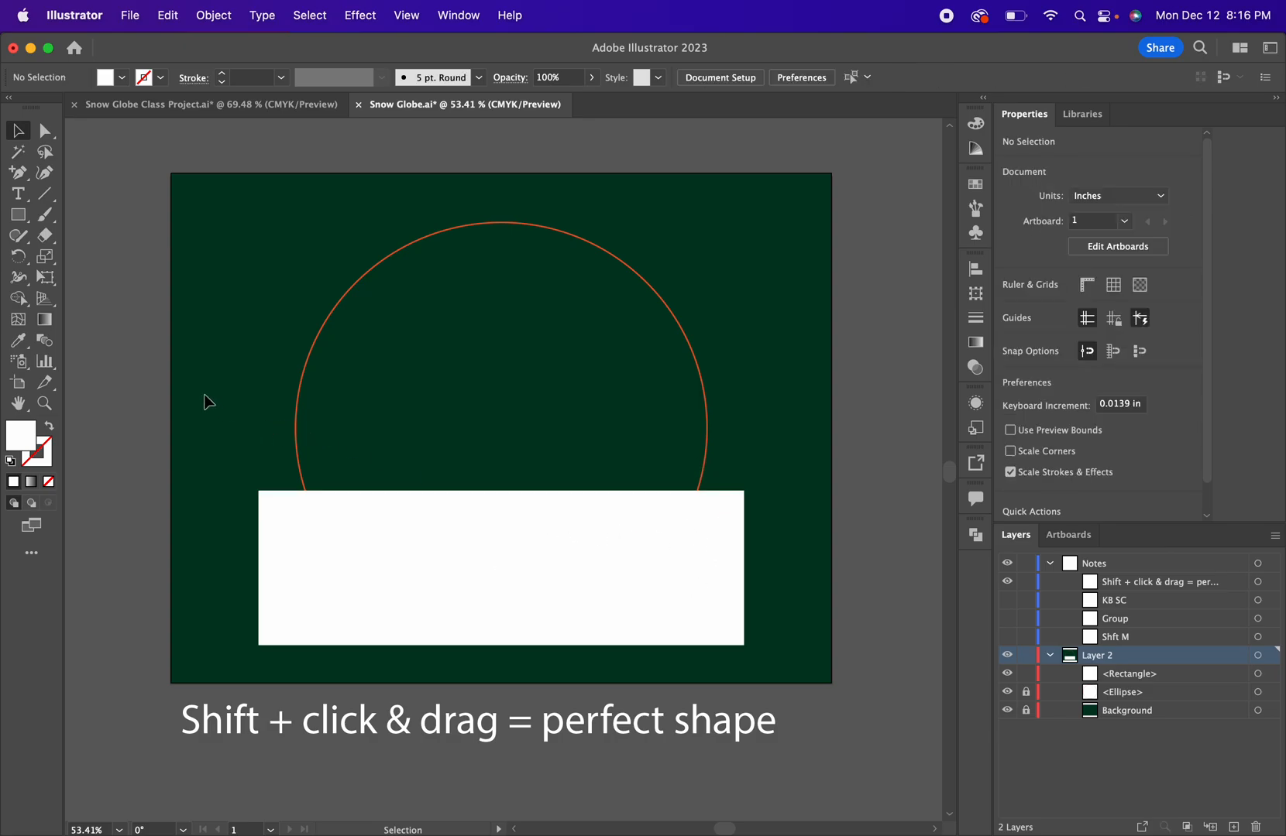
mouse_move(225, 146)
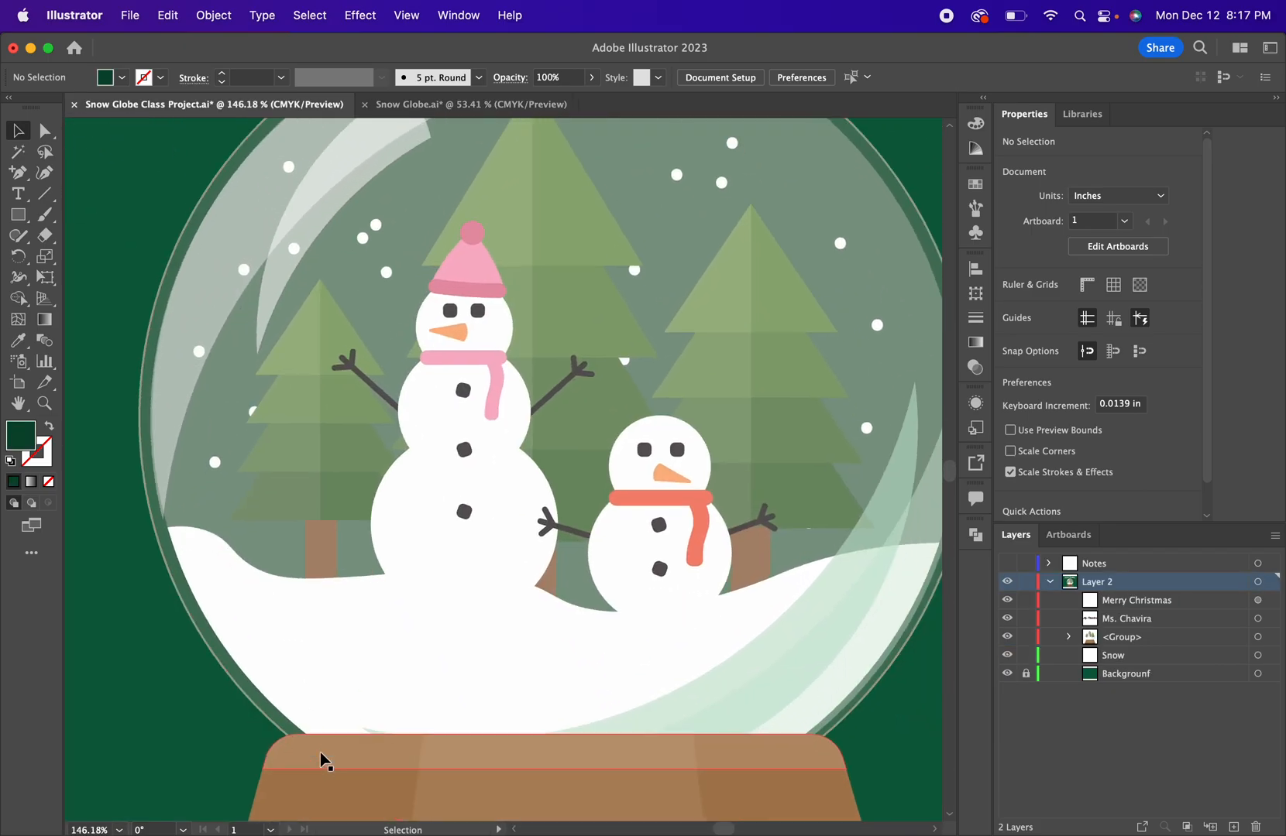
Widen the white base rectangle to about 8.9 by 2.7 inches.
left_click(457, 105)
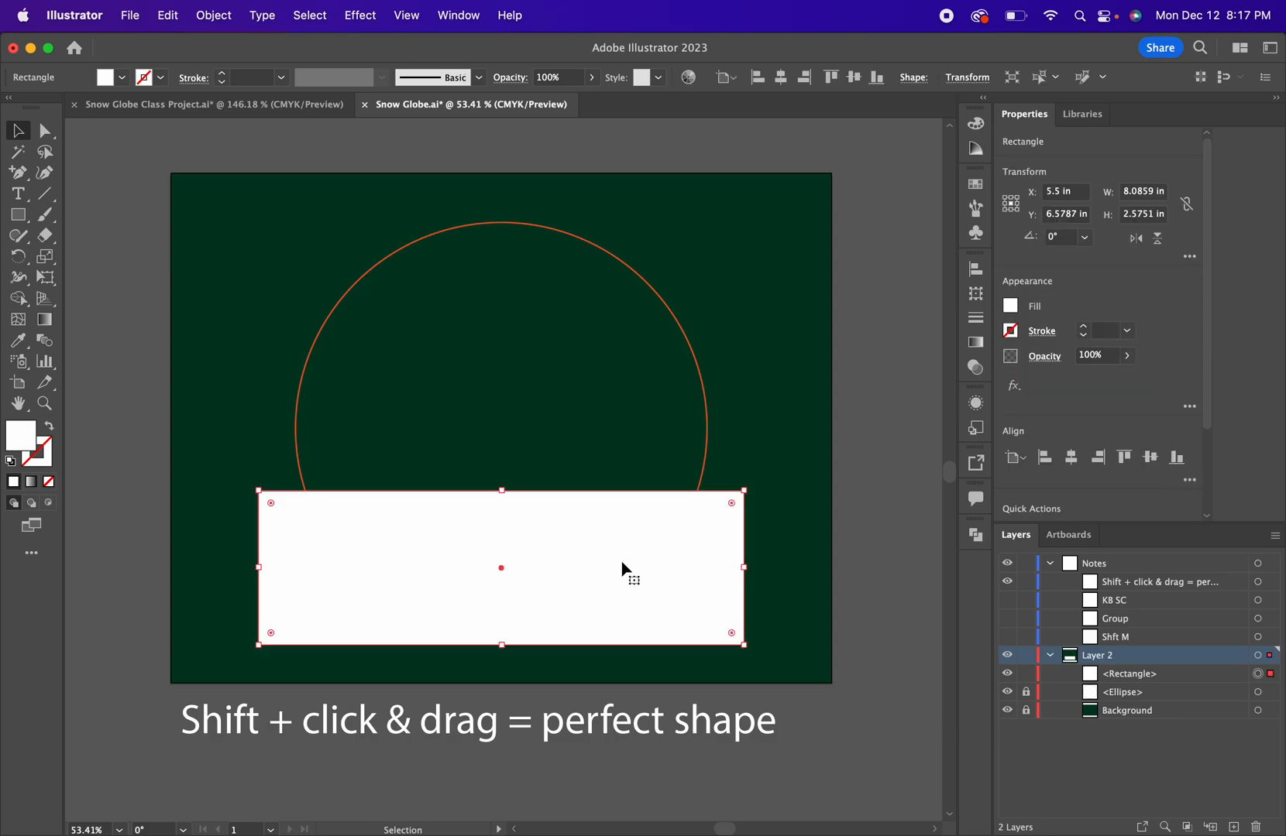
mouse_move(290, 511)
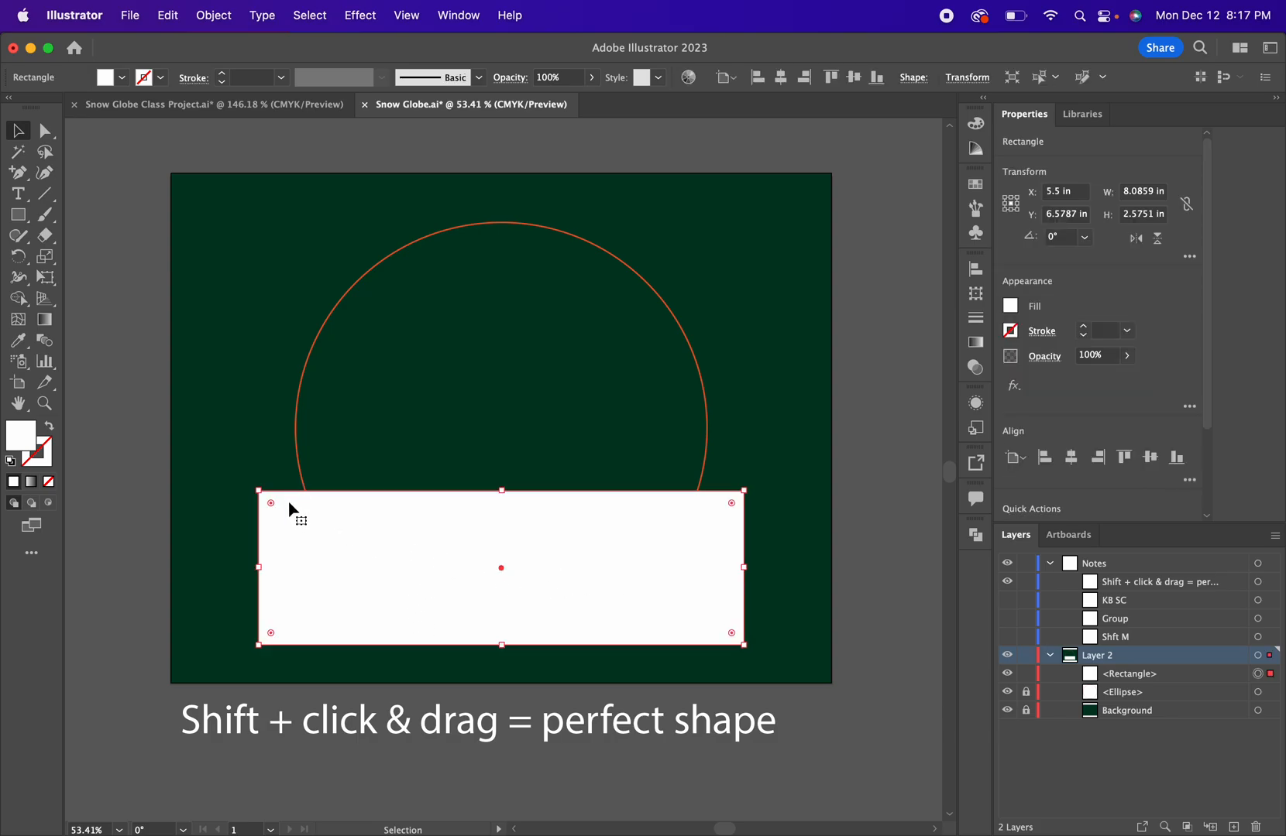
mouse_move(695, 599)
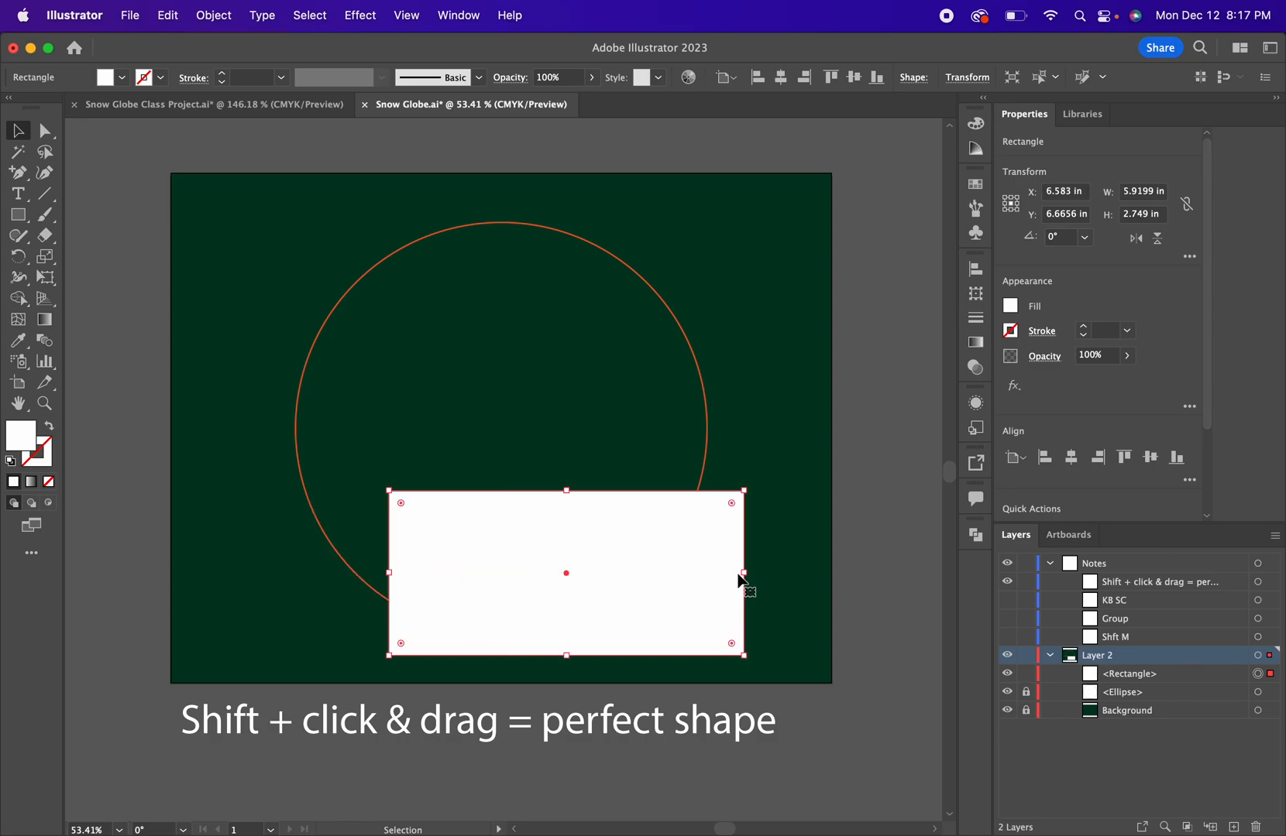
left_click_drag(741, 573, 771, 573)
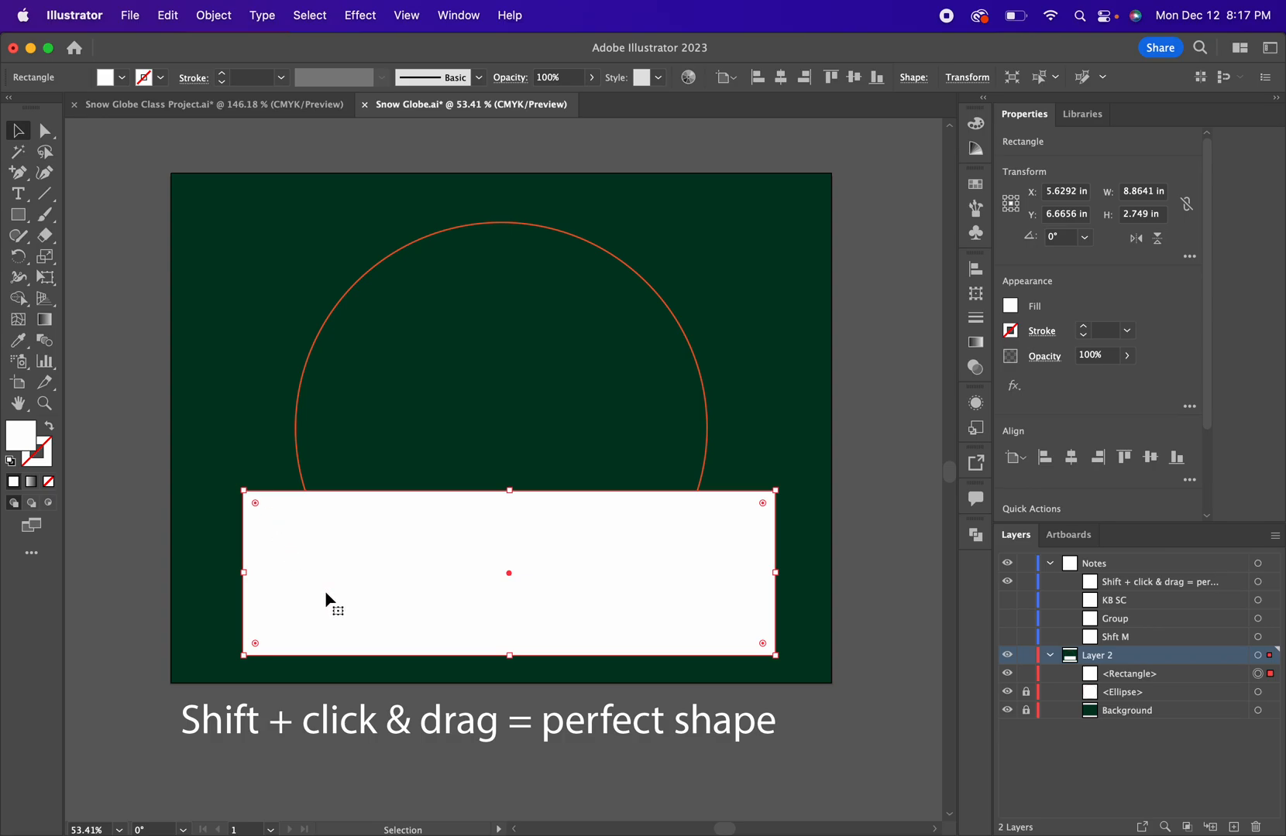
mouse_move(86, 168)
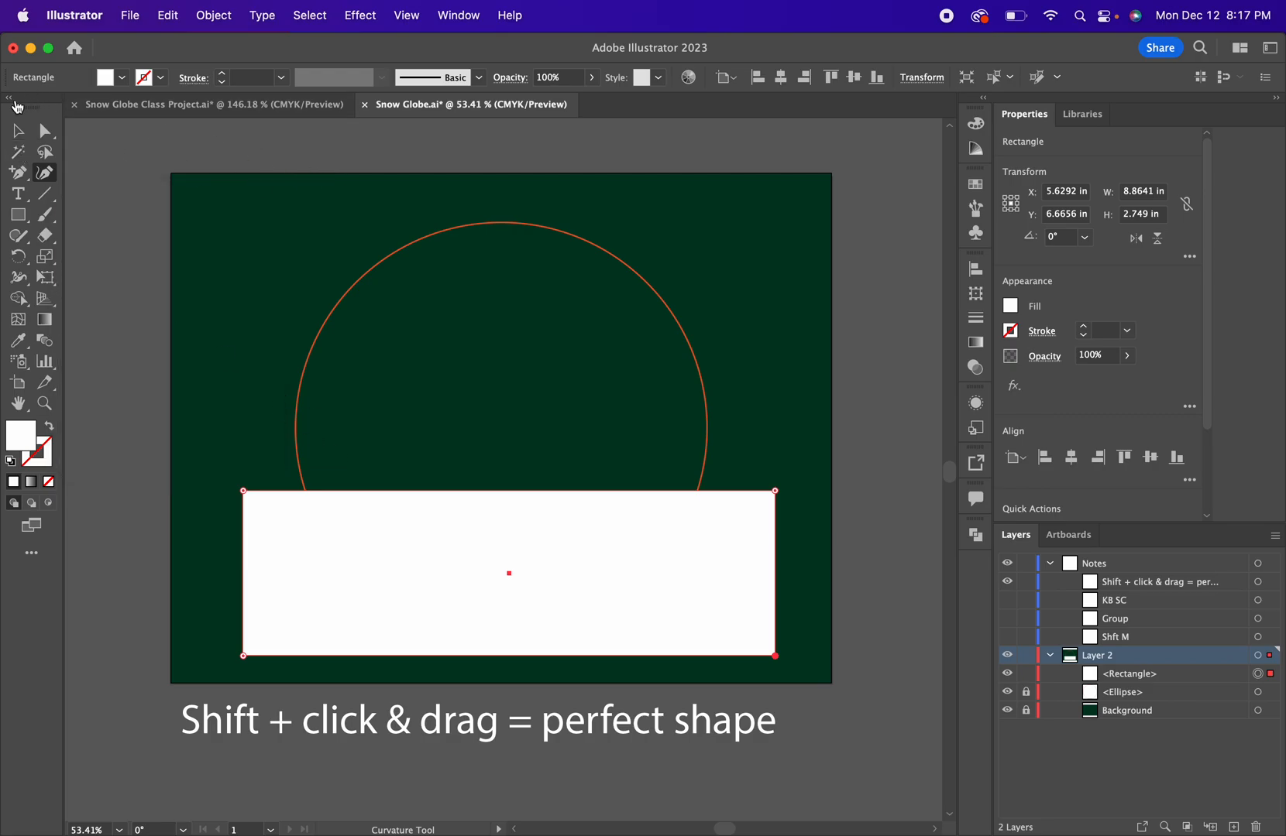
Bend the rectangle's top edge into humps and dips with the Curvature Tool.
left_click(457, 15)
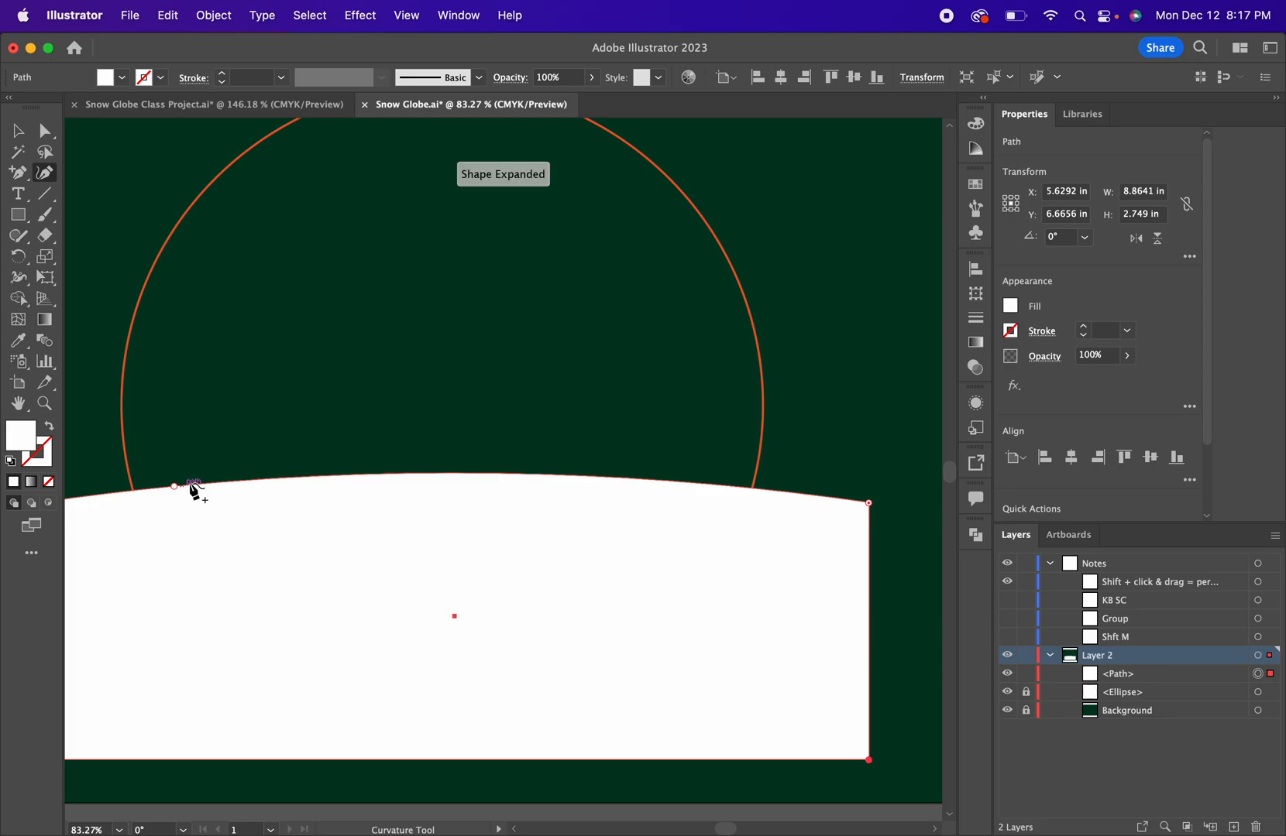
left_click_drag(197, 492, 318, 508)
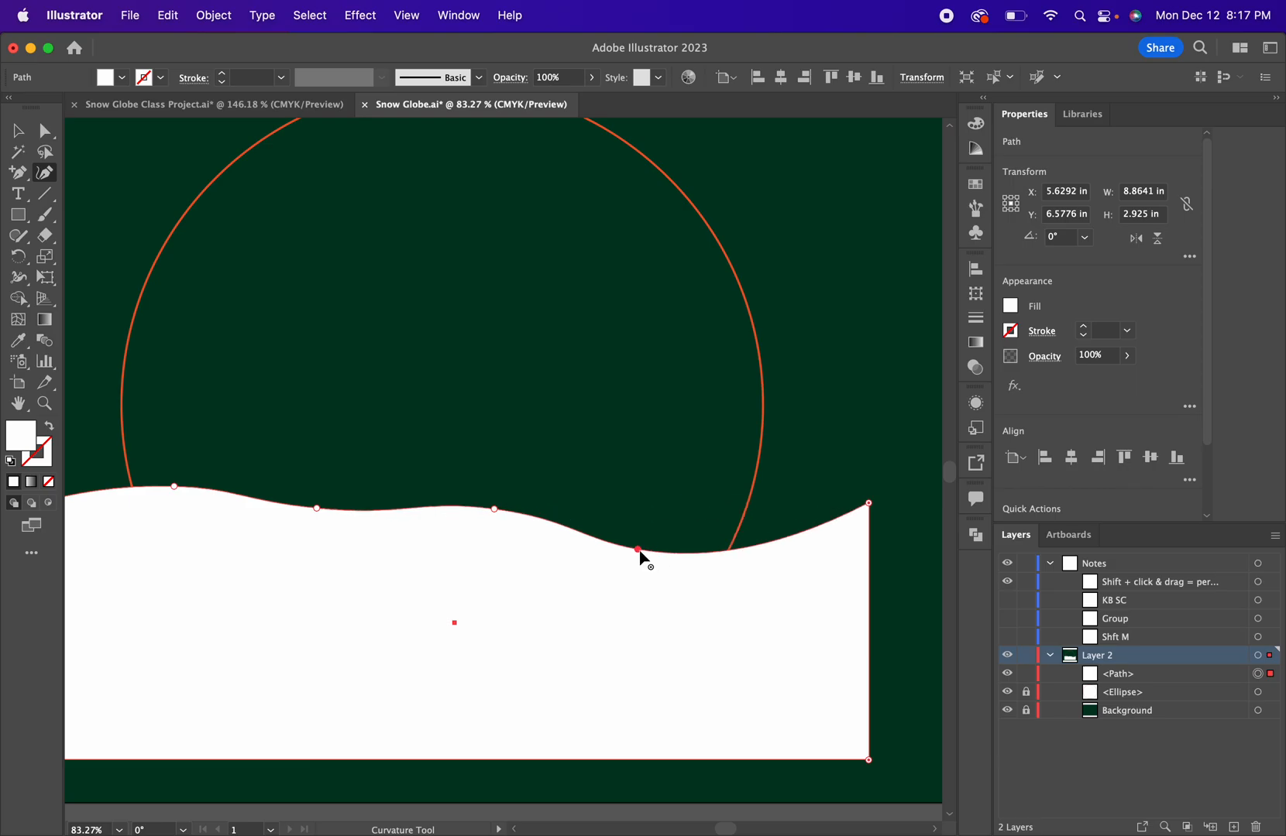
left_click_drag(637, 549, 707, 517)
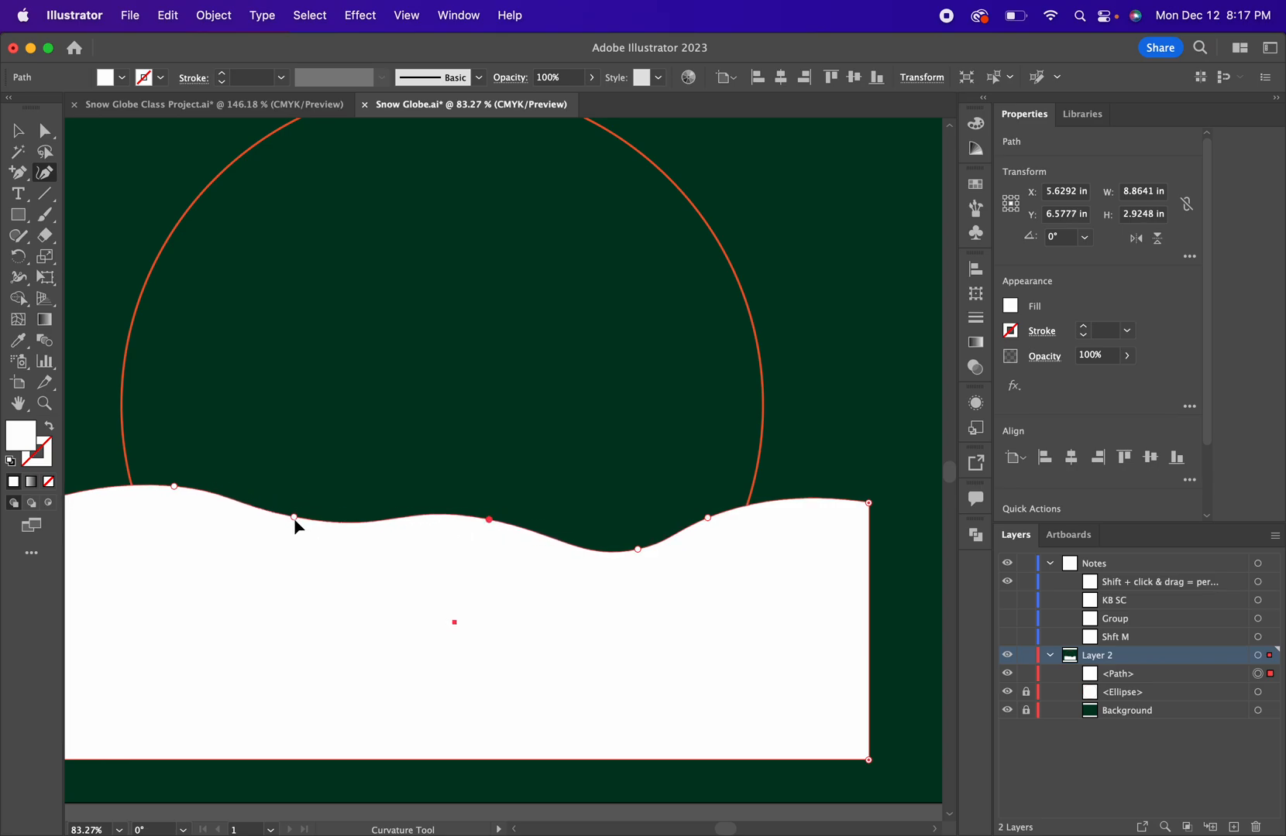
left_click_drag(293, 518, 304, 525)
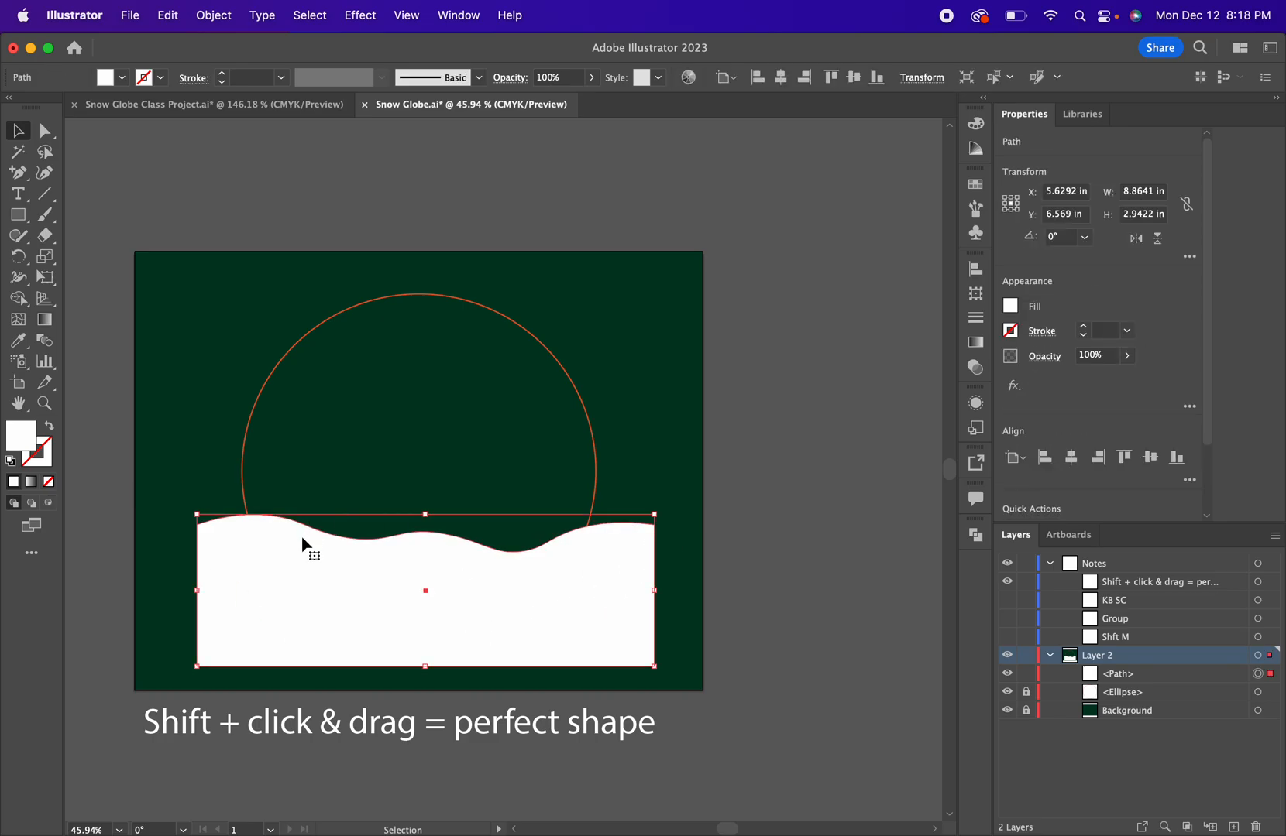
mouse_move(149, 283)
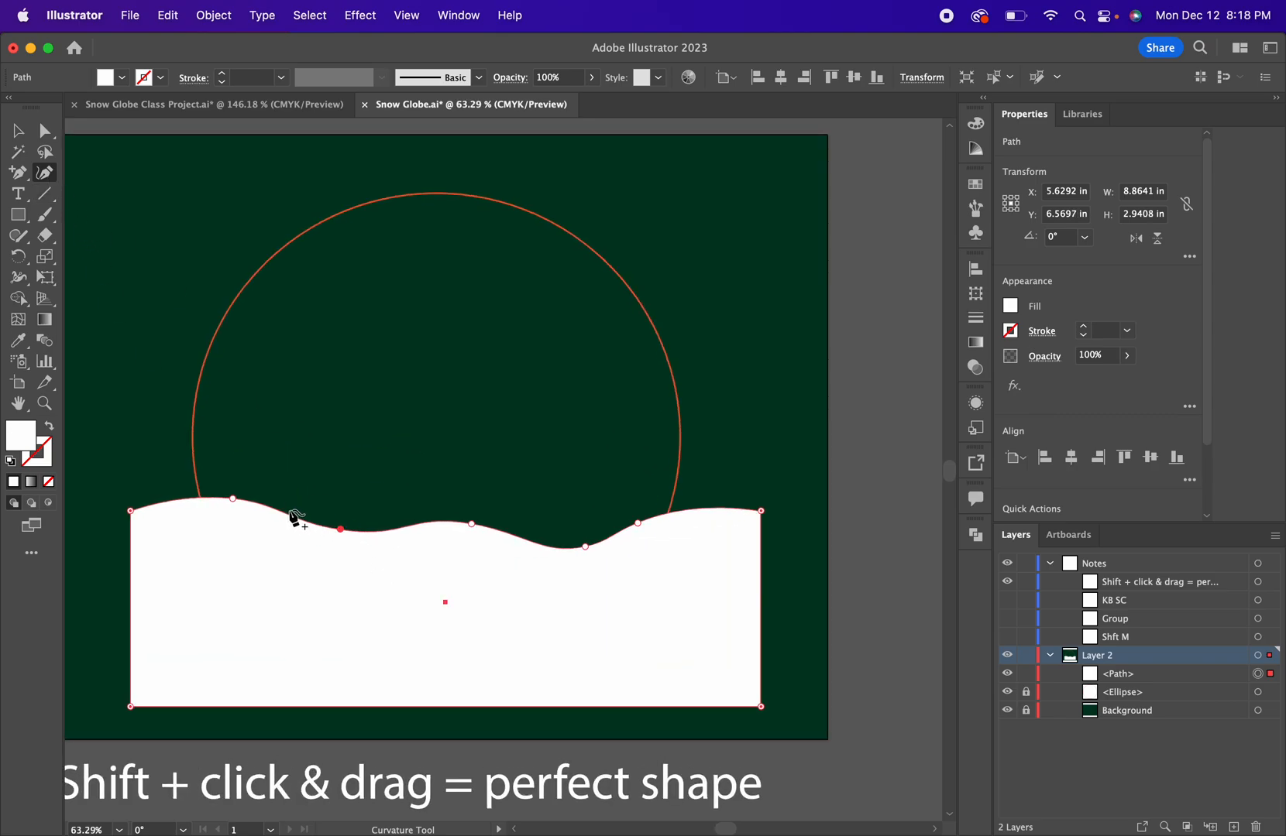
left_click_drag(291, 515, 297, 507)
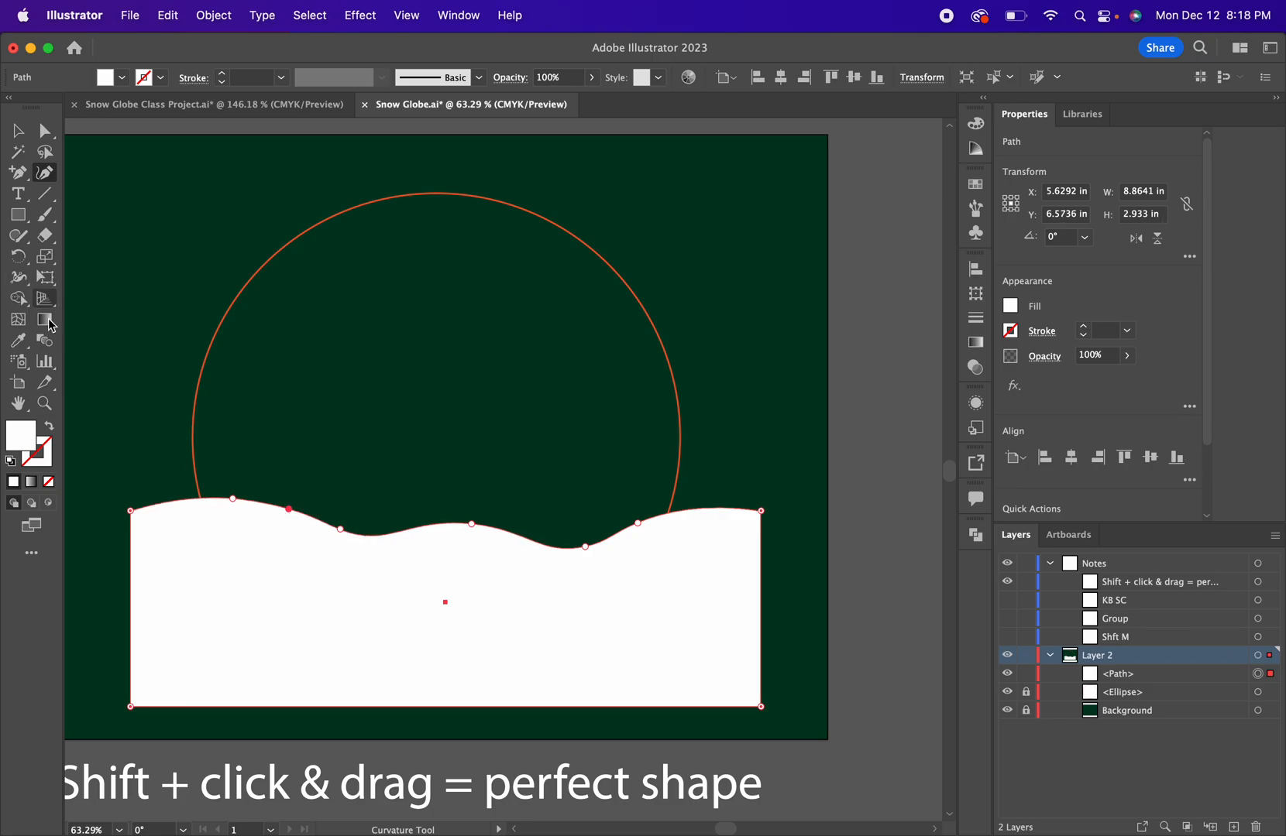
left_click(16, 130)
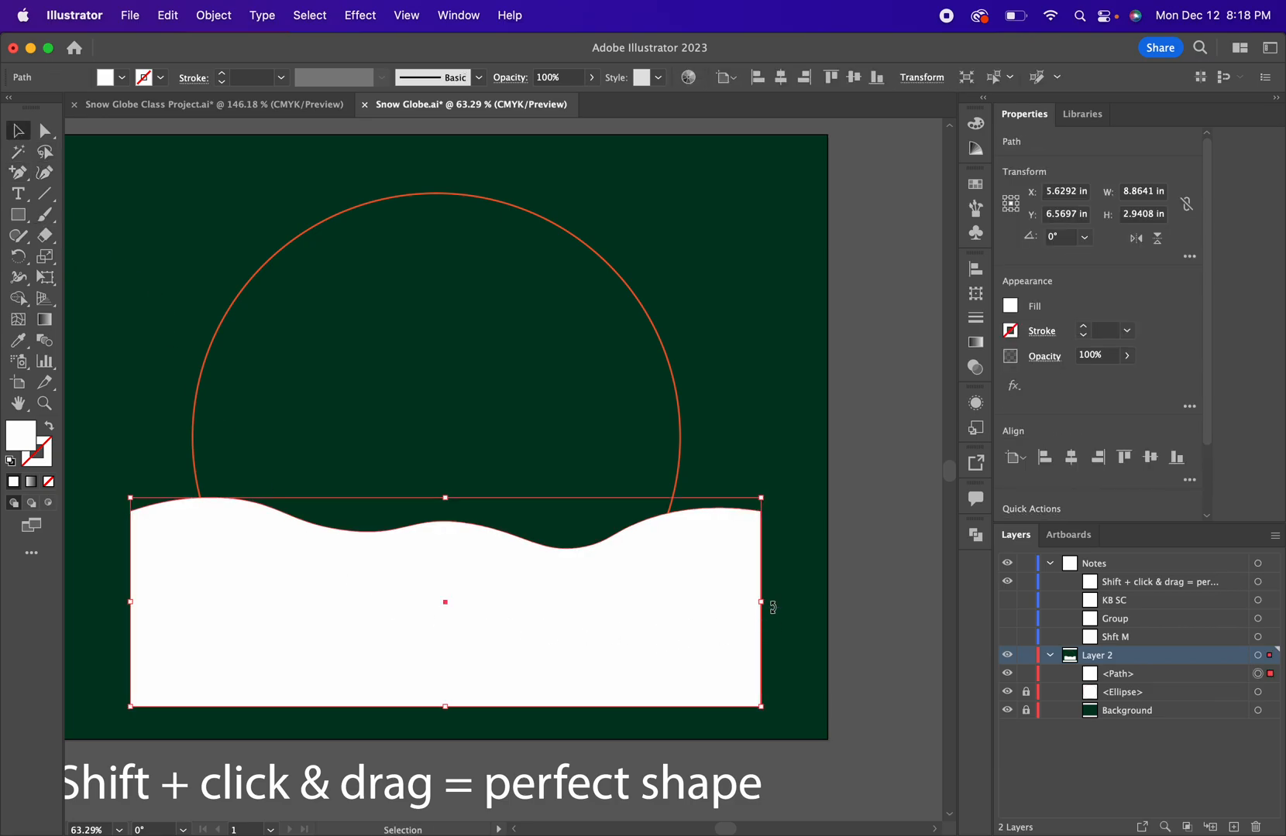
Rename the <Path> layer entry to 'Ground'.
left_click(728, 498)
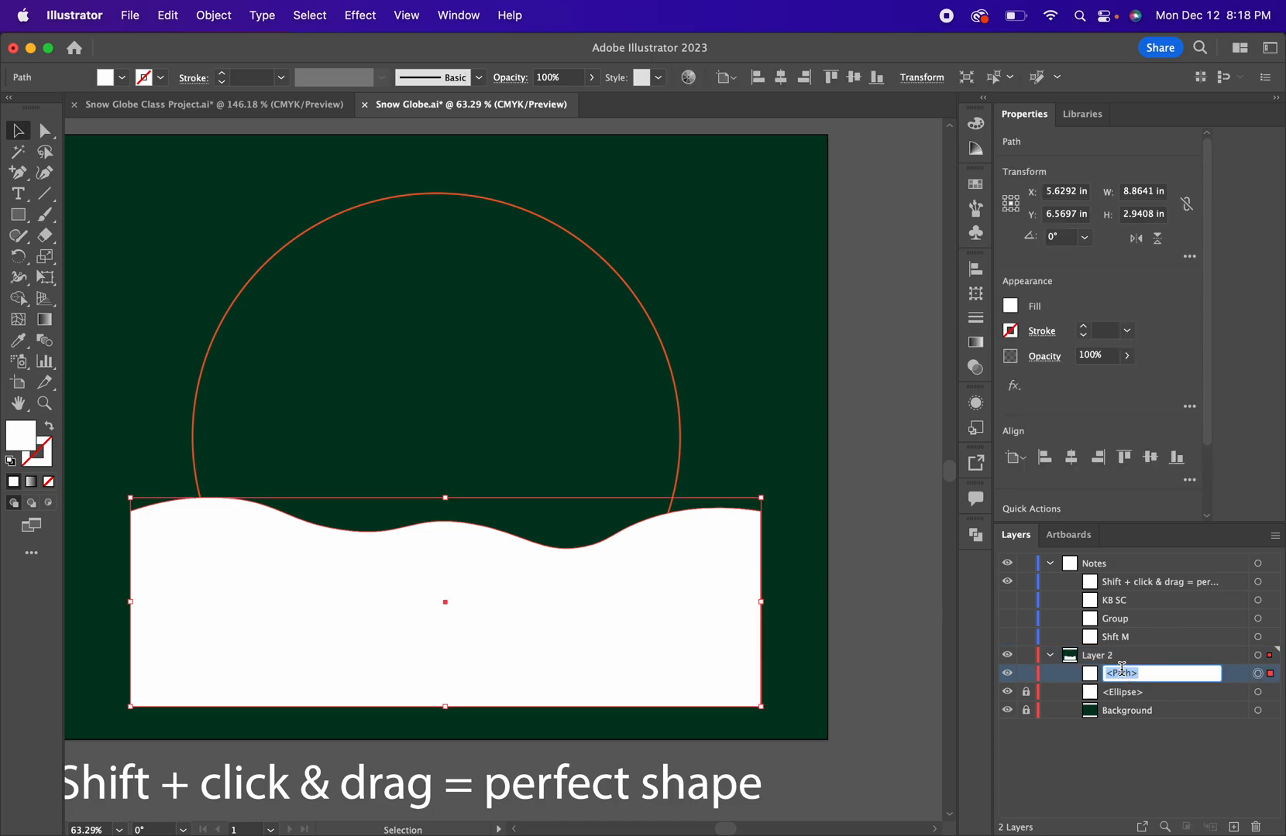
type("Ground")
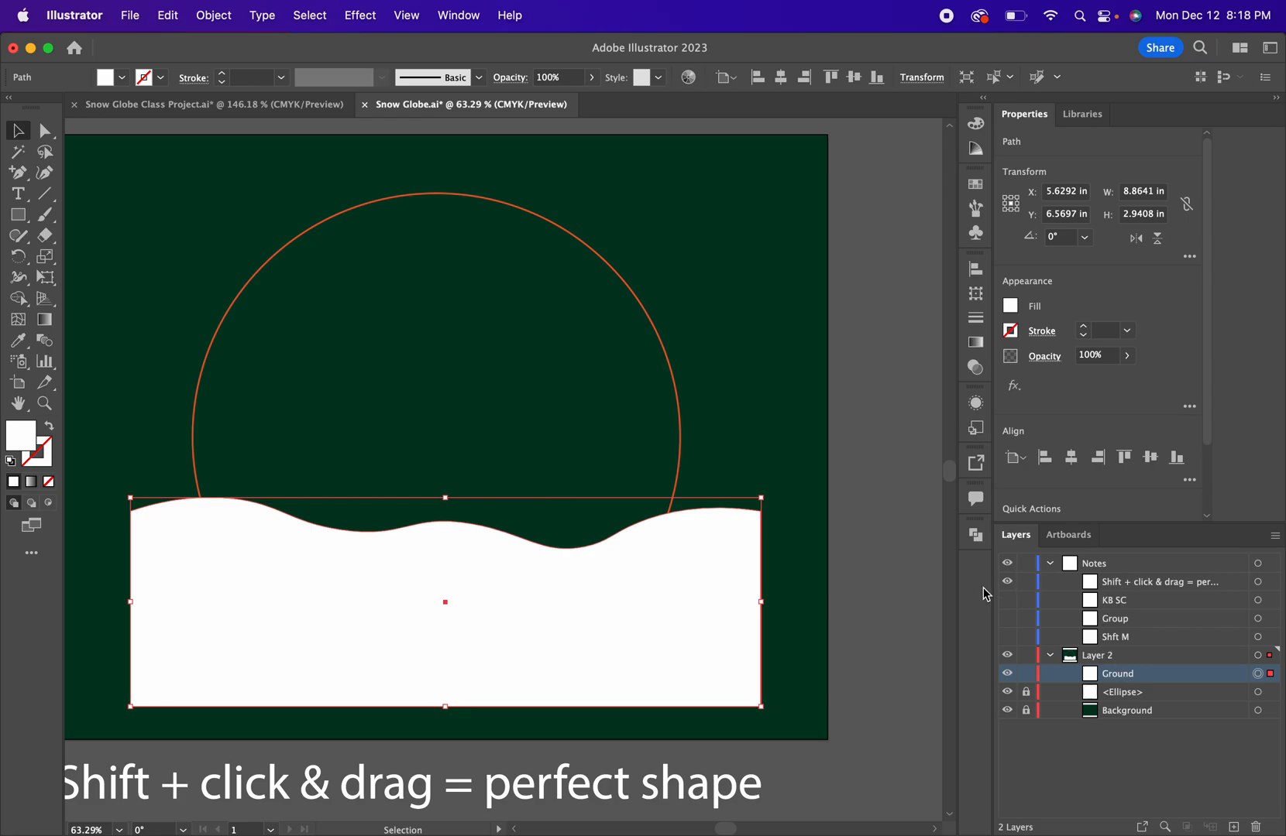
left_click(635, 601)
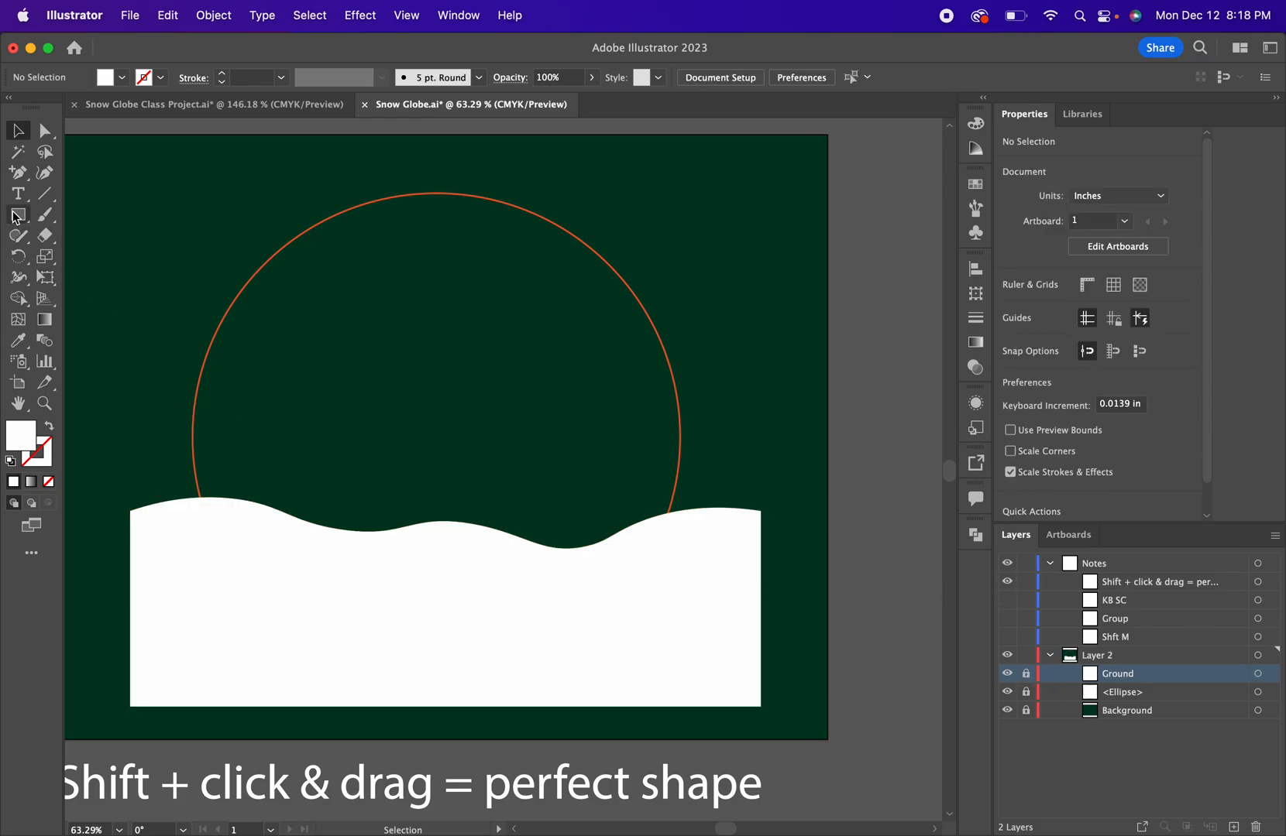
Draw a white circle with the Ellipse tool, resting just above the snow line.
left_click(15, 215)
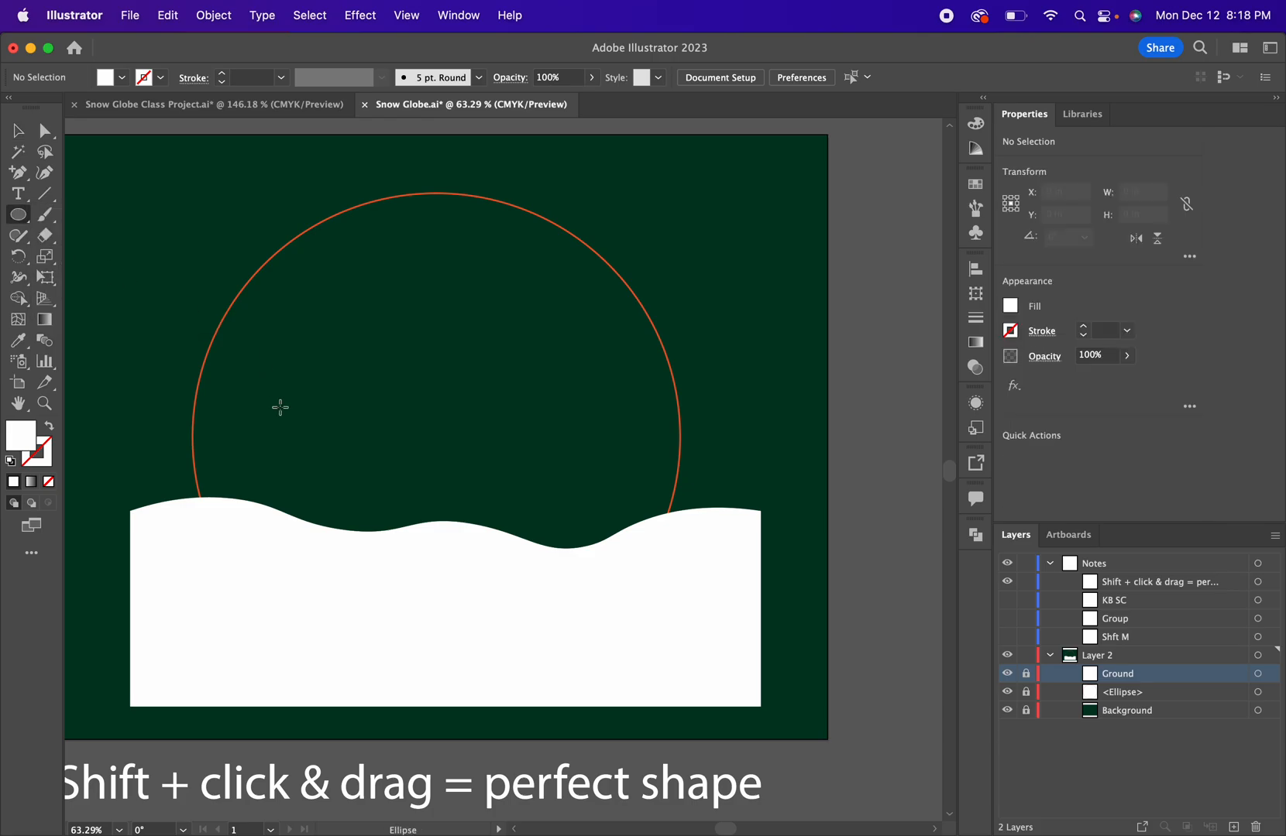
mouse_move(48, 426)
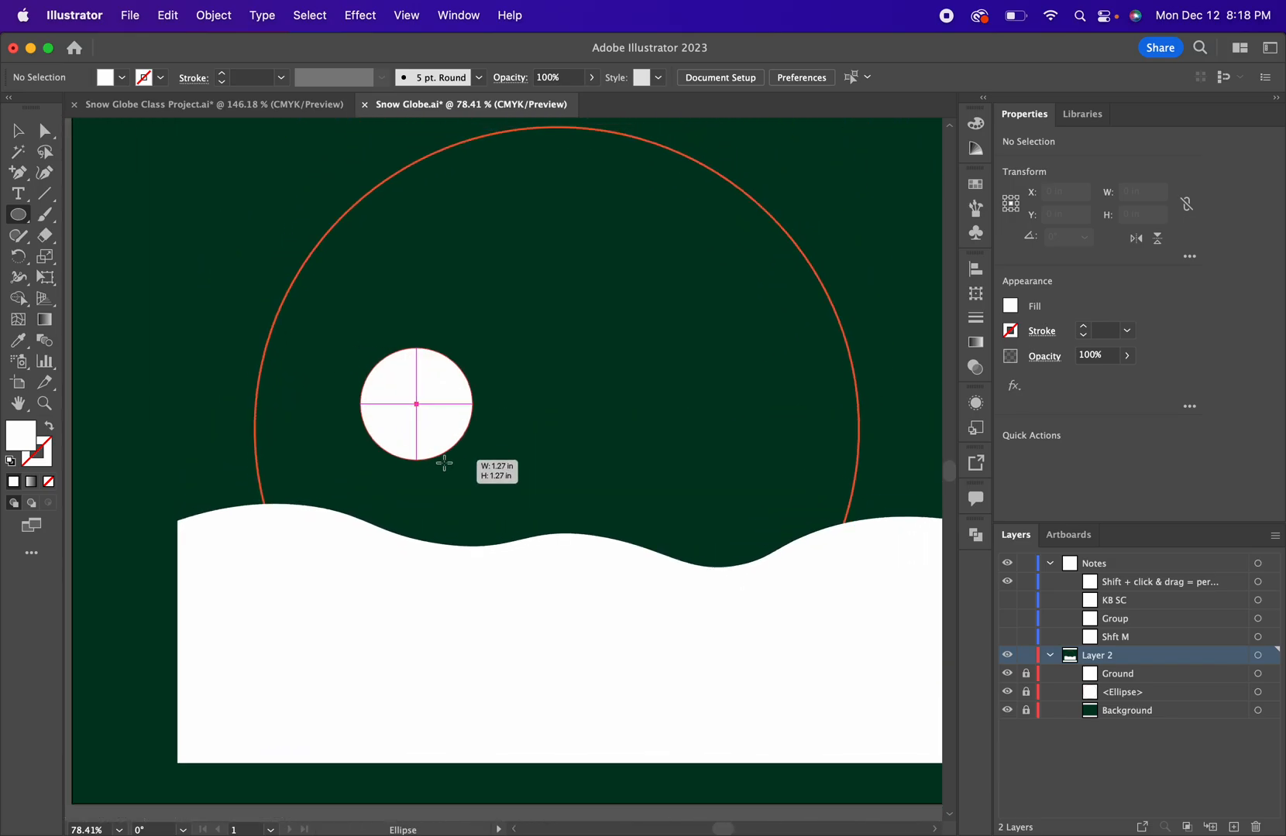
left_click_drag(416, 404, 434, 450)
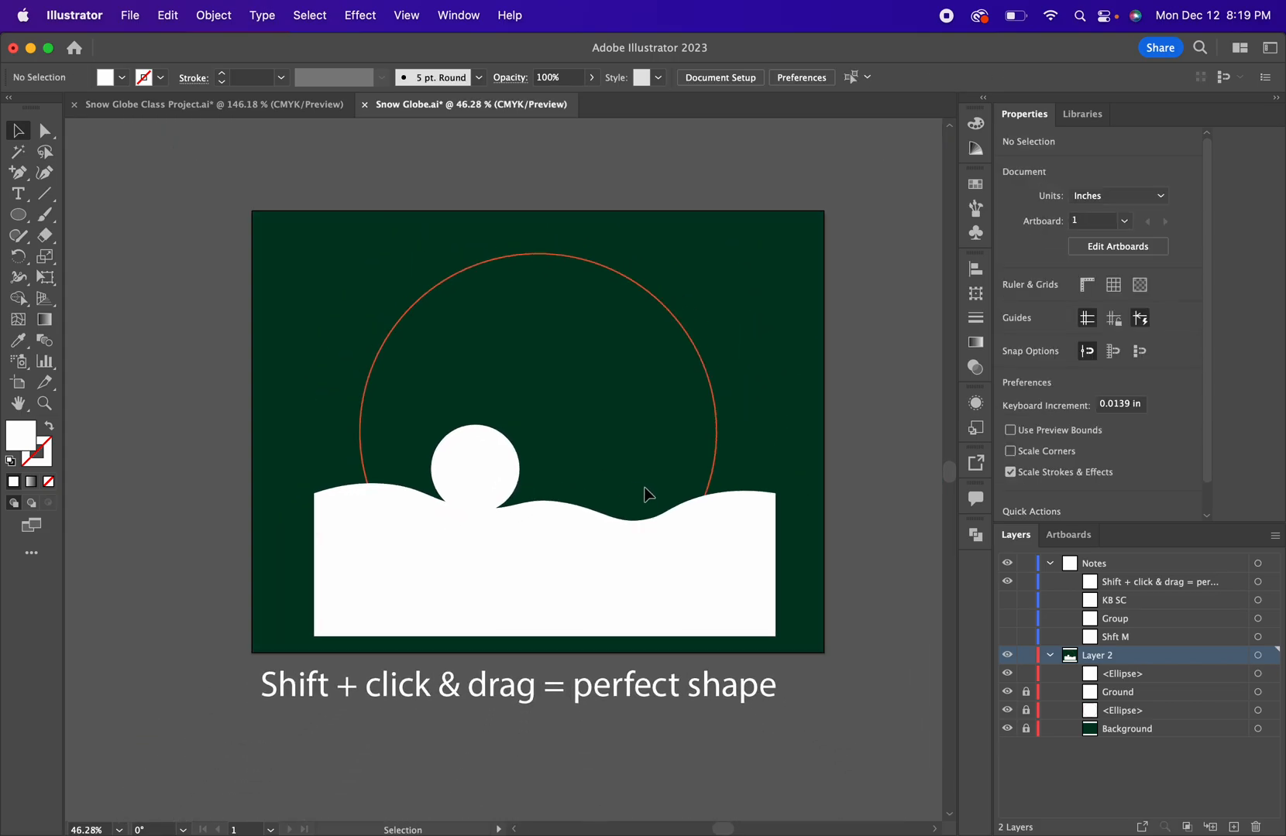
Select the body circle, place a second circle above it and shrink it into a head.
left_click(475, 469)
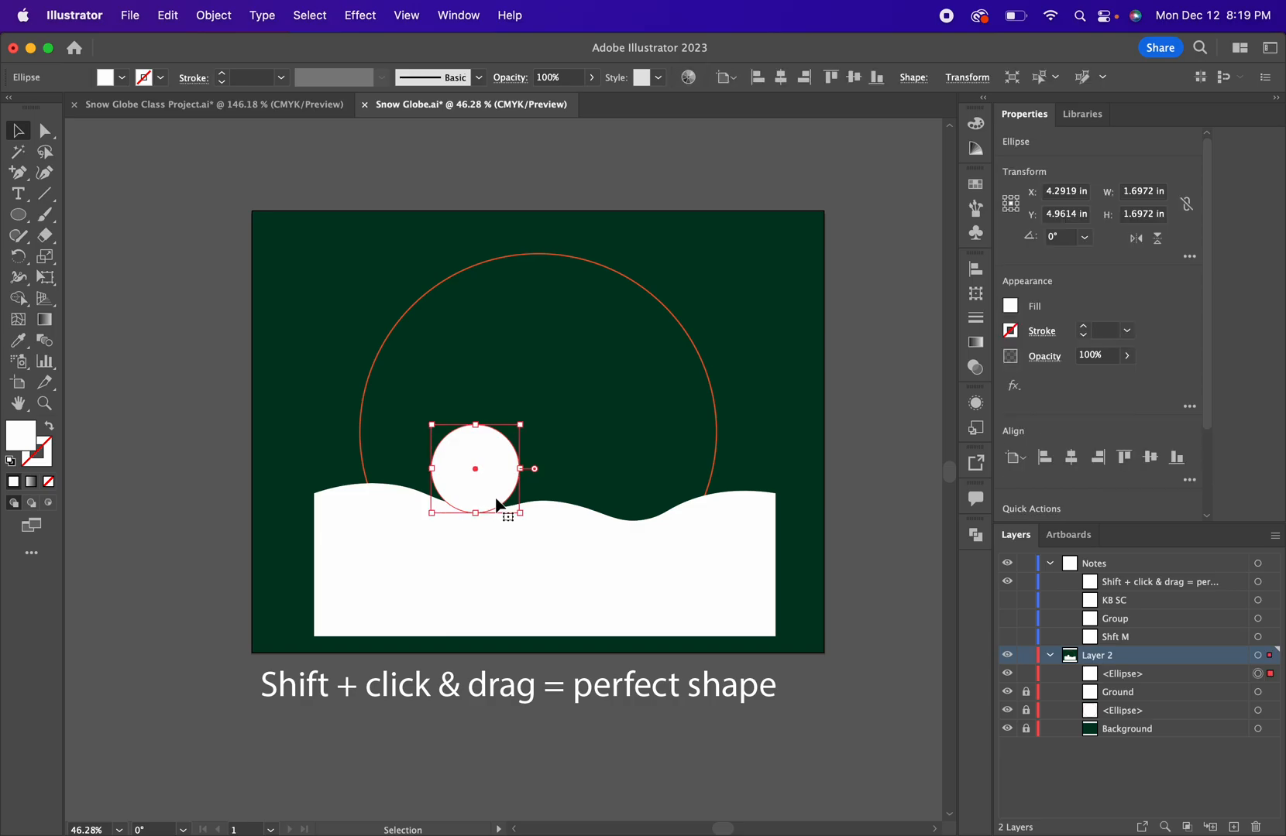
mouse_move(514, 469)
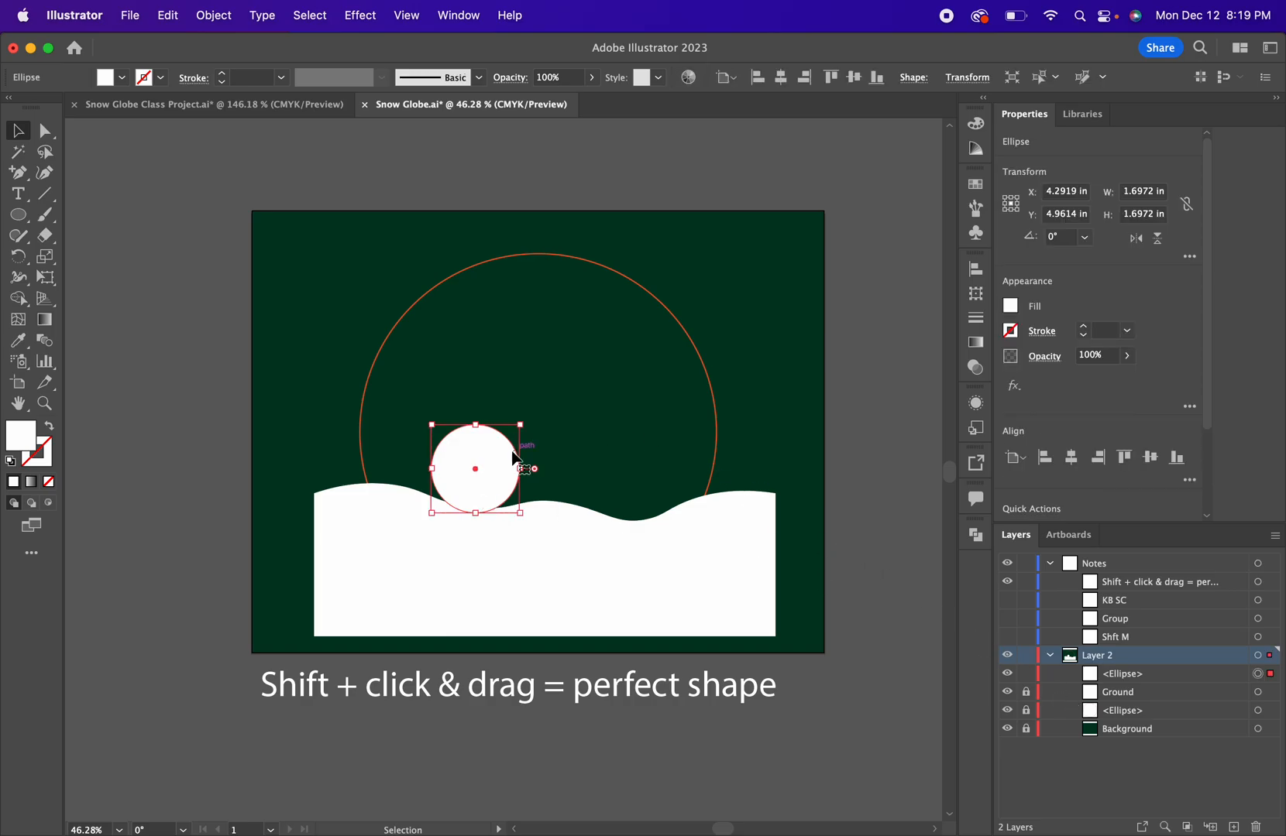
right_click(476, 470)
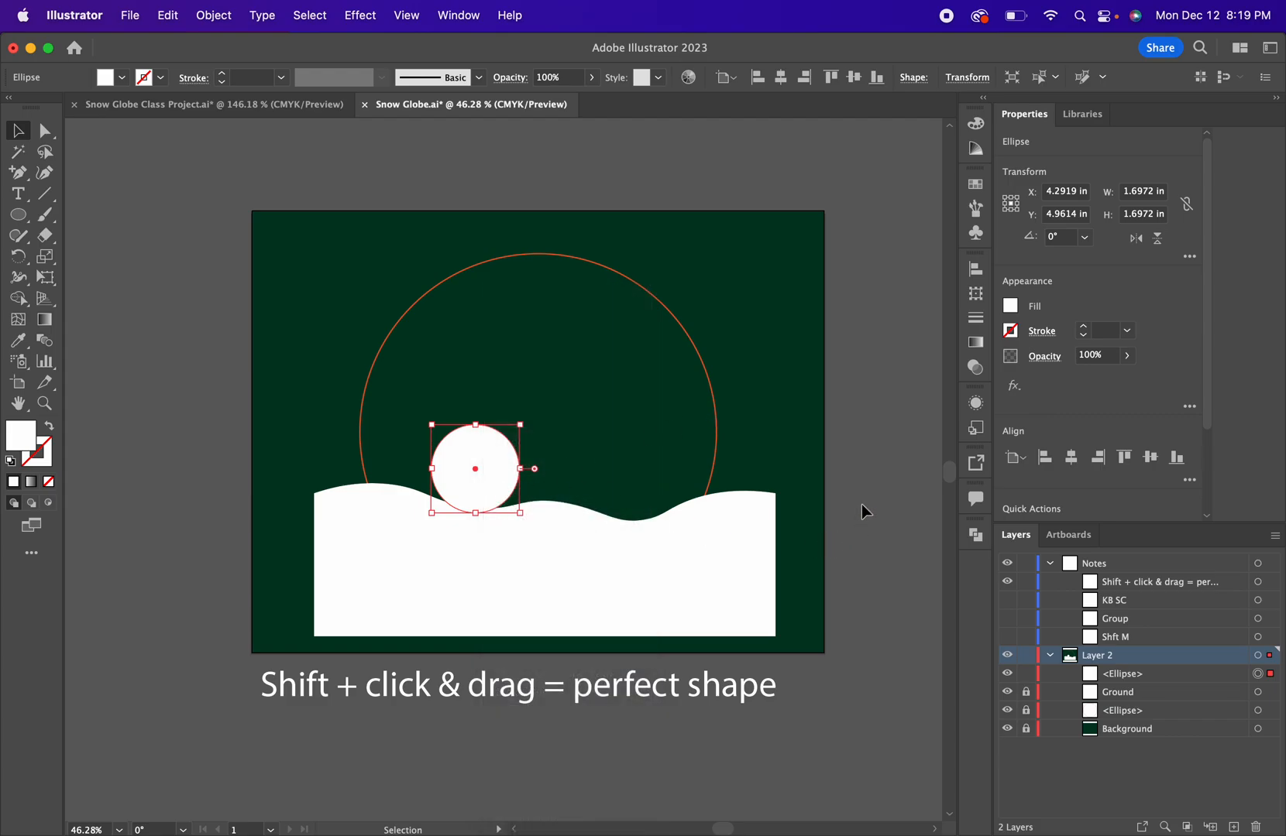
mouse_move(953, 614)
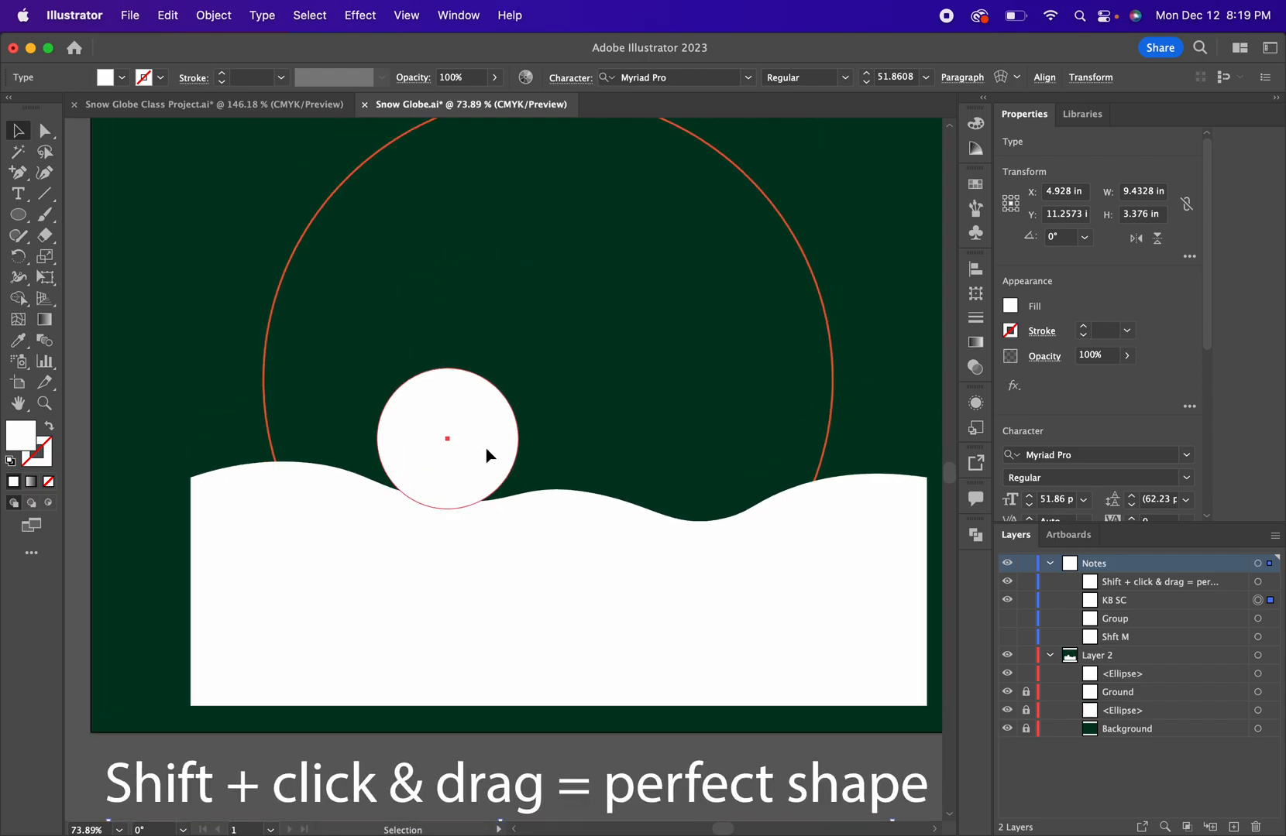
left_click_drag(447, 439, 447, 316)
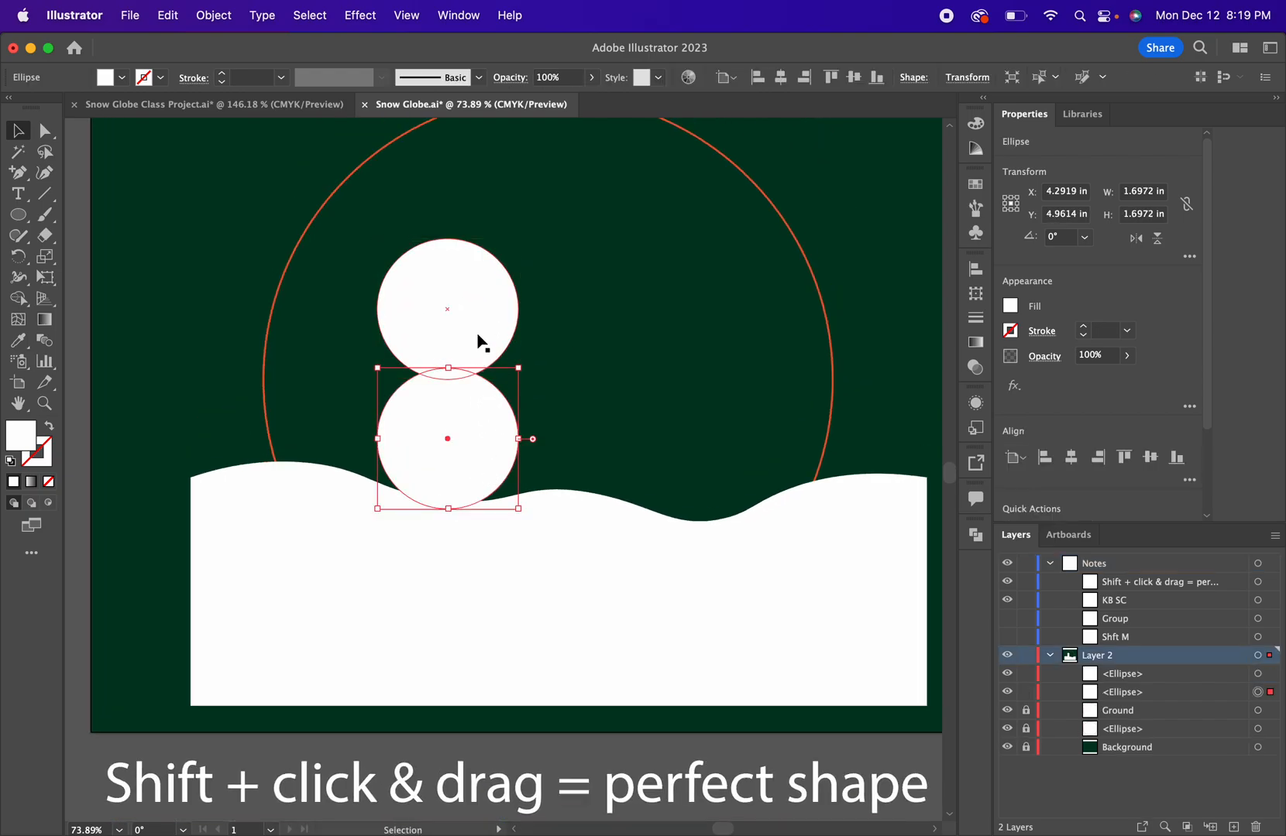
left_click_drag(447, 438, 447, 309)
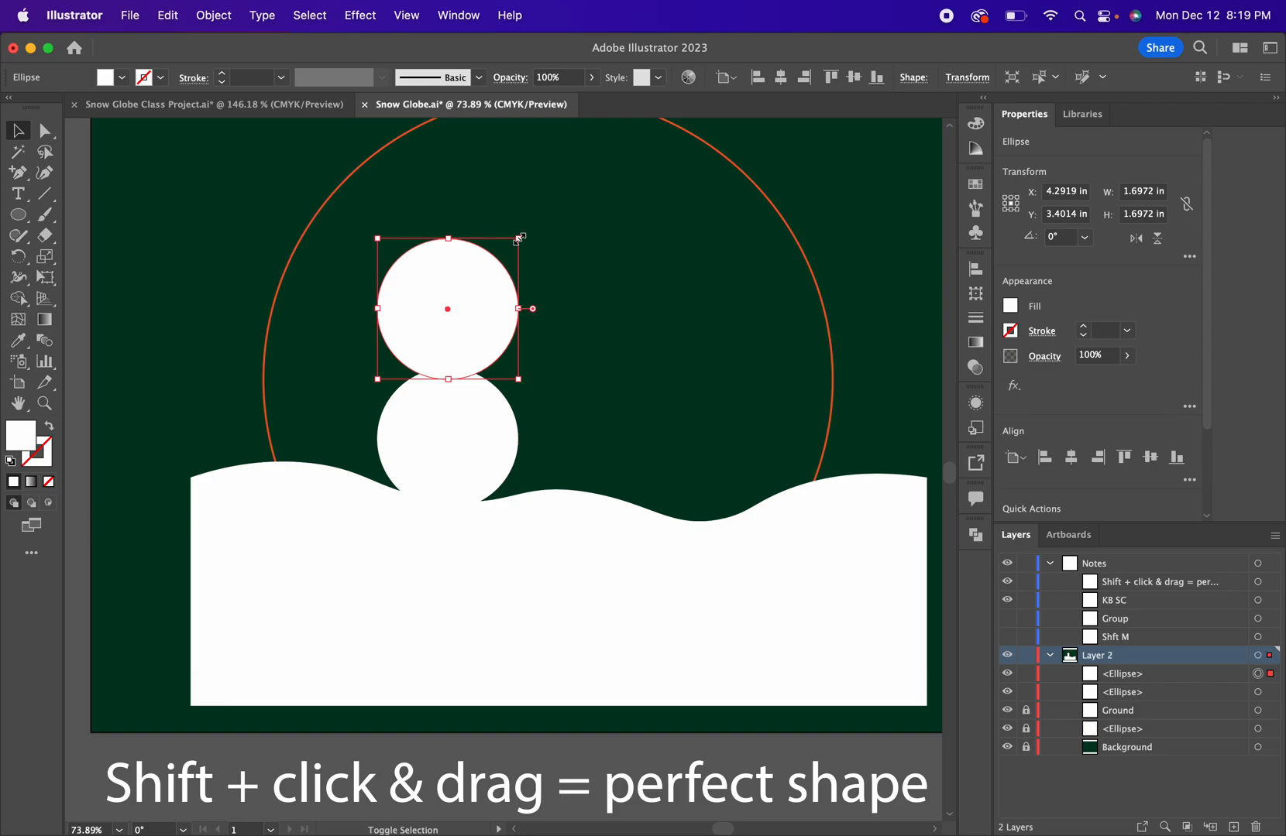
left_click_drag(520, 238, 501, 255)
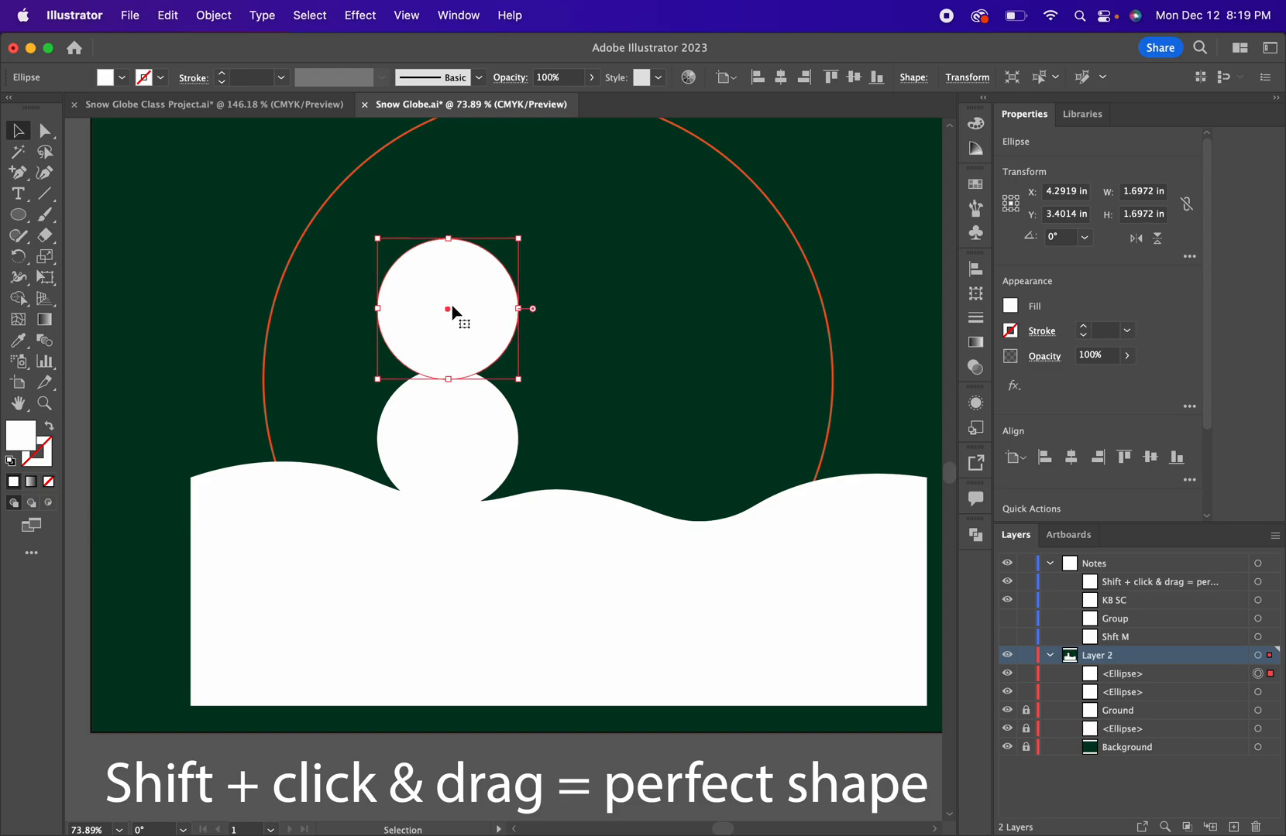
mouse_move(523, 287)
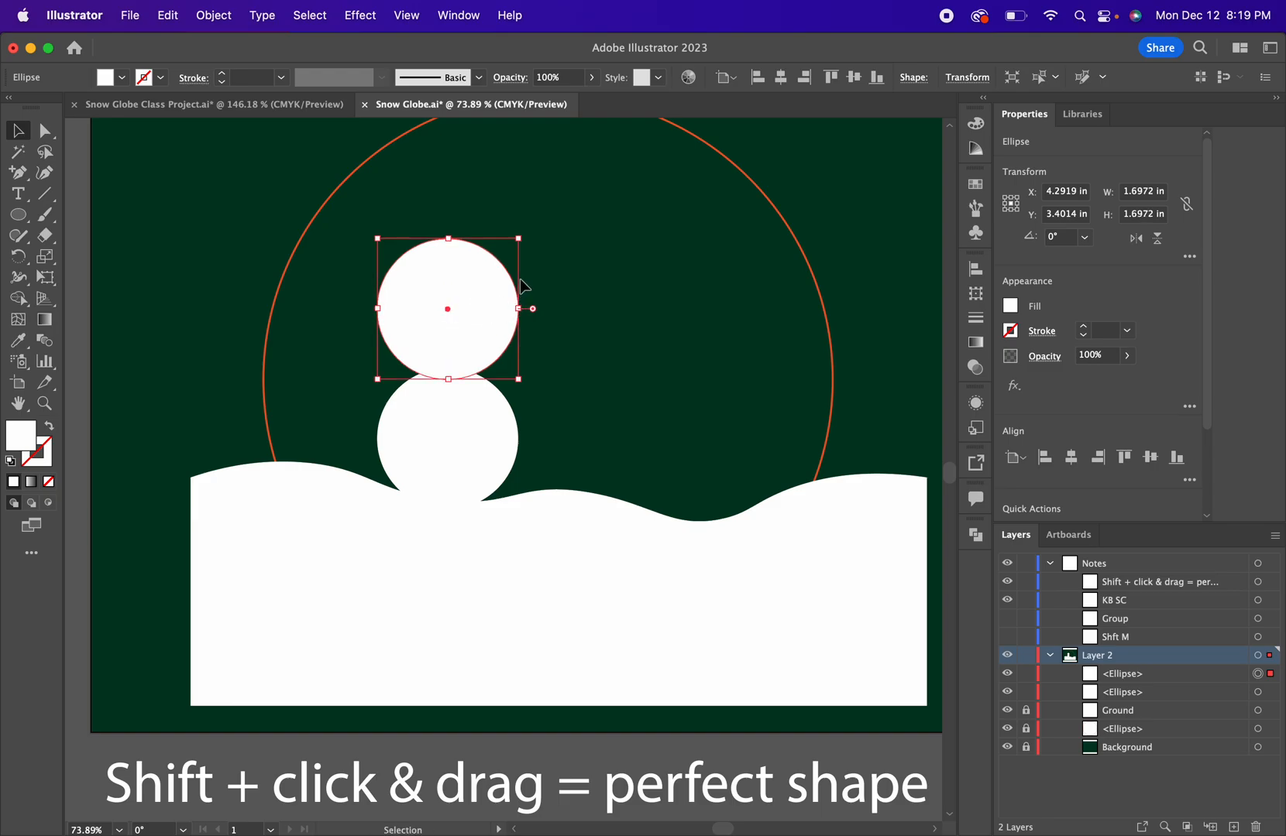
left_click_drag(517, 309, 481, 338)
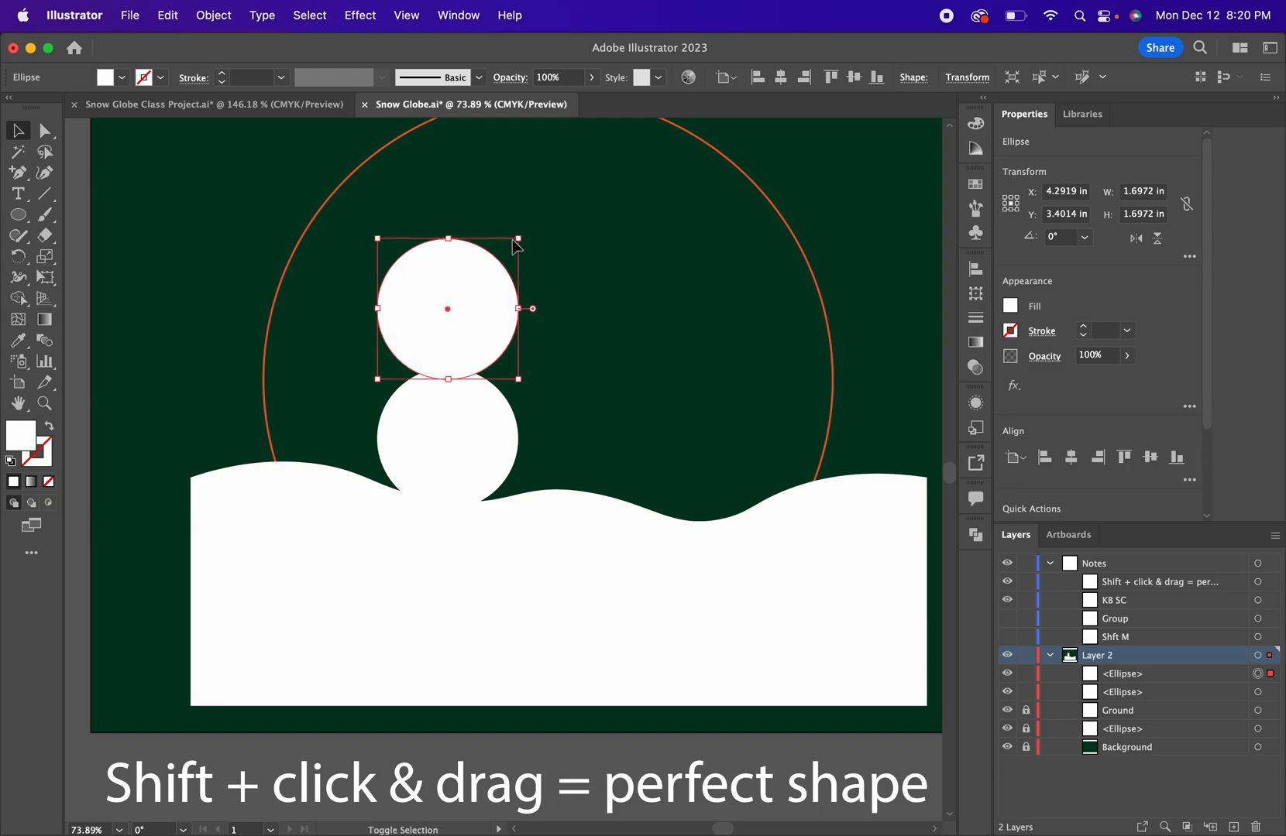
left_click_drag(517, 239, 492, 263)
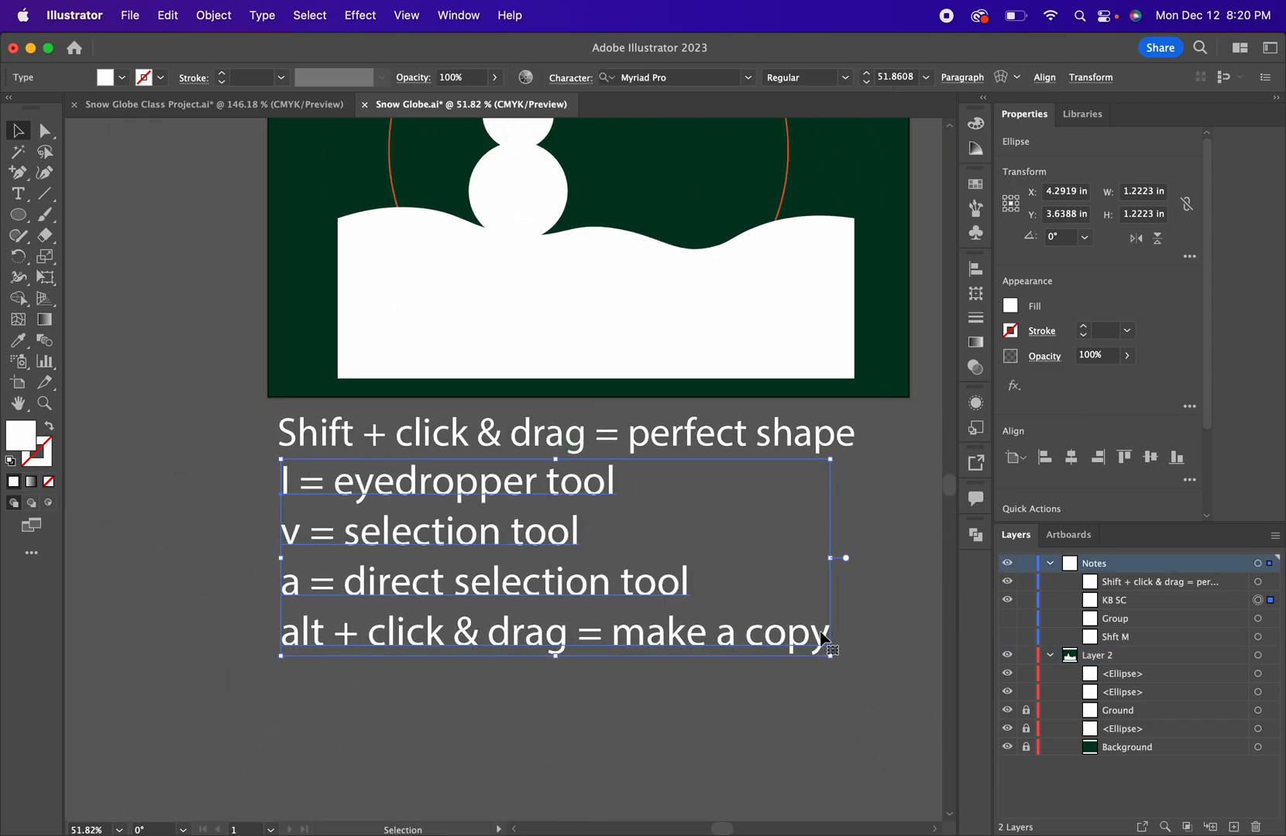
Add the note line 'shift + alt = resize from center' below the shortcut notes.
left_click(822, 631)
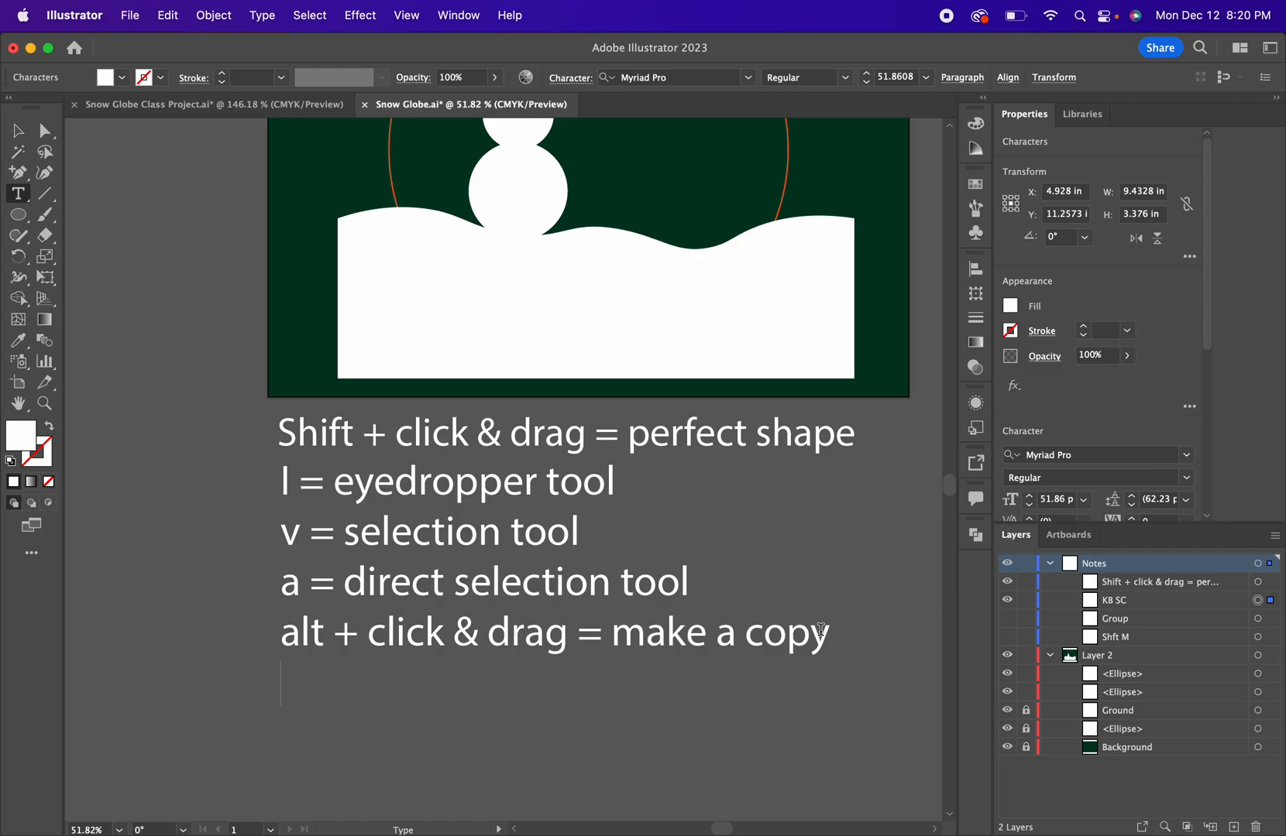
type("shift +")
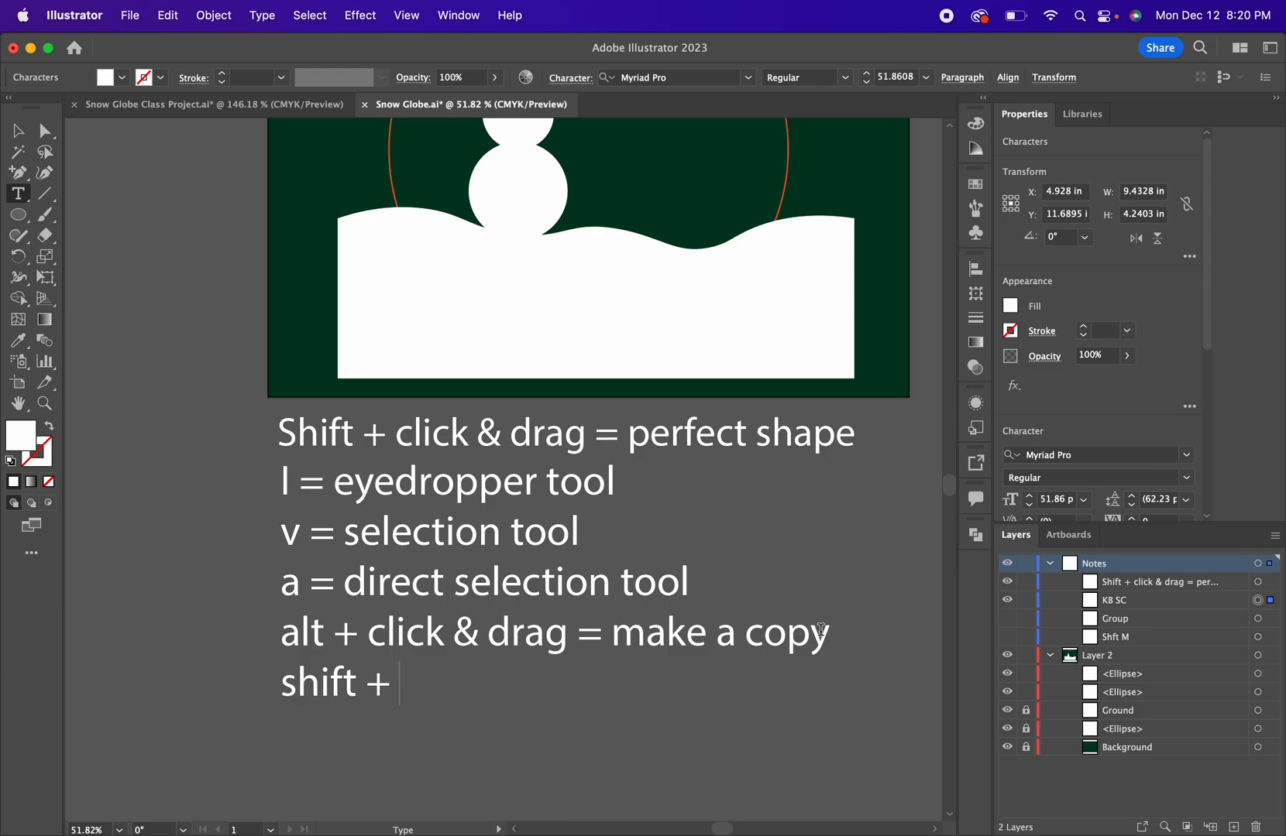
type("alt = sh")
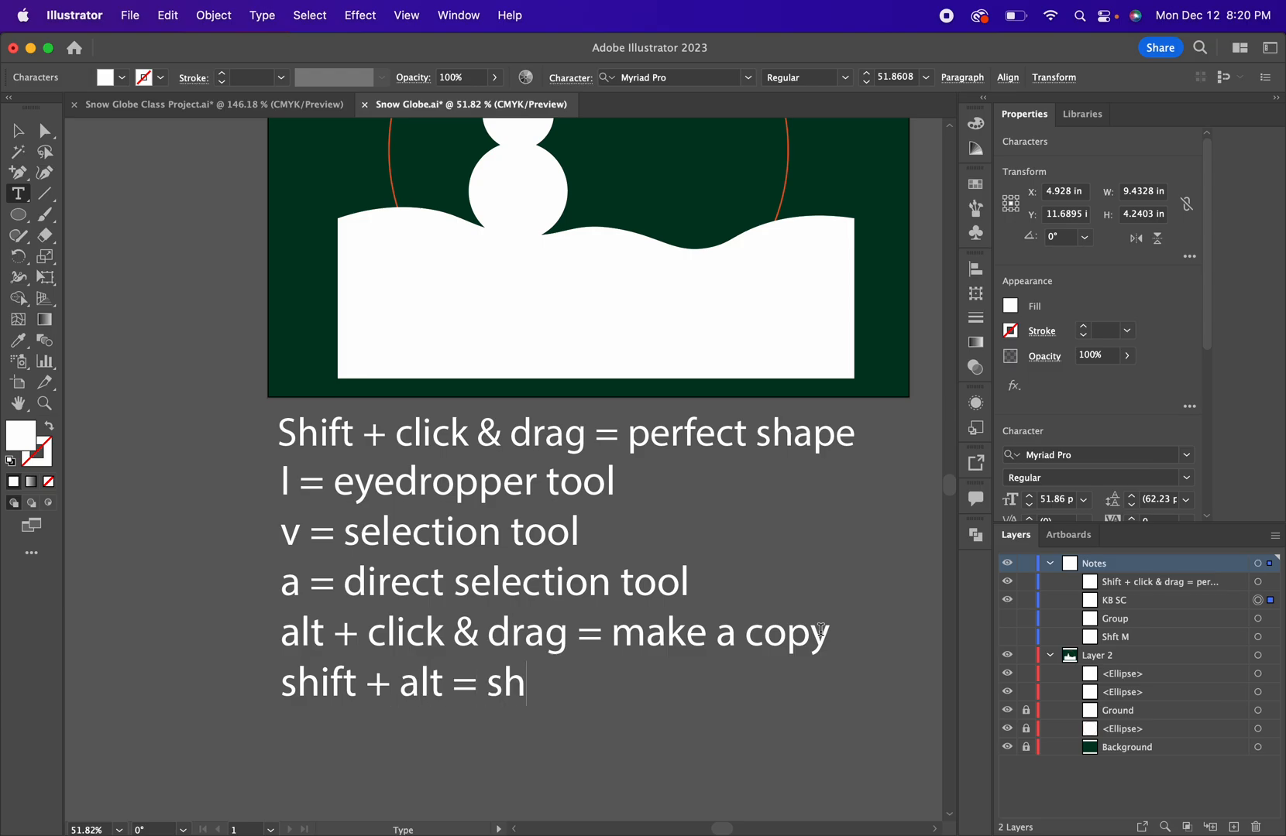
key("backspace")
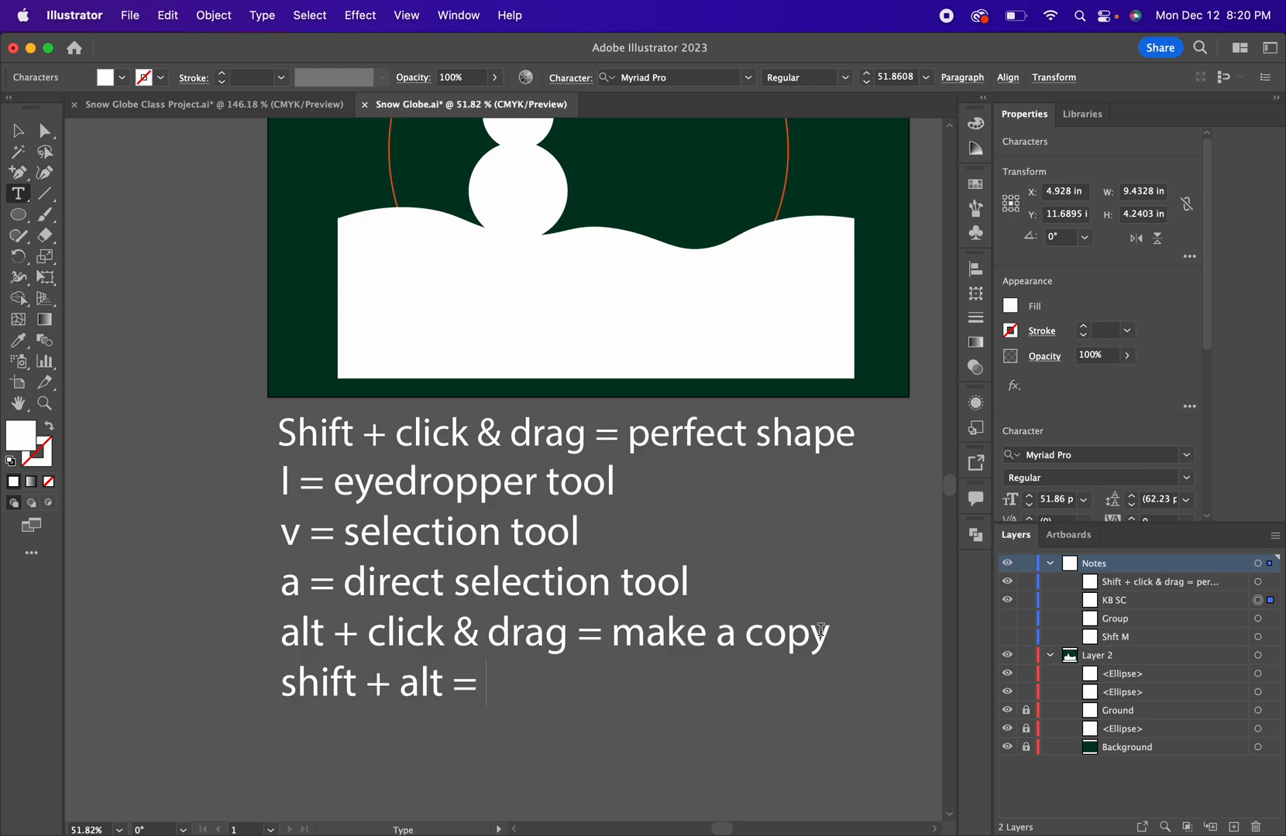
type("size from cen")
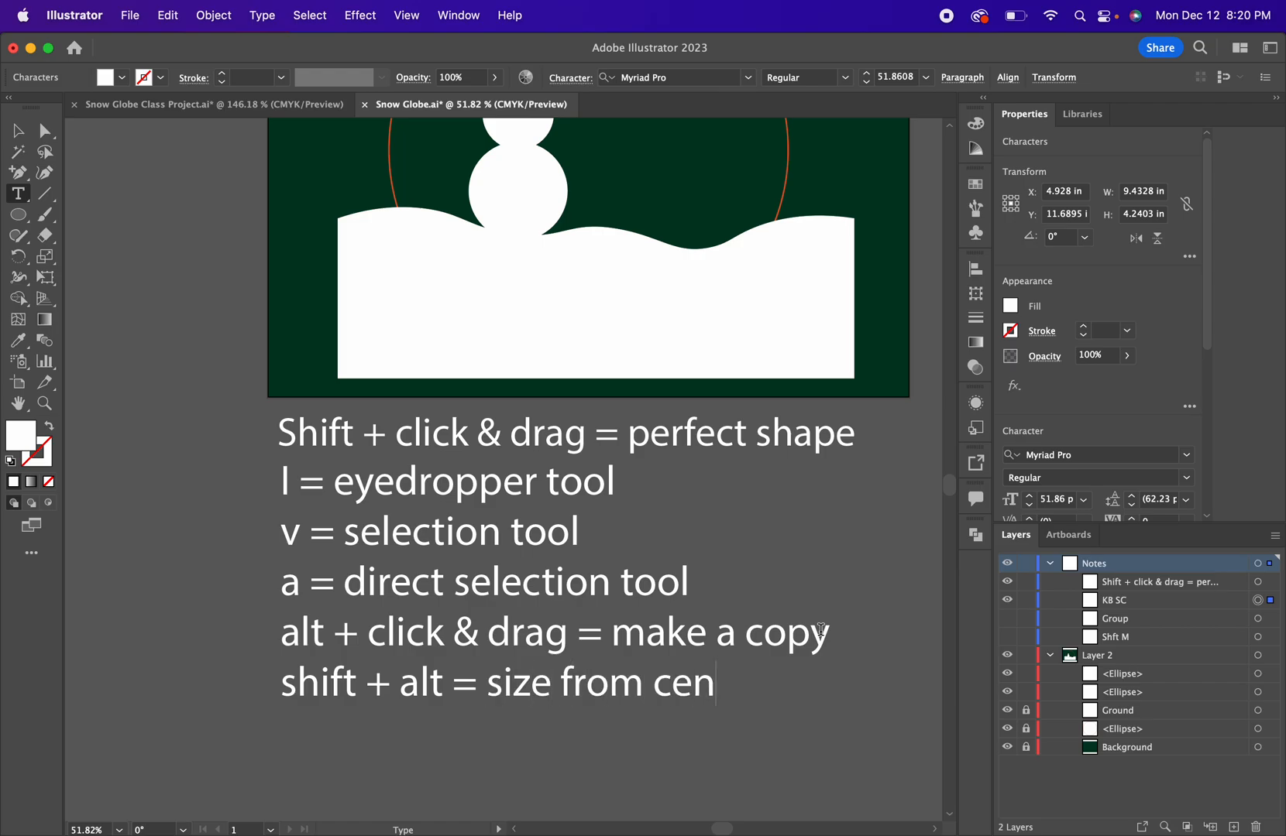
type("resize from center")
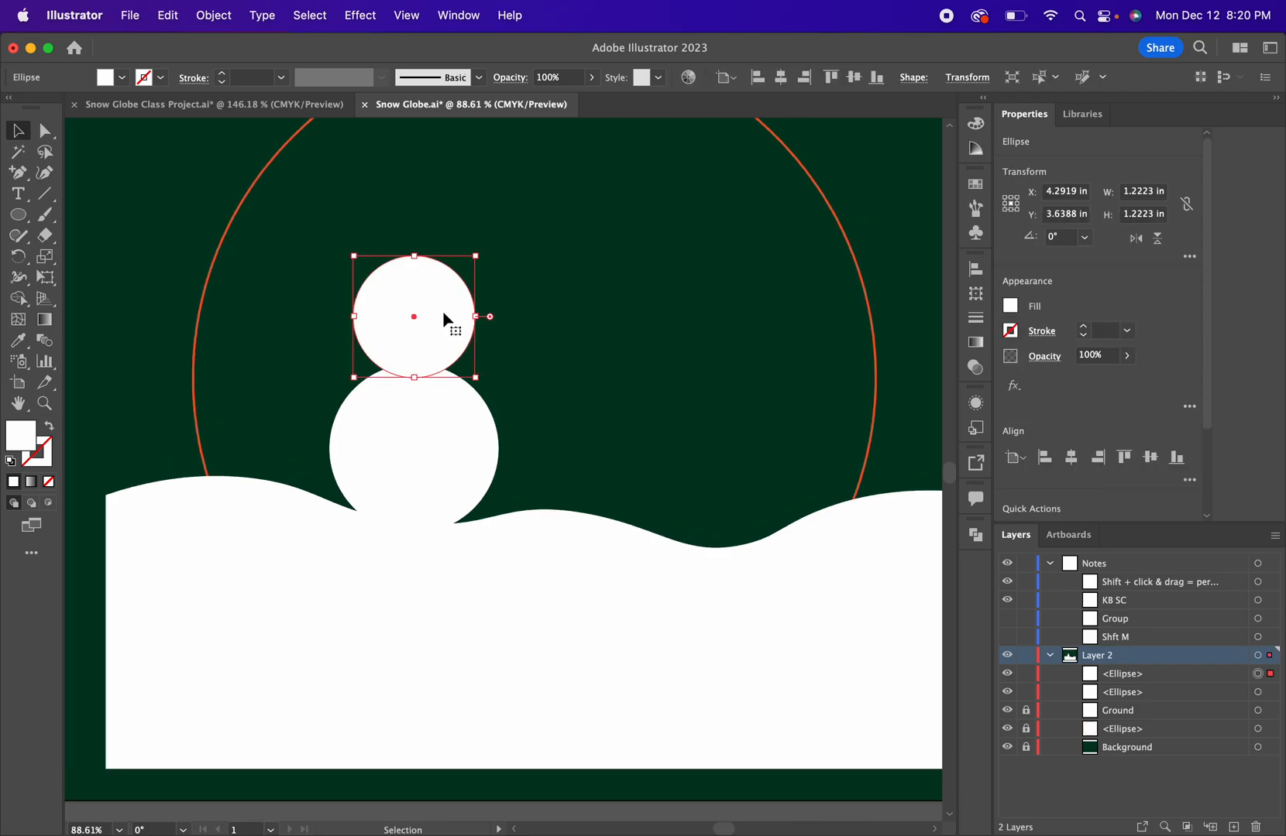
Copy the small circle upward, shrink it into a third top circle, then deselect.
left_click_drag(414, 318, 410, 197)
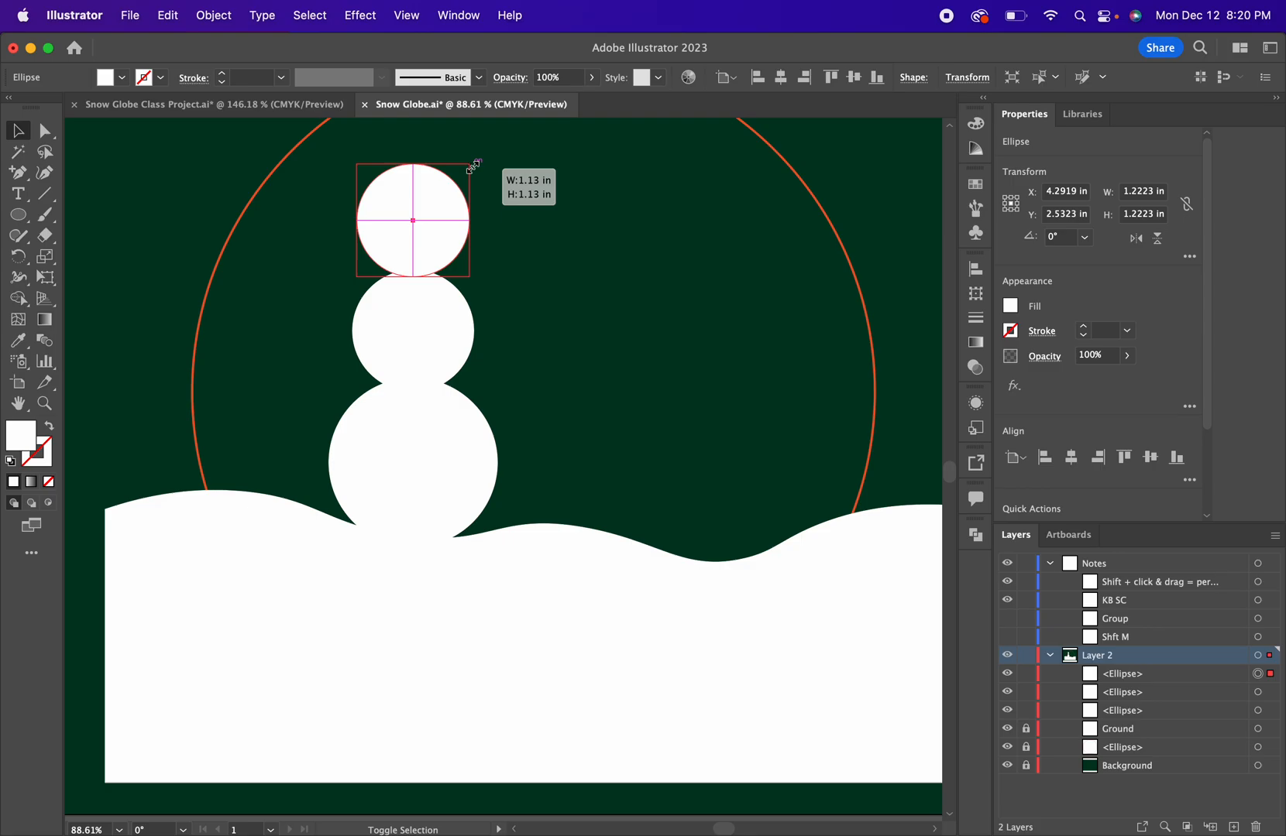
left_click_drag(473, 167, 460, 189)
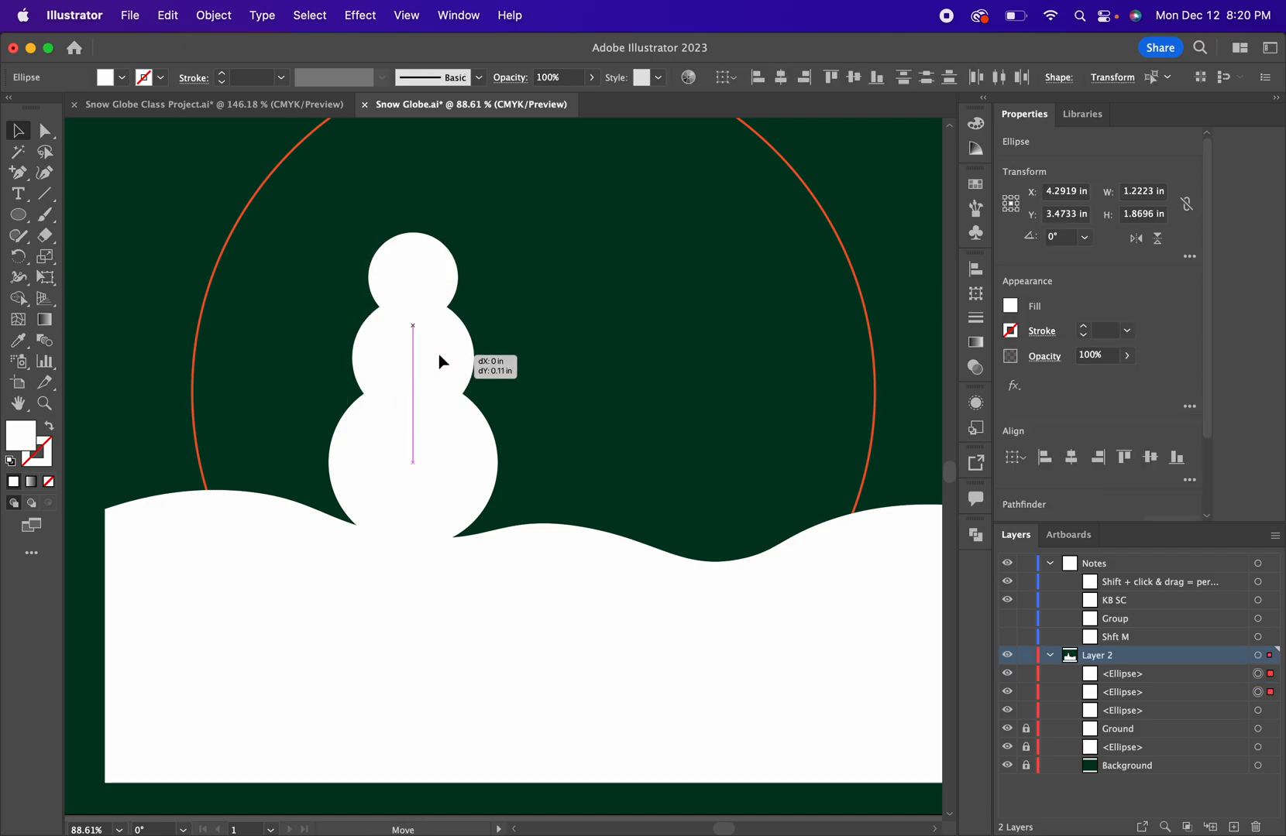
left_click(366, 225)
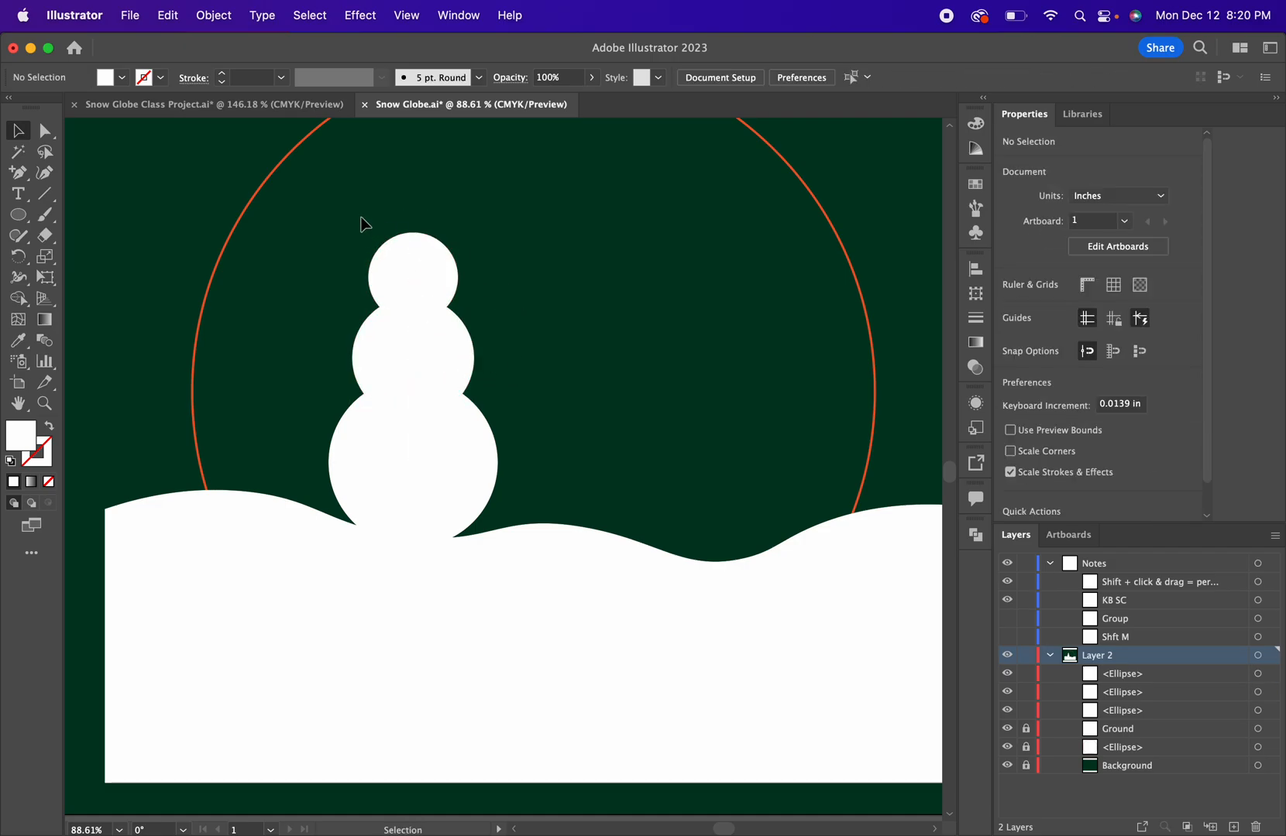
mouse_move(366, 248)
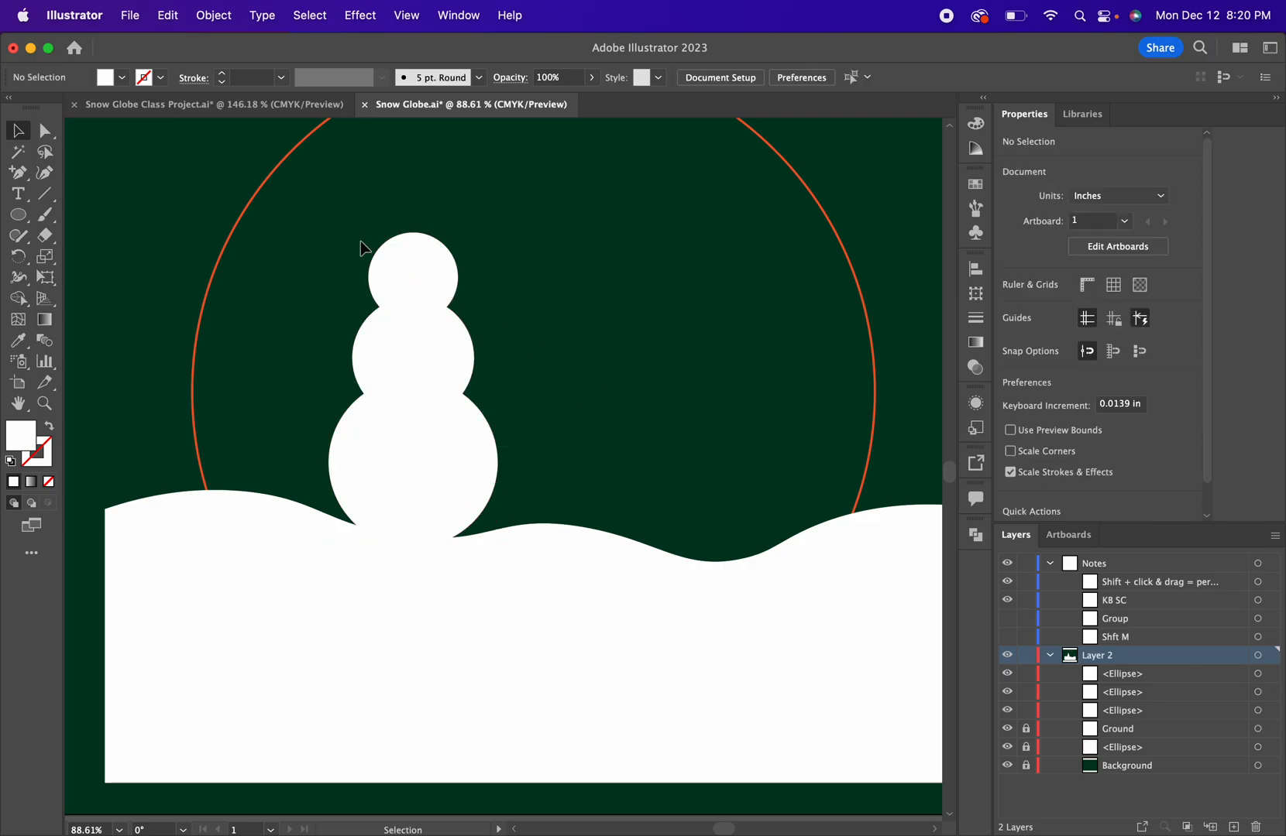
Select all three snowman circles and align their horizontal centers.
left_click(412, 358)
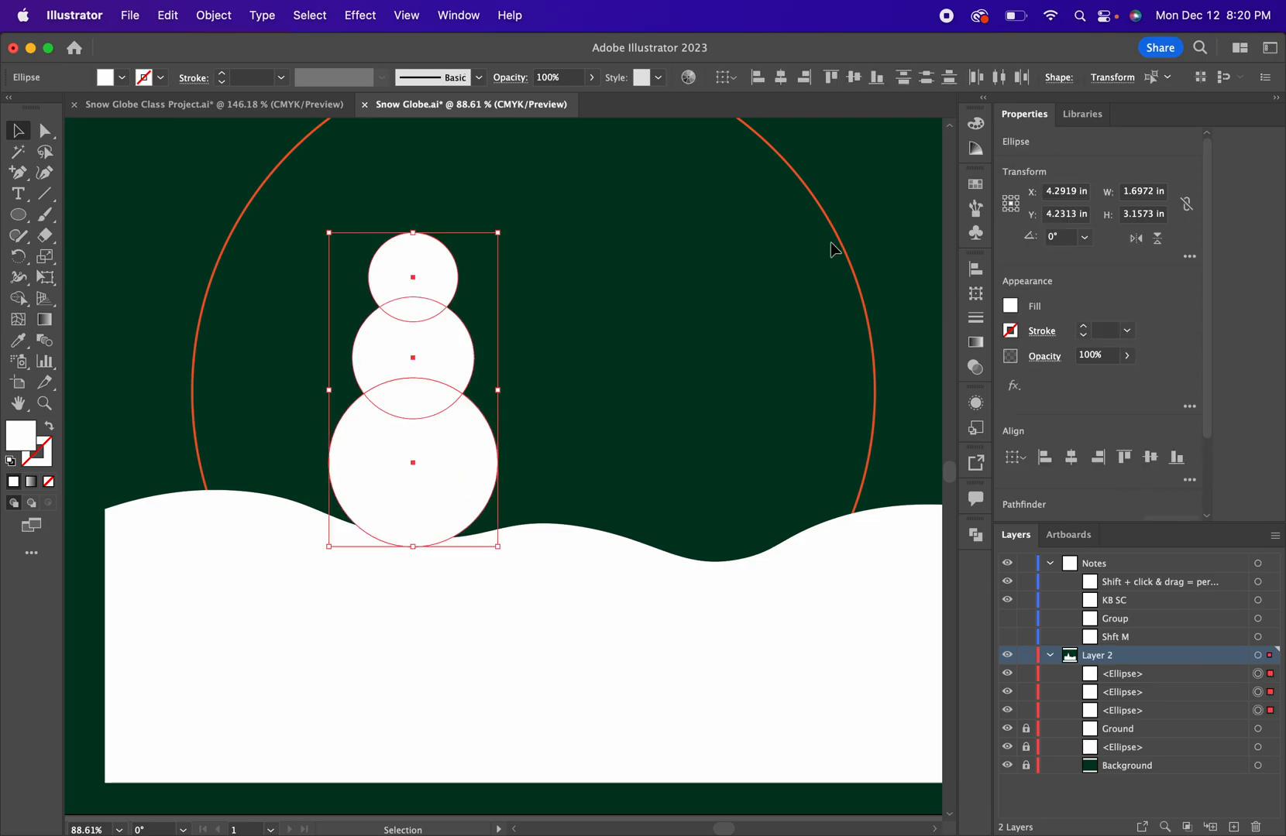
mouse_move(939, 484)
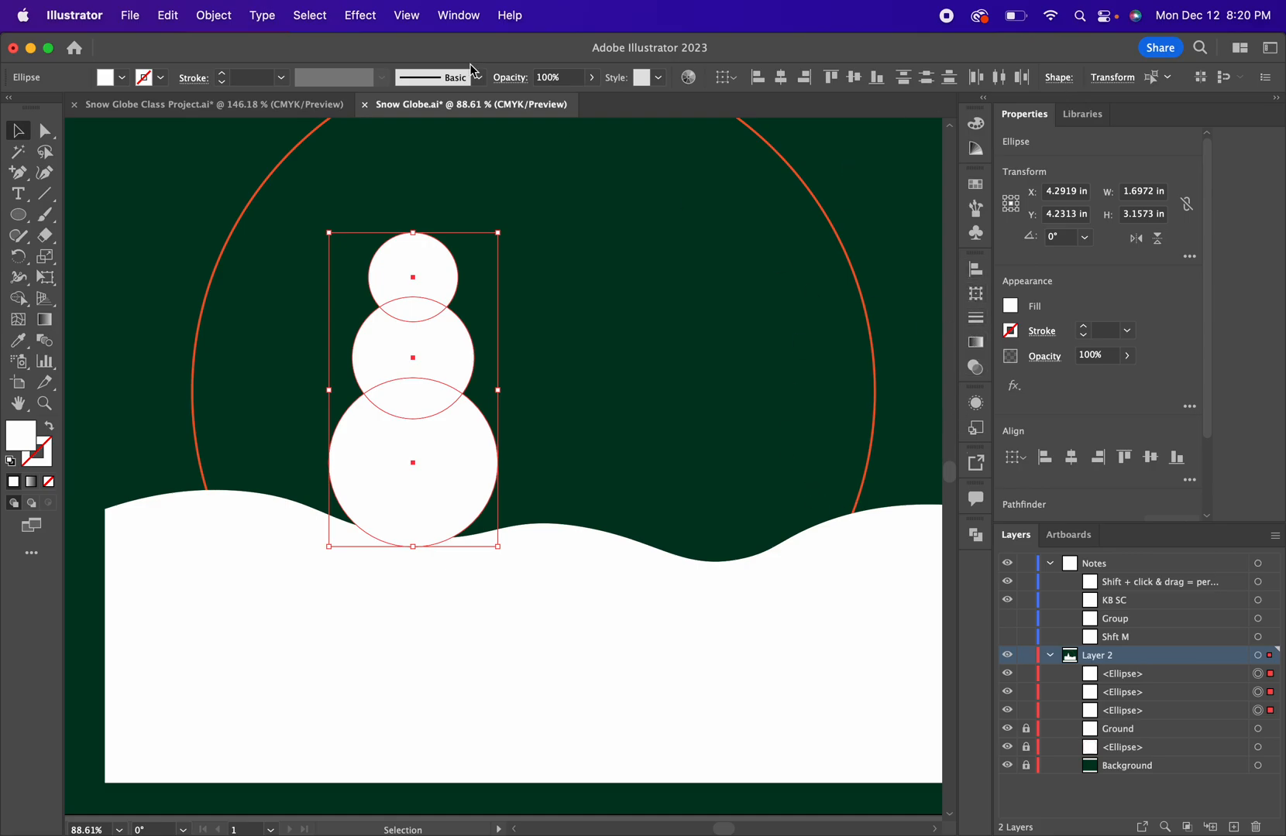
left_click(458, 15)
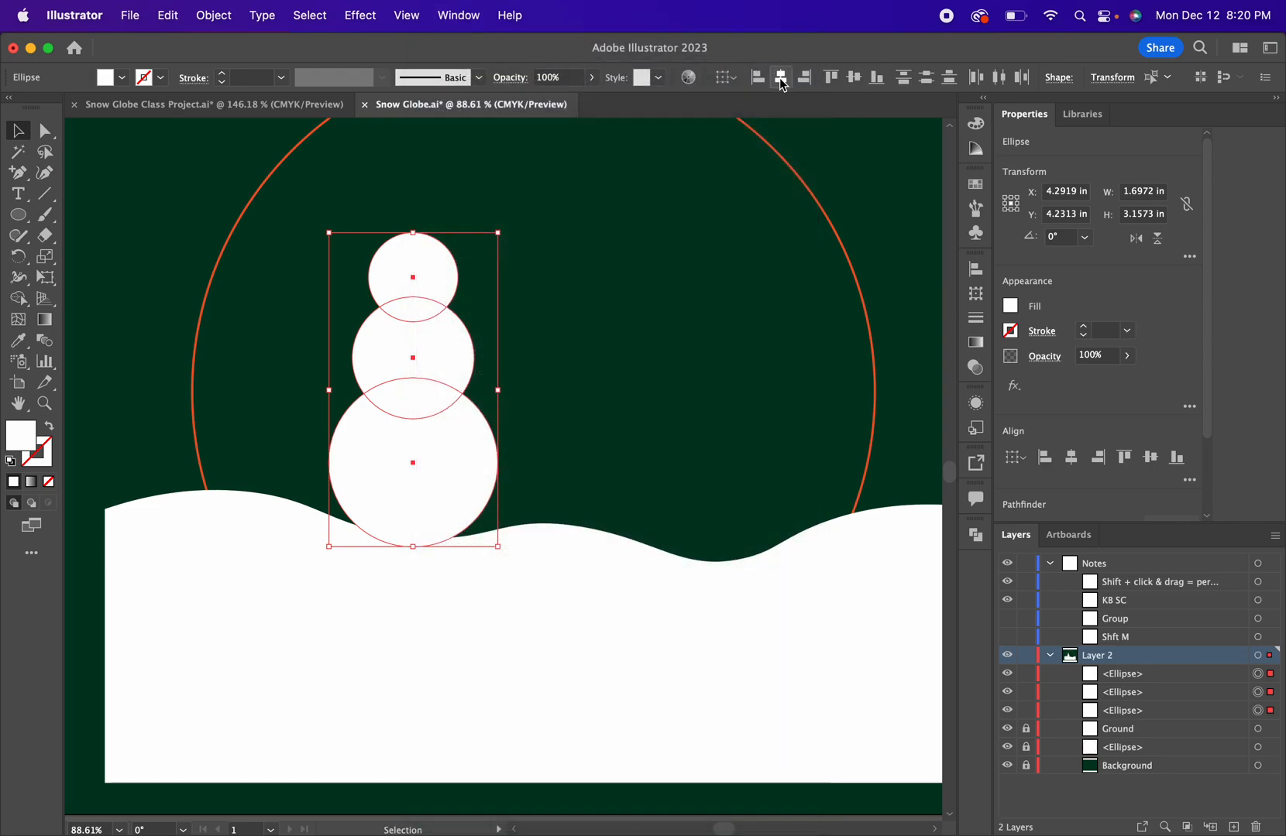
mouse_move(779, 77)
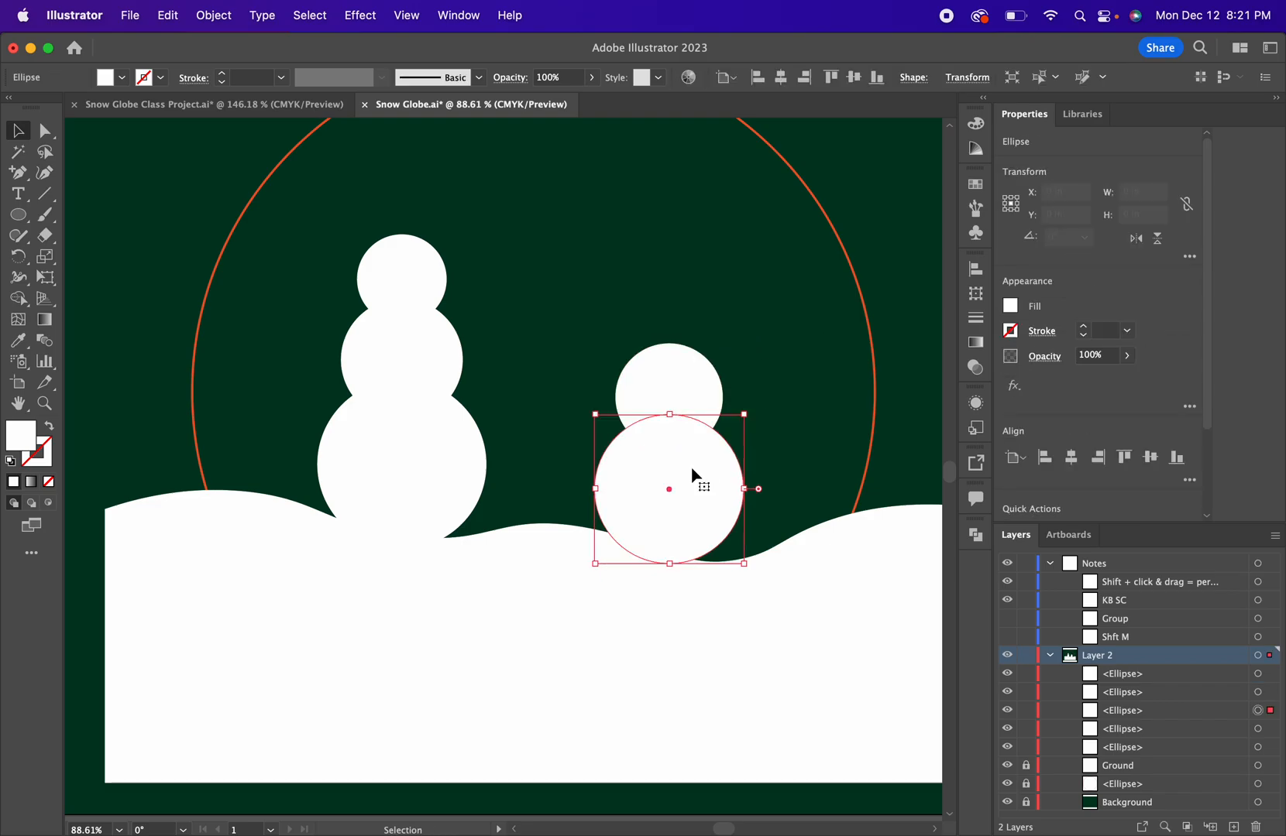
Place the two-circle snowman on the snow at right and nudge the tall snowman rightward.
left_click_drag(668, 489, 689, 463)
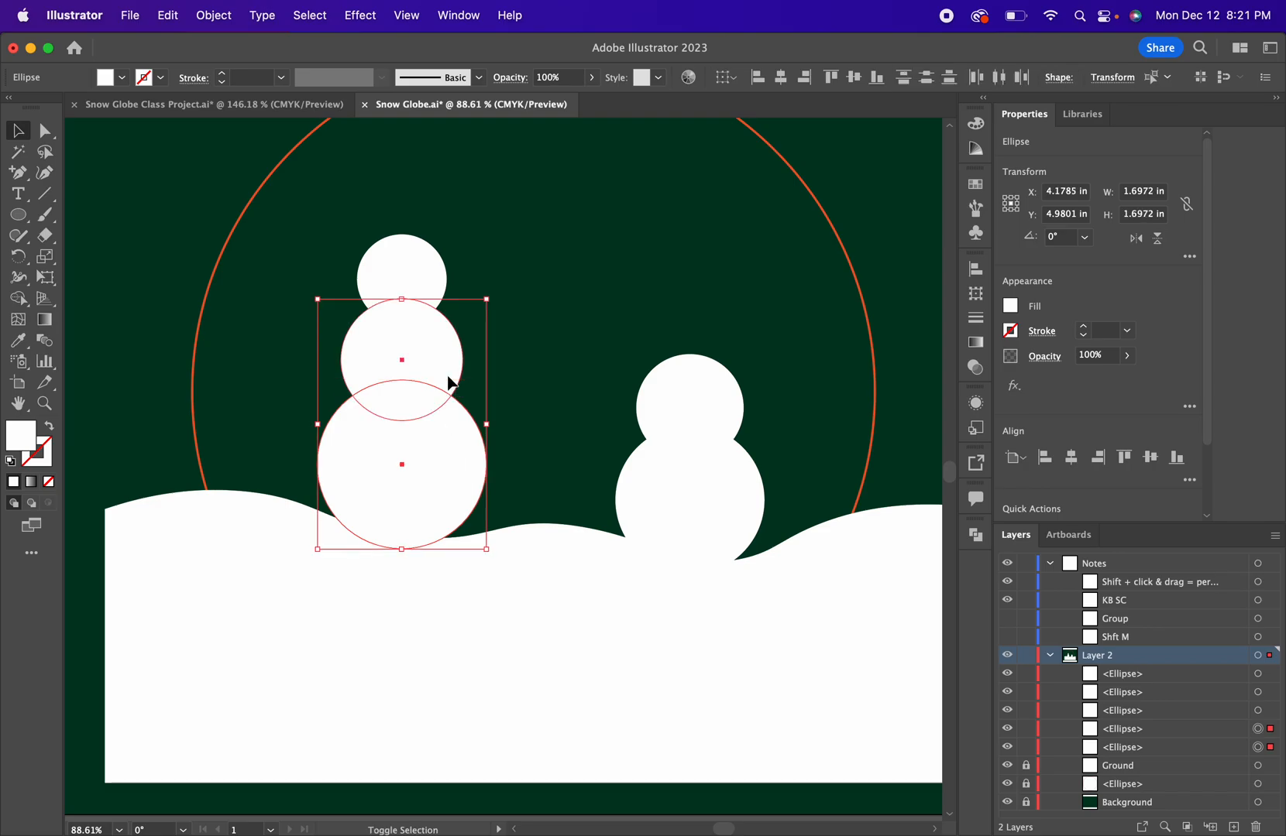
left_click_drag(402, 385, 471, 389)
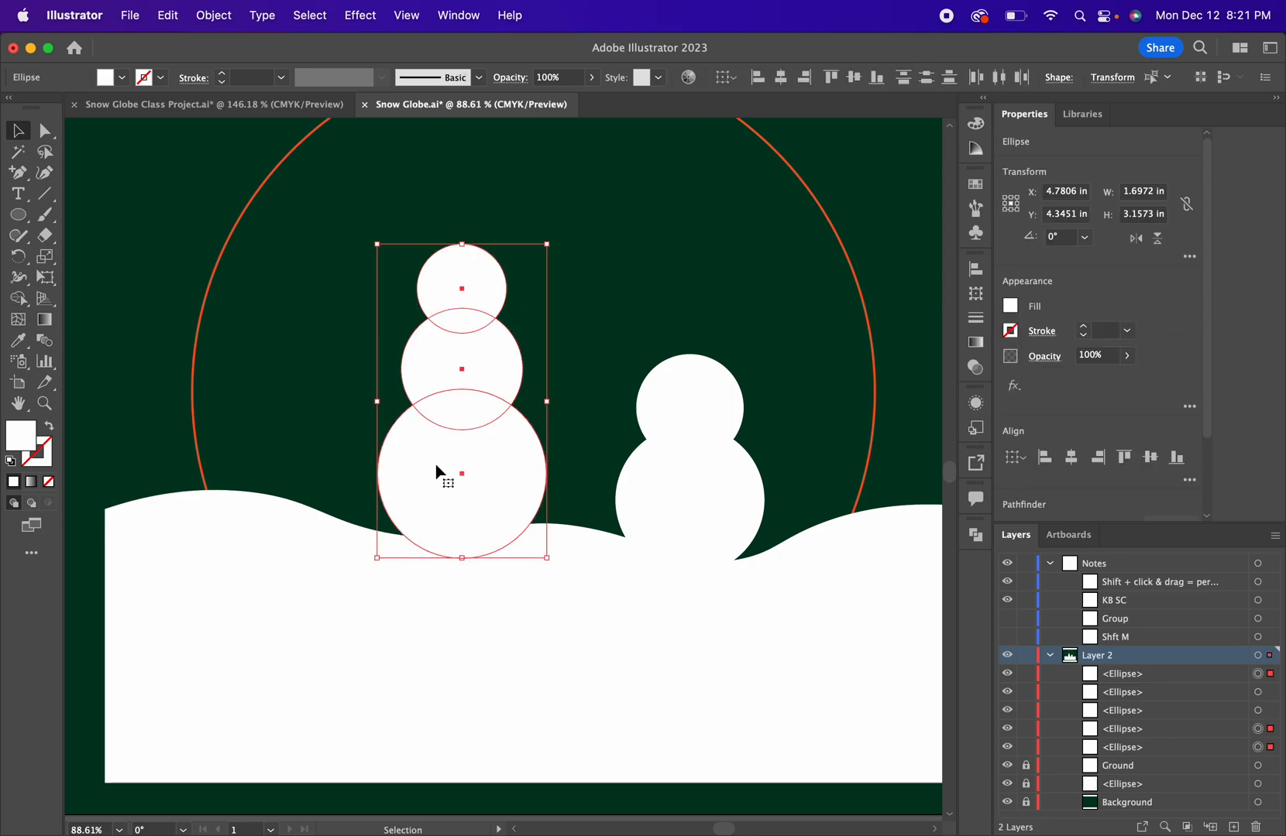
Group the tall snowman's selected circles from the right-click menu.
right_click(437, 472)
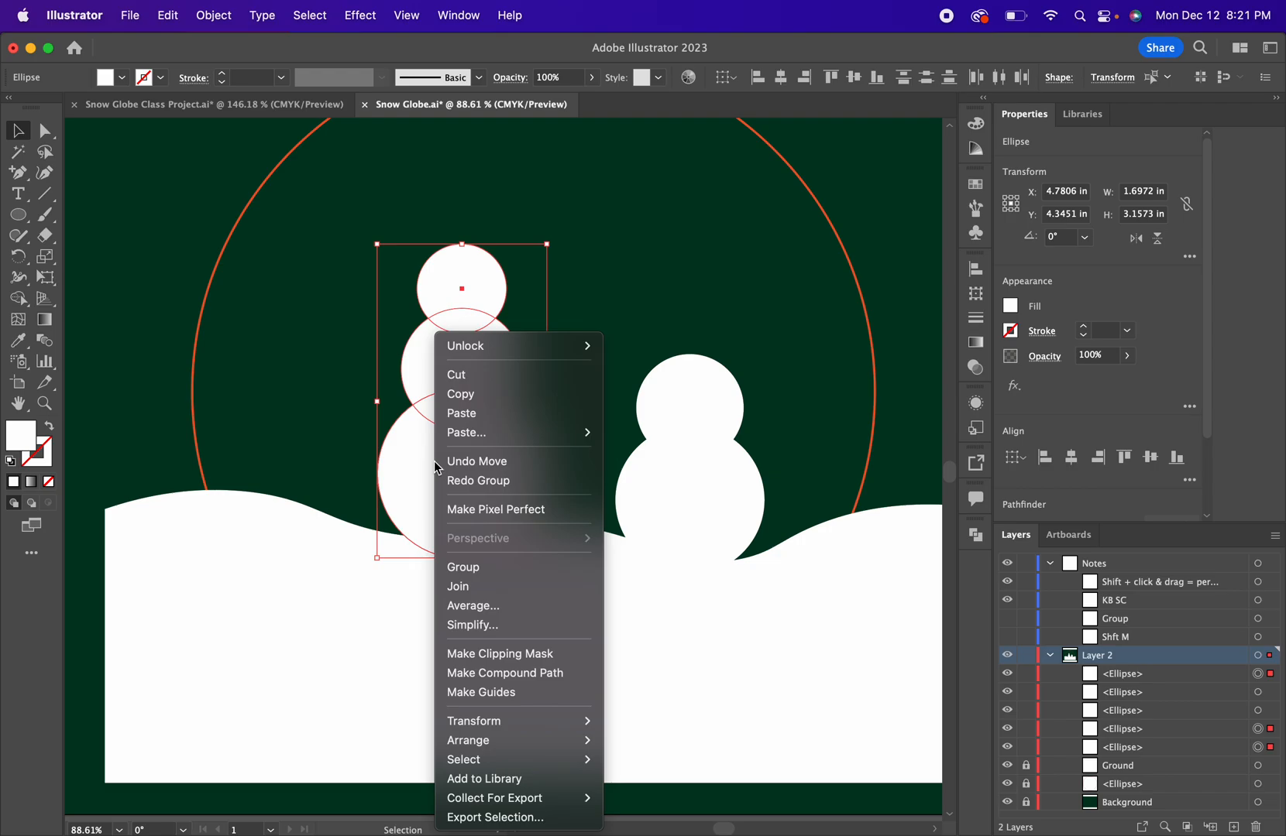
left_click(346, 320)
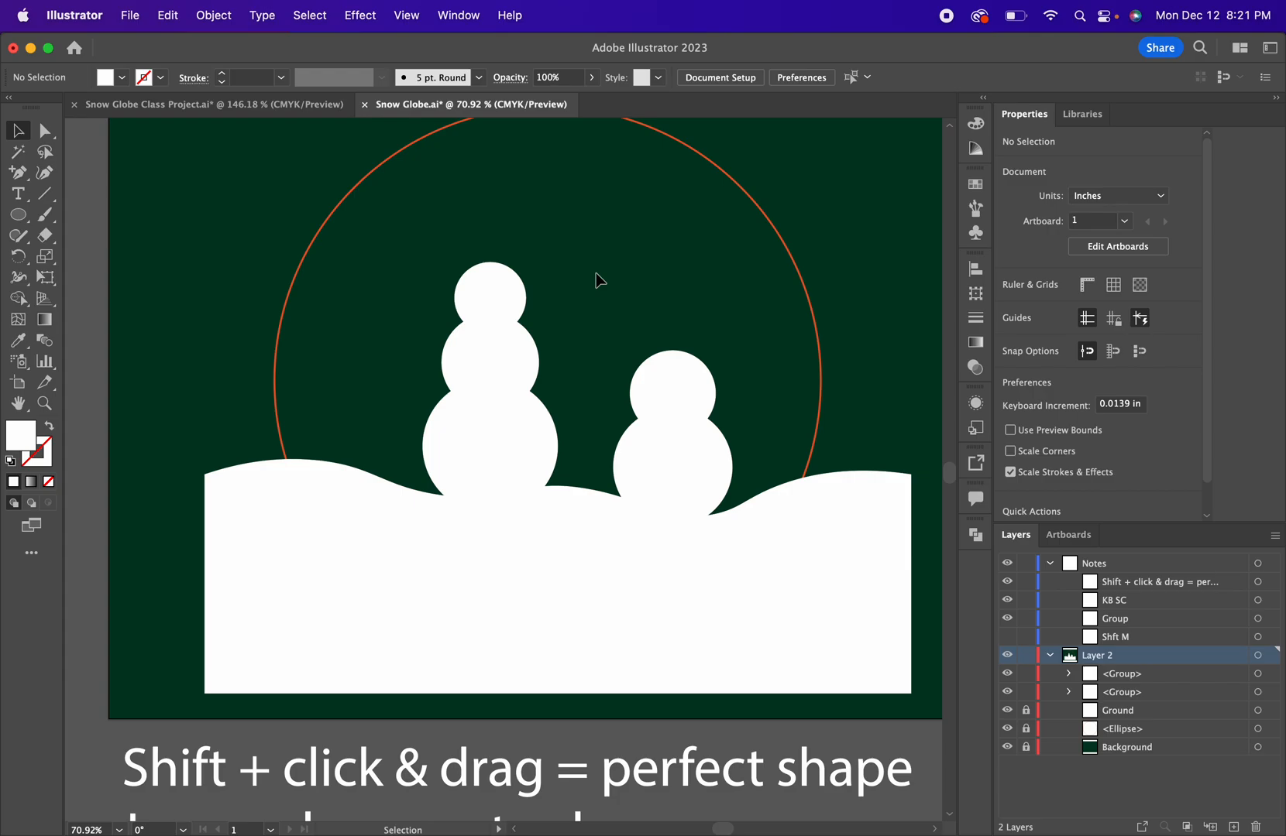
mouse_move(932, 137)
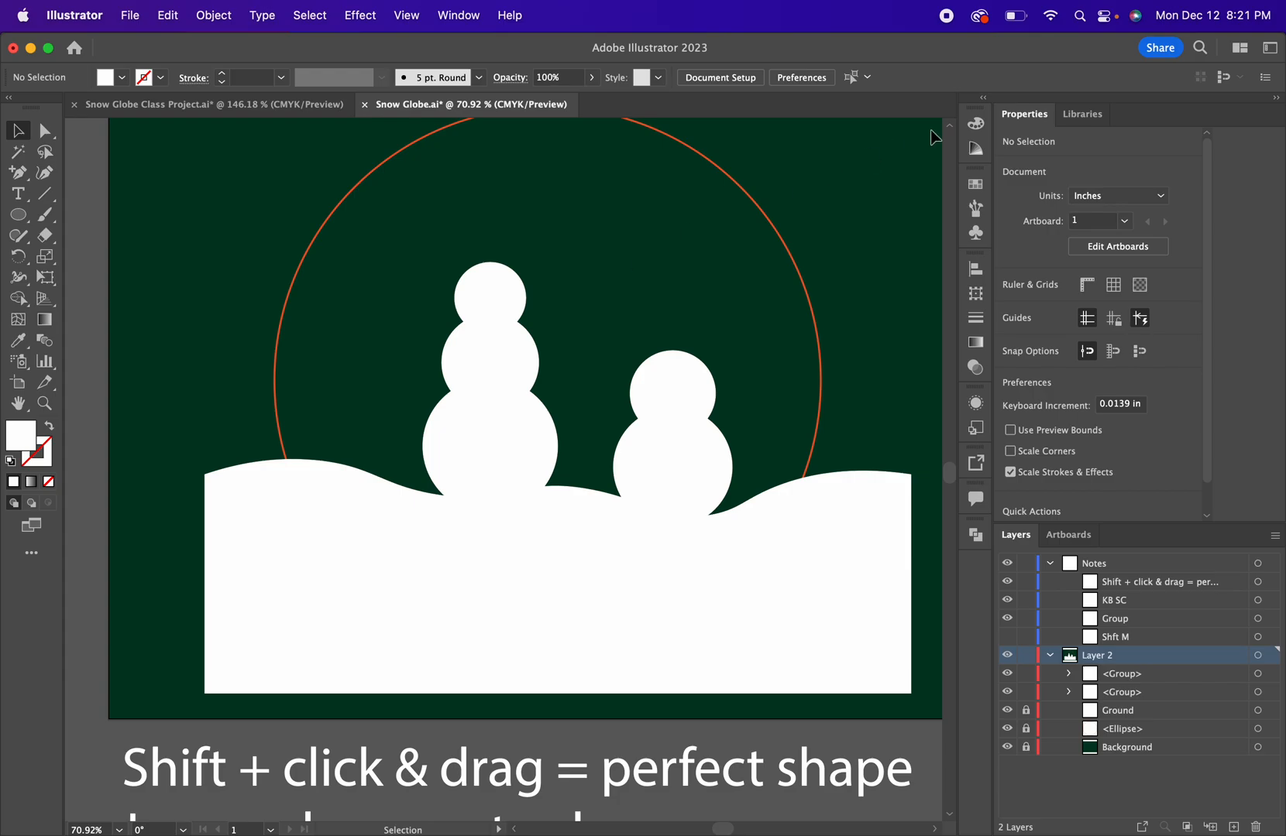